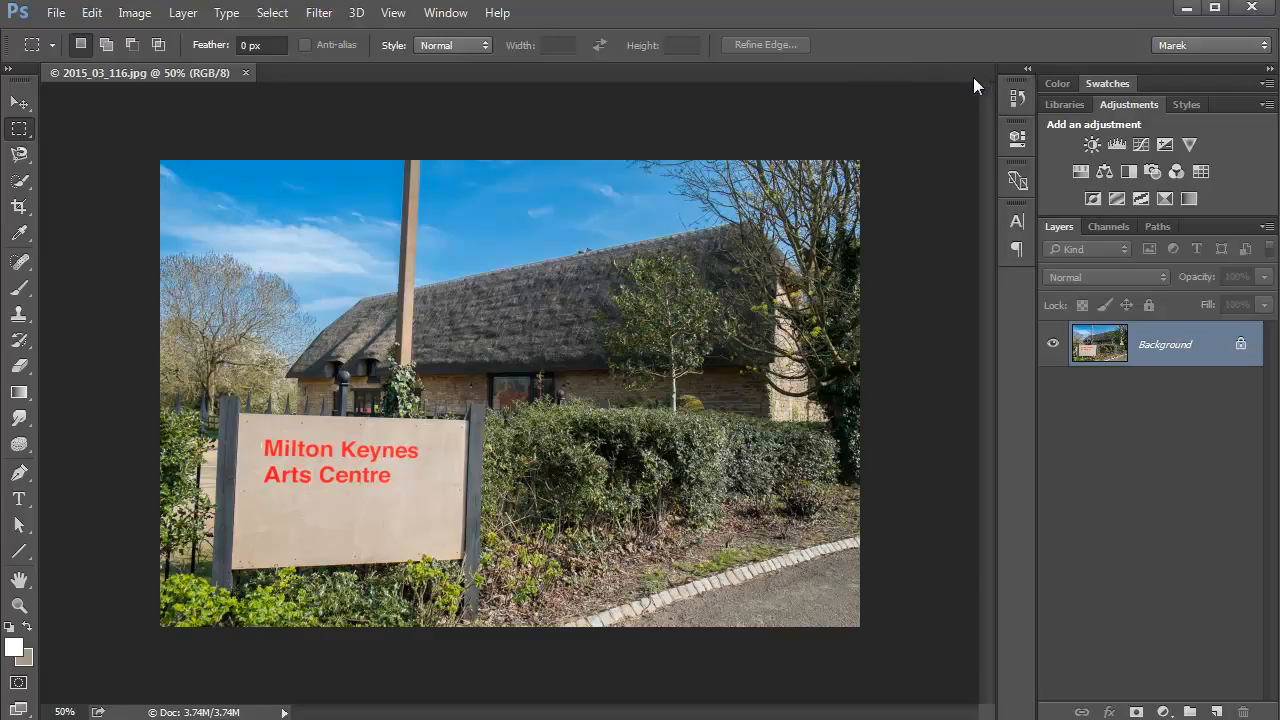
{"action": "mouse_move", "coordinate": [990, 96]}
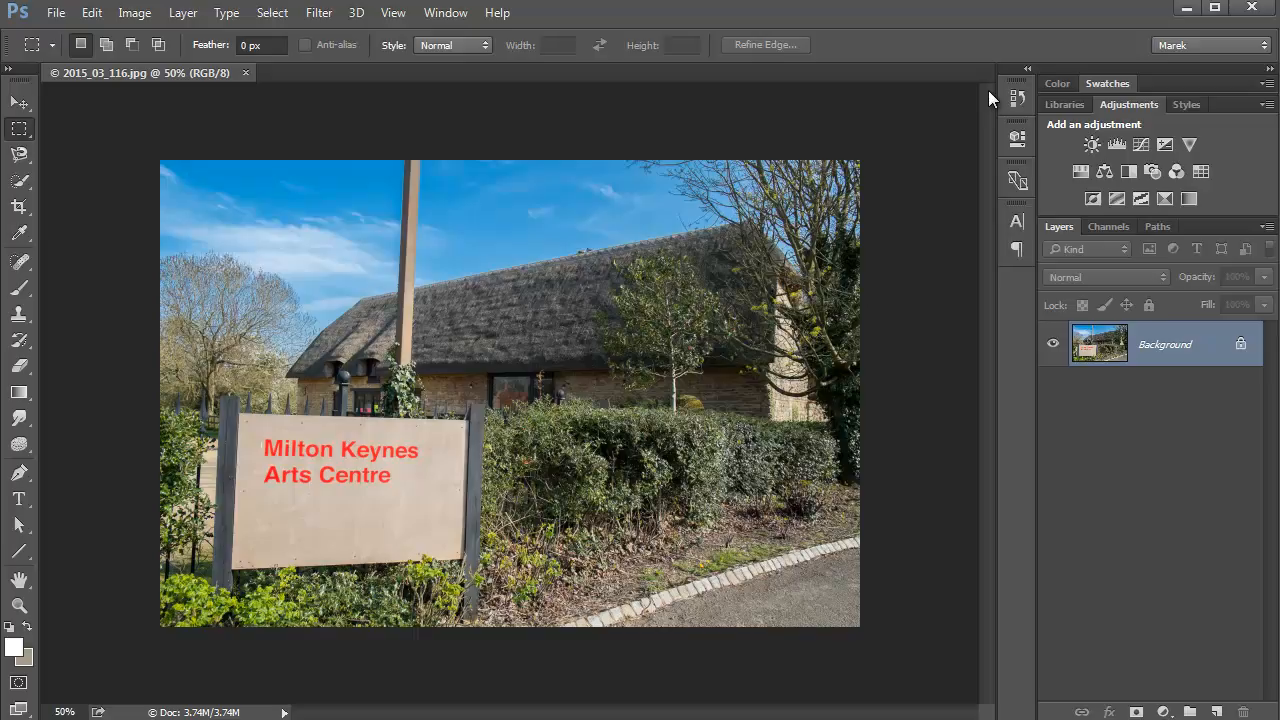
{"action": "mouse_move", "coordinate": [420, 188]}
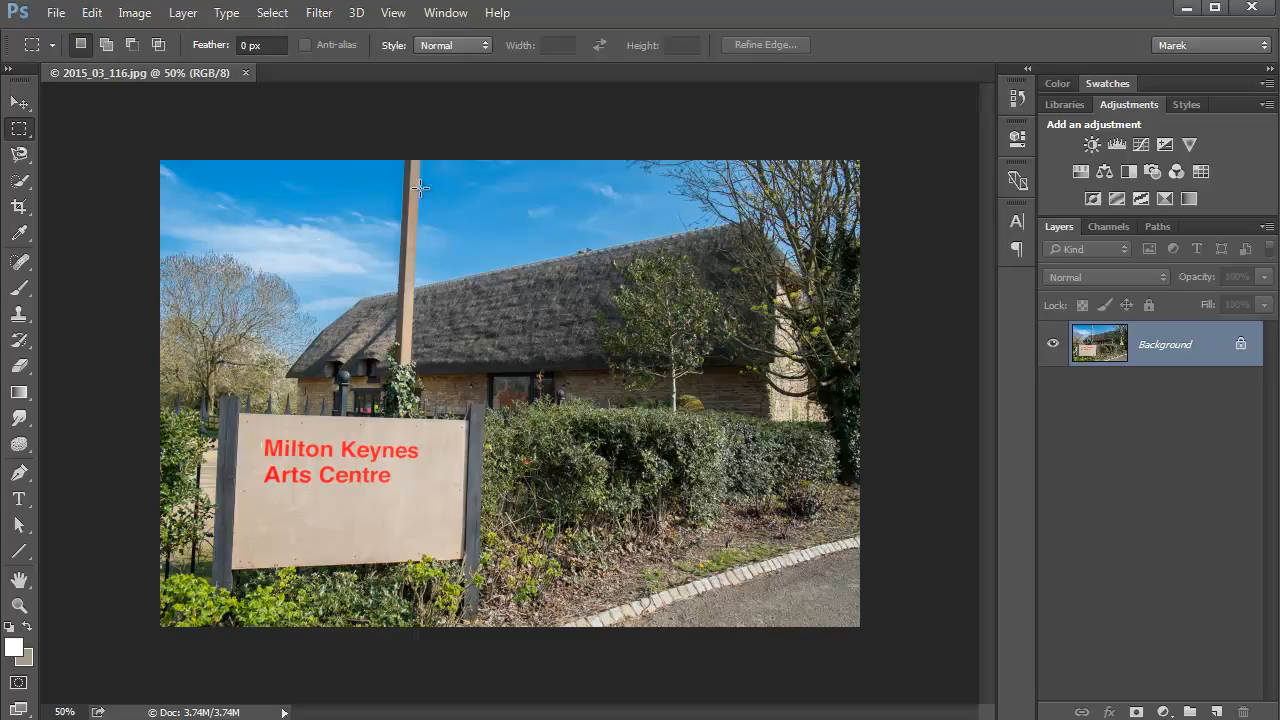
Select the Move Tool with the Arts Centre photo open
{"action": "left_click", "coordinate": [18, 102]}
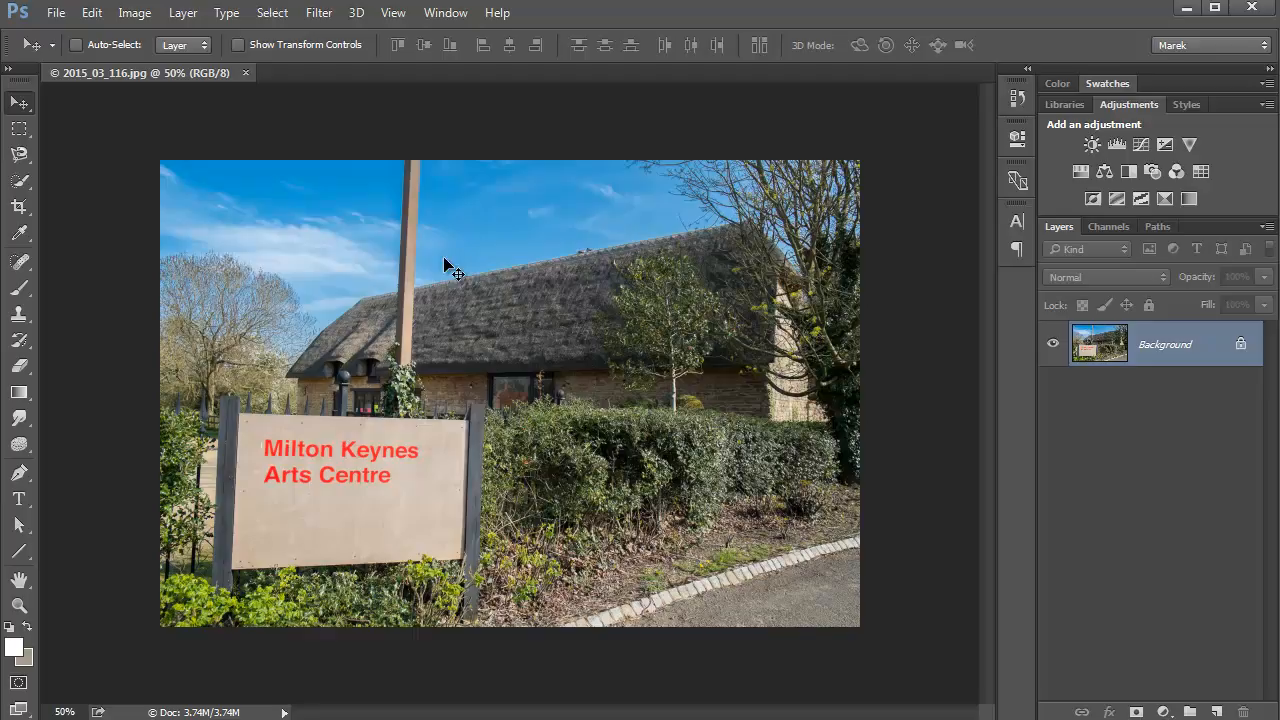
{"action": "mouse_move", "coordinate": [430, 272]}
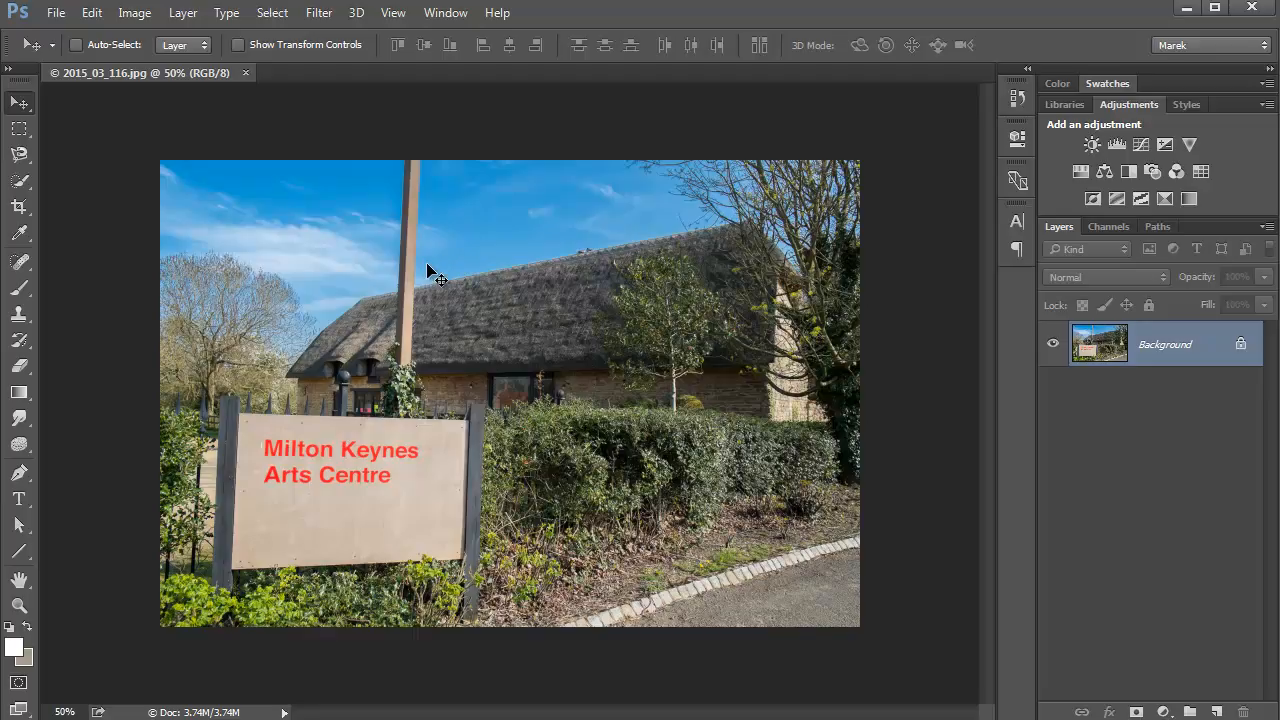
{"action": "mouse_move", "coordinate": [284, 272]}
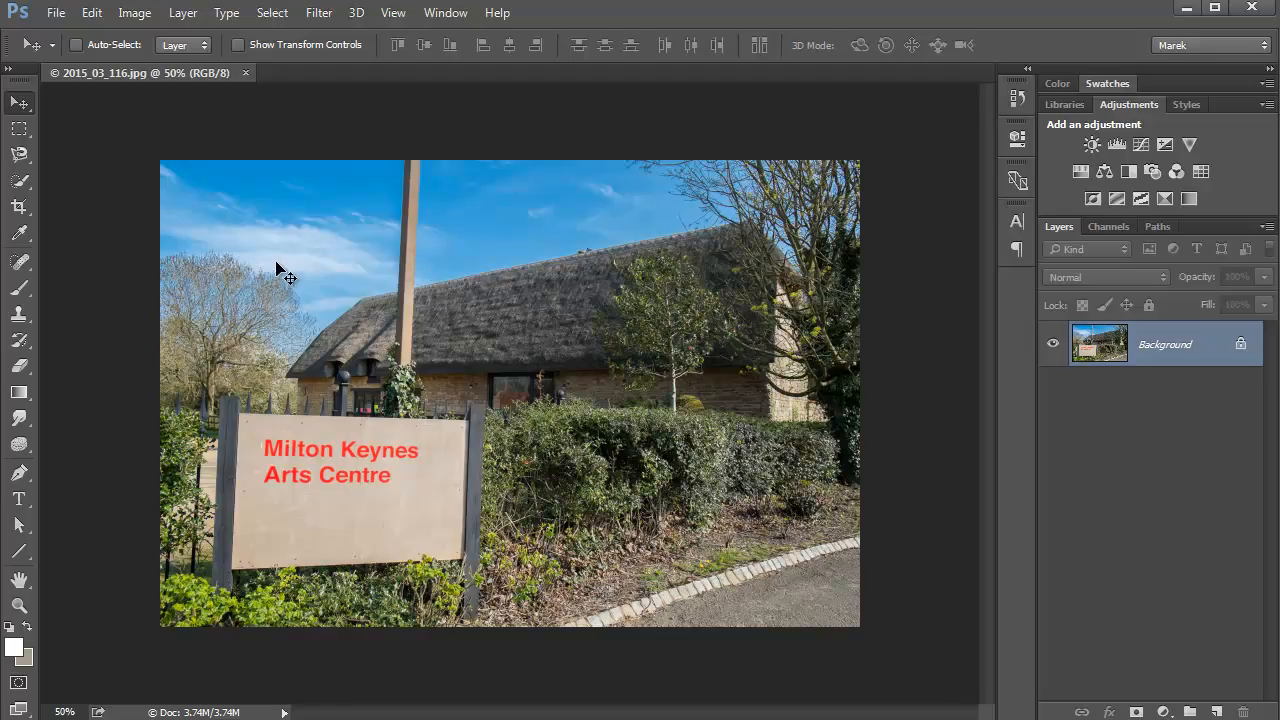
Start a new document via File > New and name it print_a5
{"action": "left_click", "coordinate": [56, 12]}
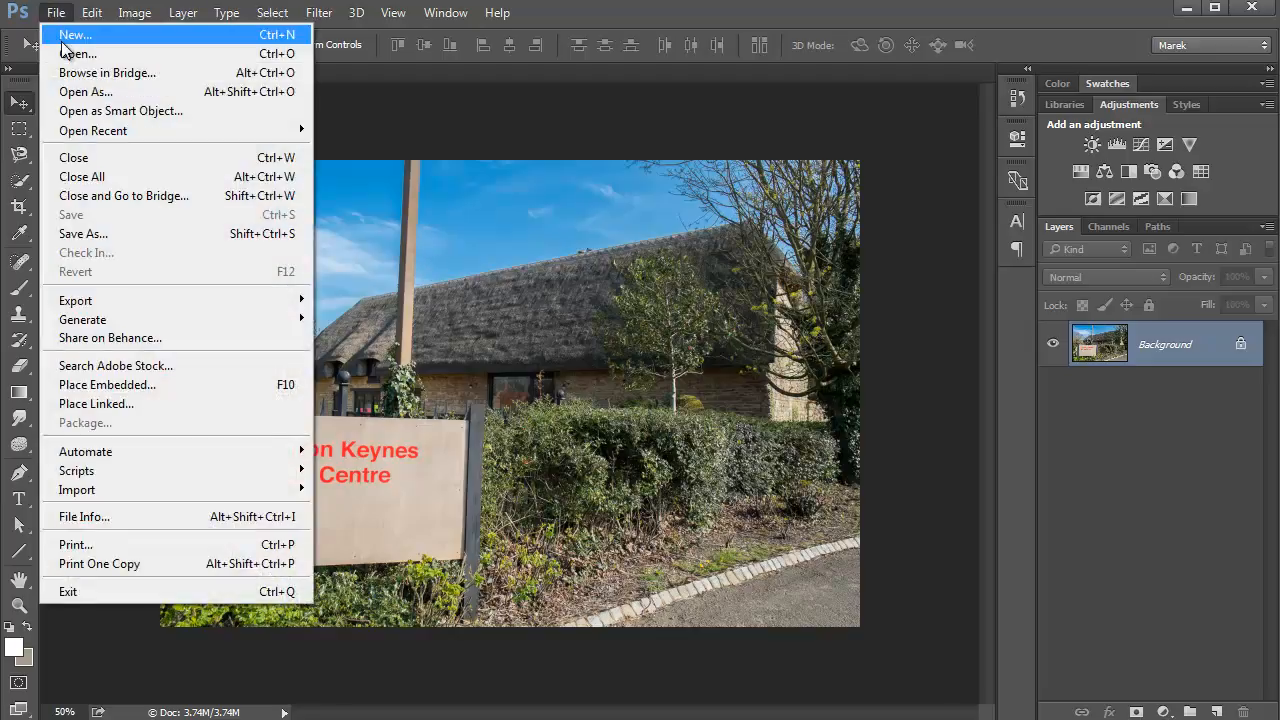
{"action": "mouse_move", "coordinate": [404, 156]}
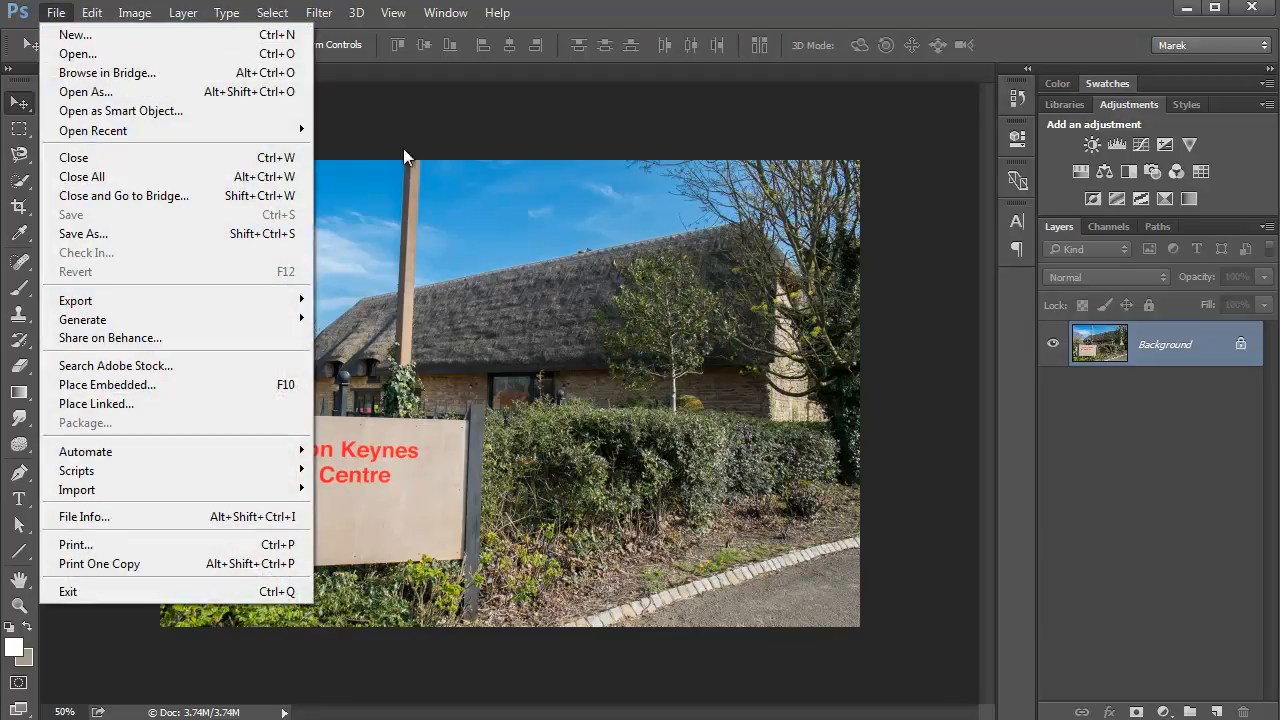
{"action": "left_click", "coordinate": [74, 34]}
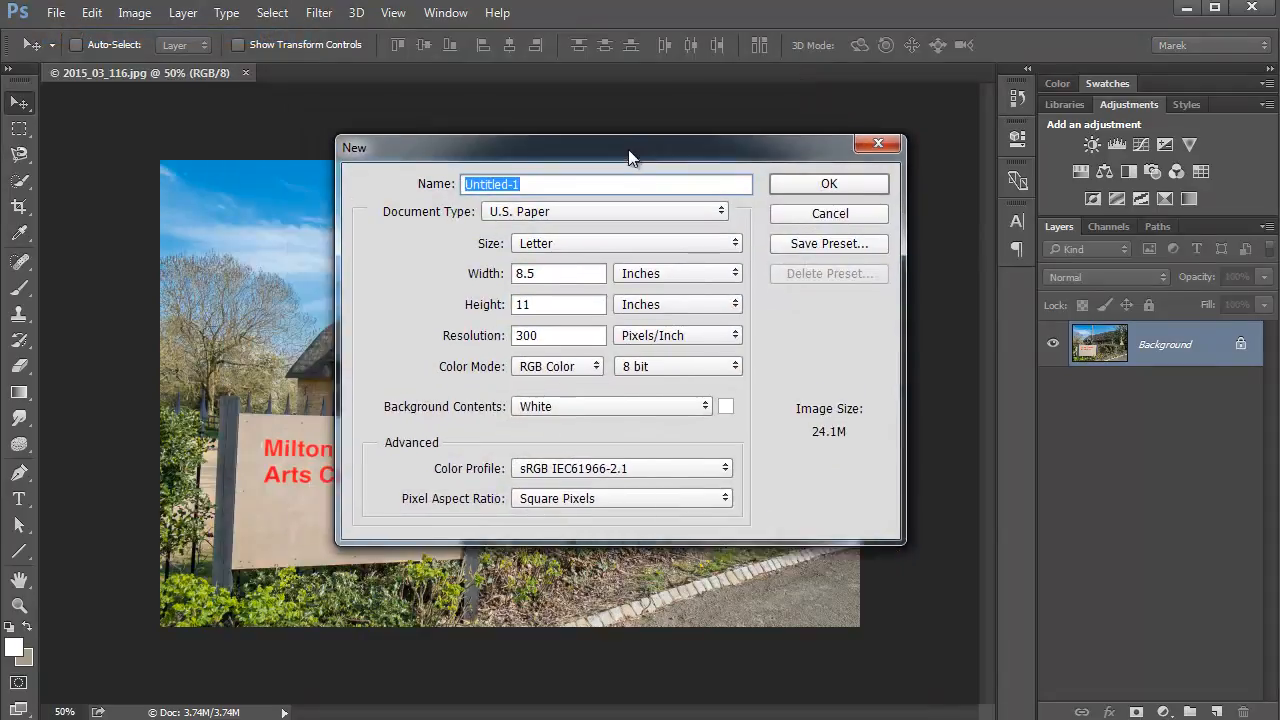
{"action": "left_click_drag", "start_coordinate": [630, 148], "coordinate": [712, 176]}
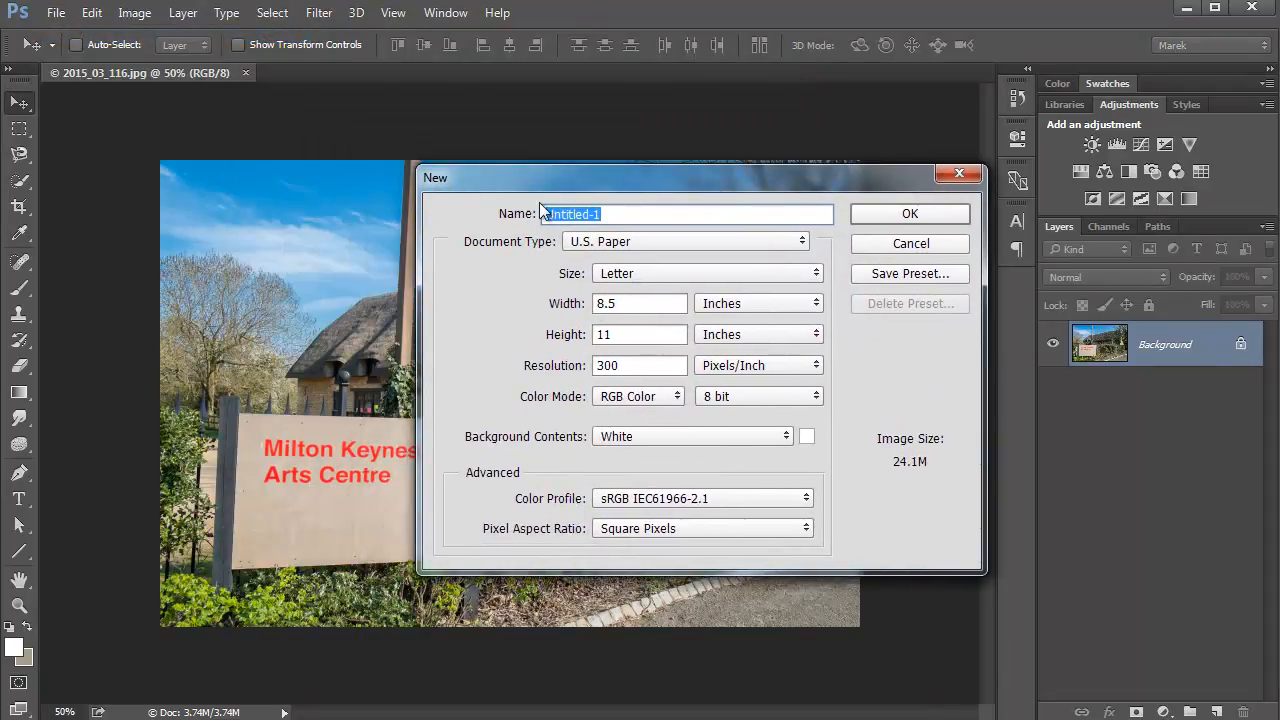
{"action": "mouse_move", "coordinate": [576, 236]}
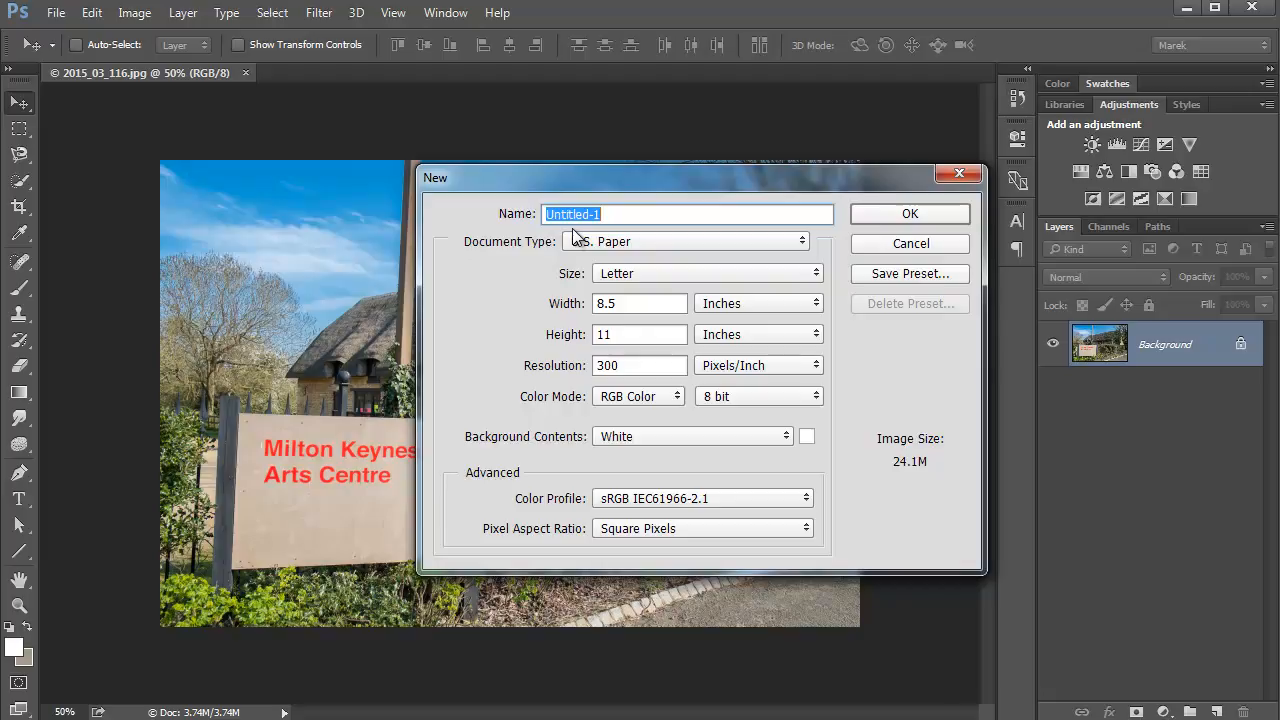
{"action": "type", "text": "print"}
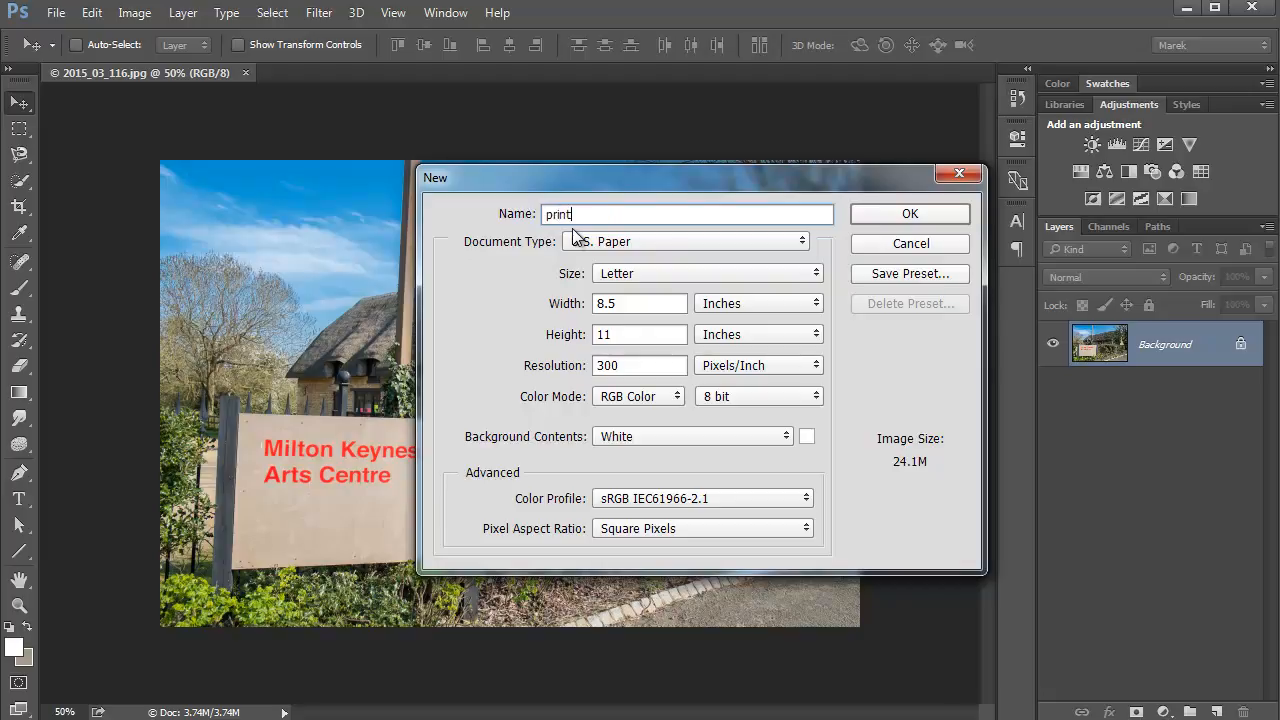
{"action": "type", "text": "_a5"}
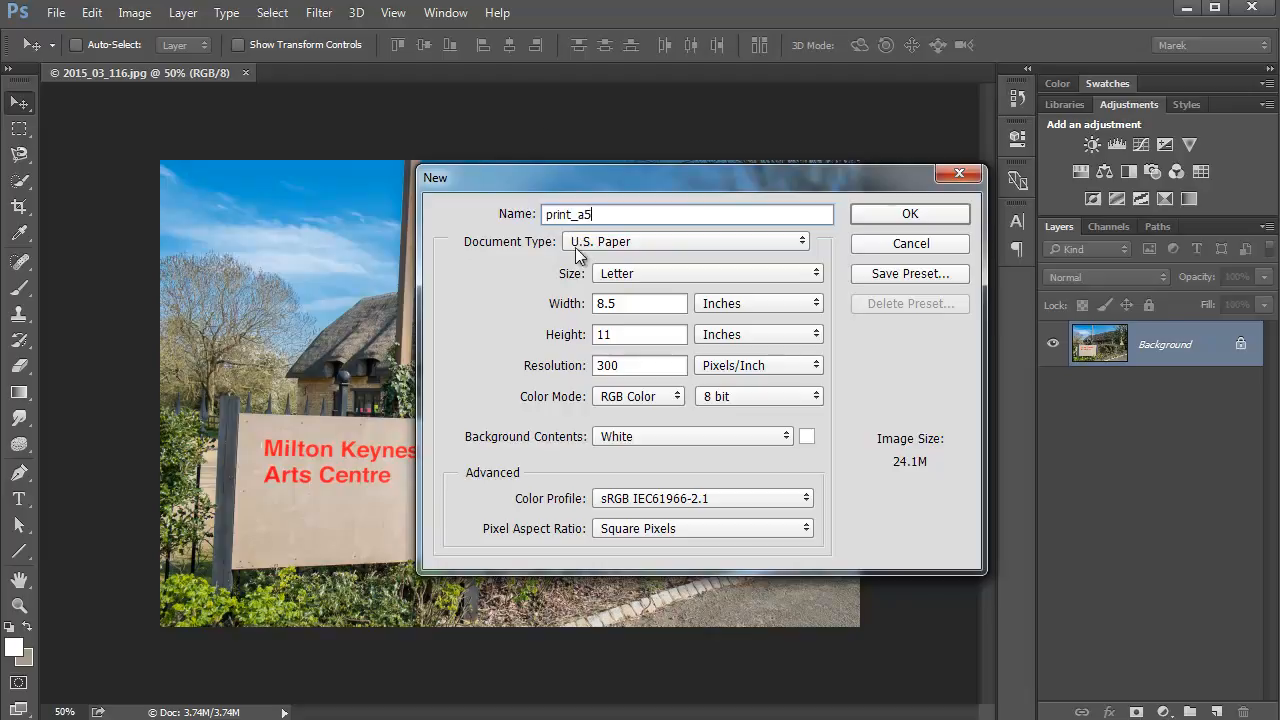
Choose International Paper, size A5 (148 × 210 mm) at 300 pixels/inch
{"action": "left_click", "coordinate": [688, 240]}
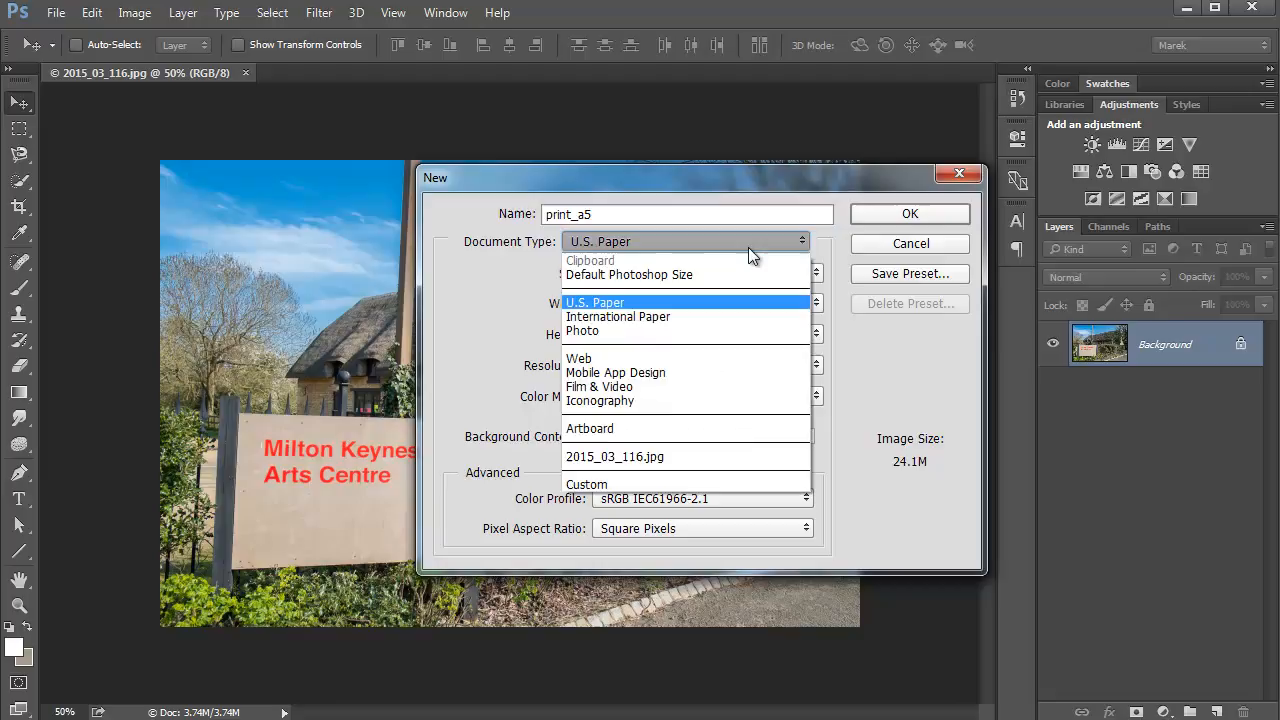
{"action": "mouse_move", "coordinate": [636, 316]}
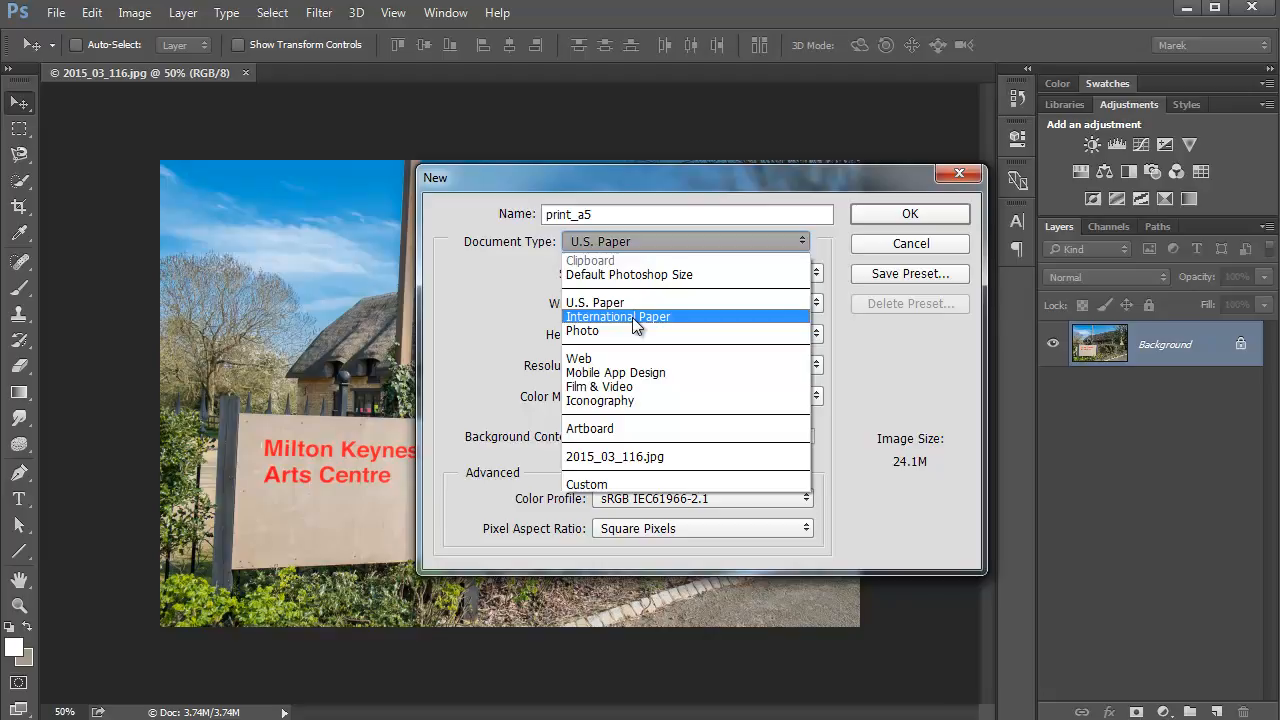
{"action": "mouse_move", "coordinate": [584, 358]}
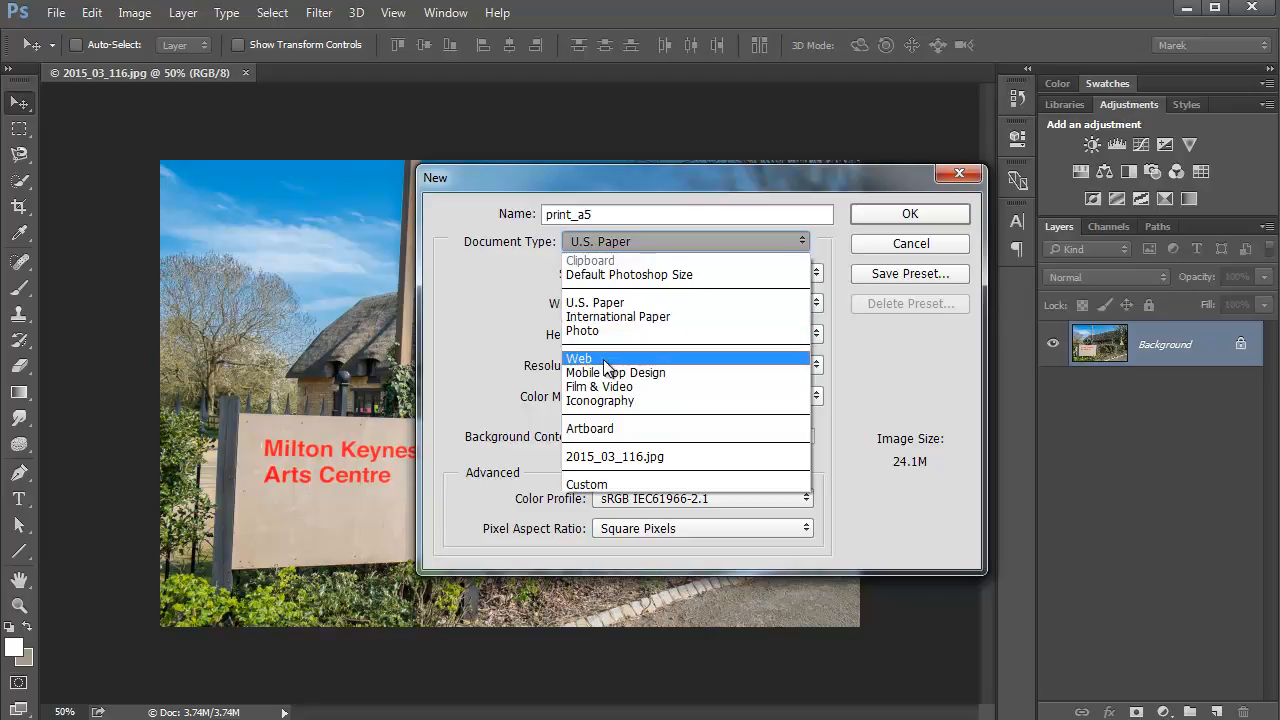
{"action": "mouse_move", "coordinate": [594, 302]}
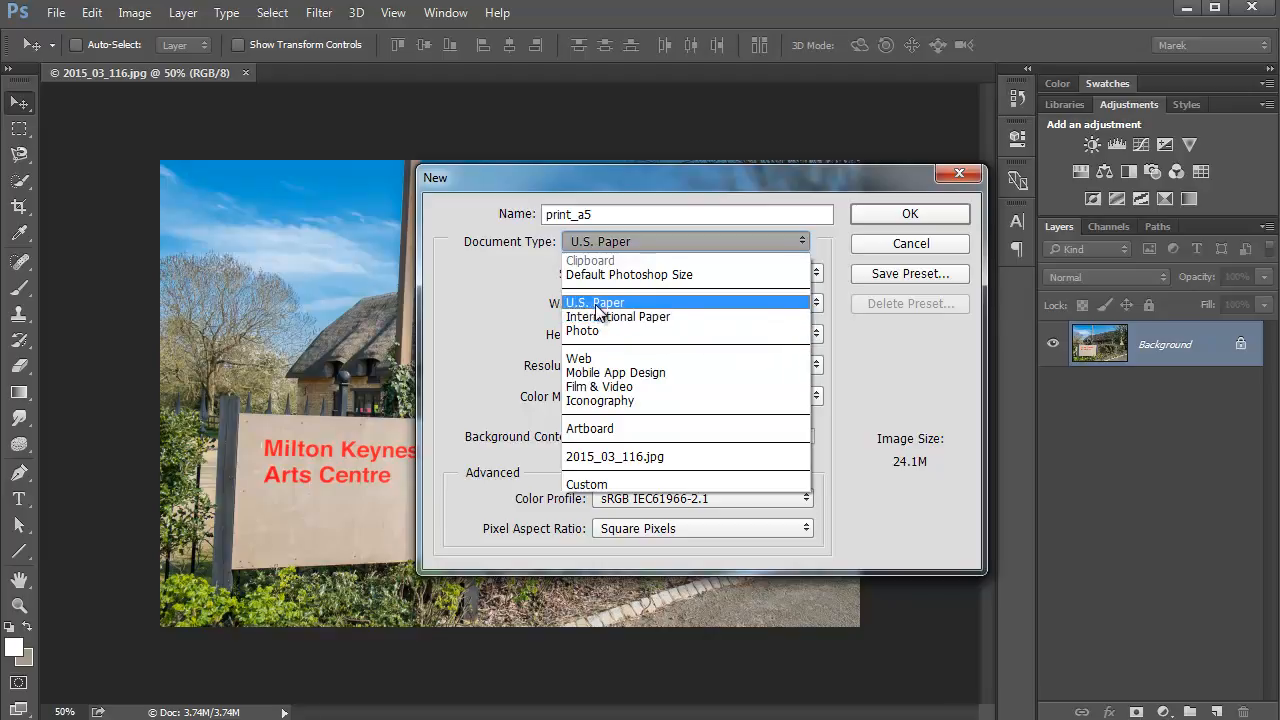
{"action": "mouse_move", "coordinate": [618, 316]}
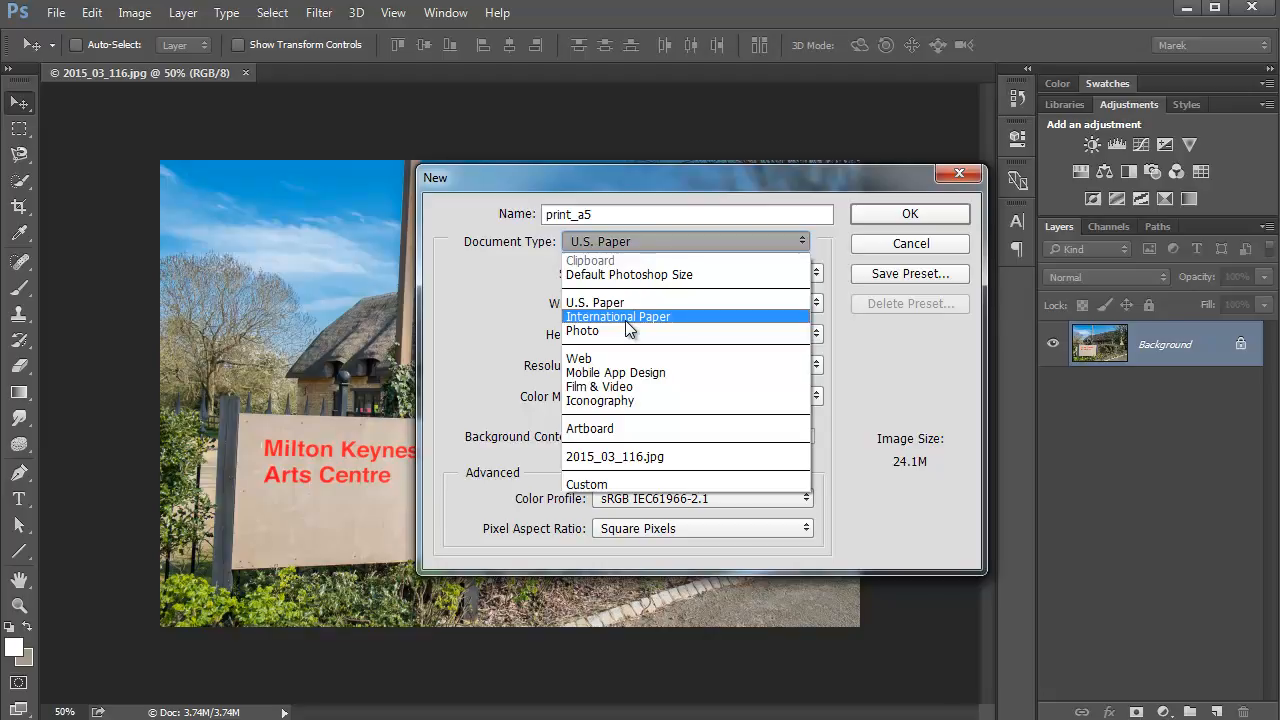
{"action": "mouse_move", "coordinate": [596, 302]}
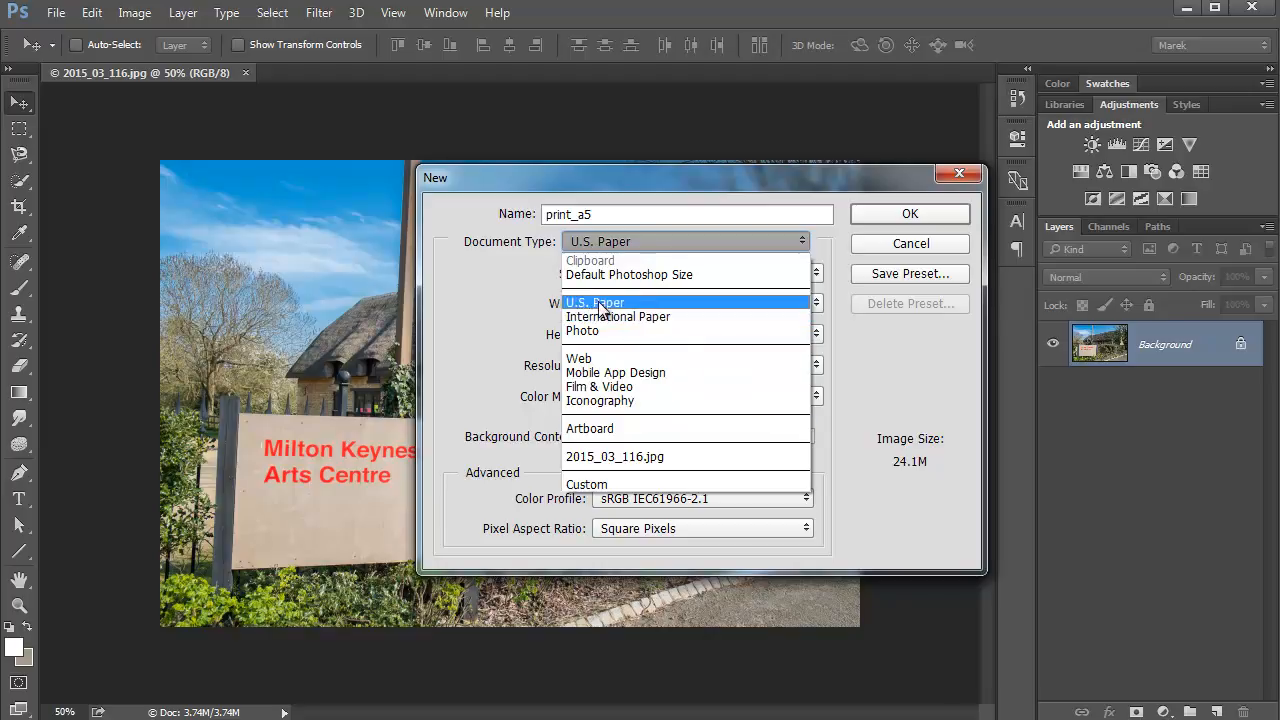
{"action": "left_click", "coordinate": [618, 316]}
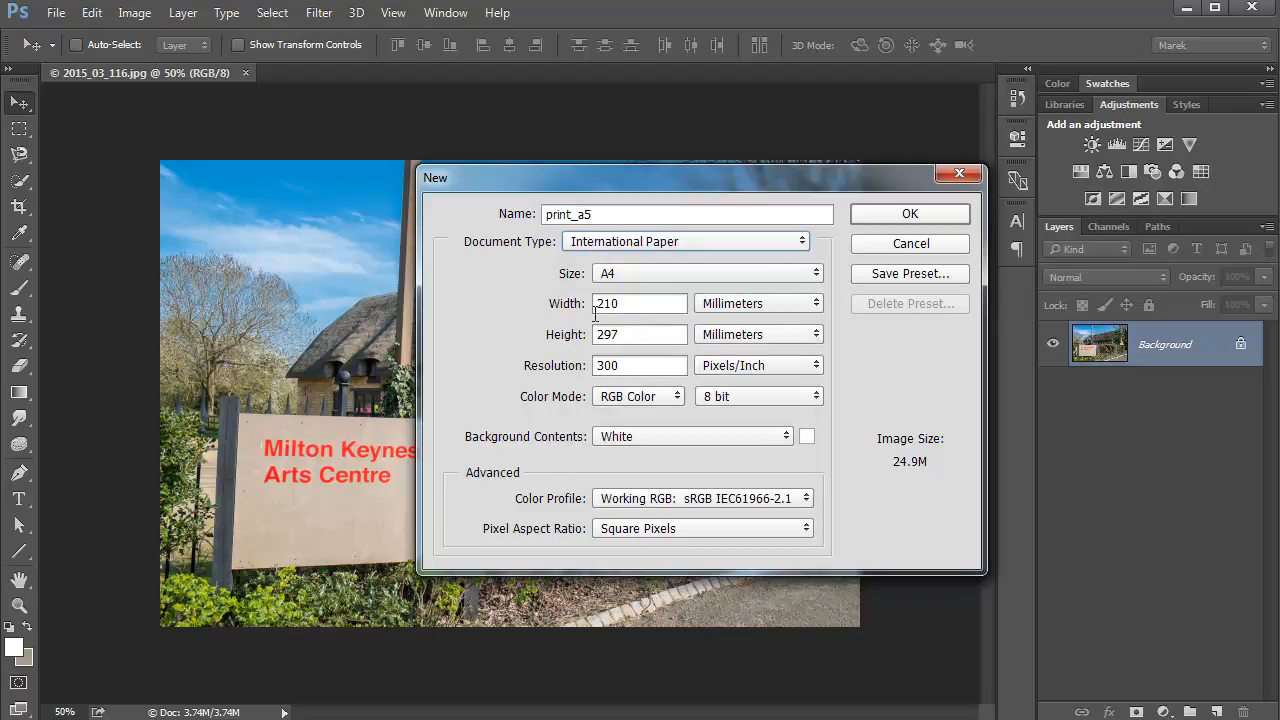
{"action": "left_click", "coordinate": [708, 272]}
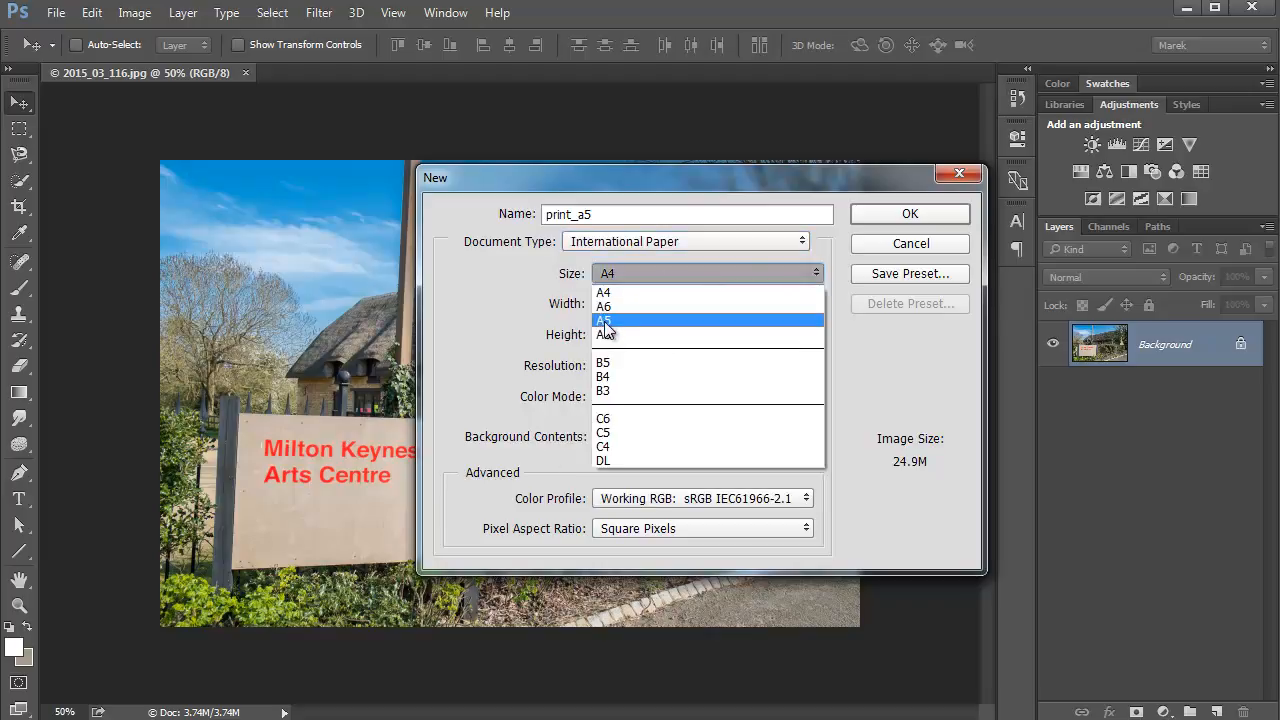
{"action": "left_click", "coordinate": [604, 320]}
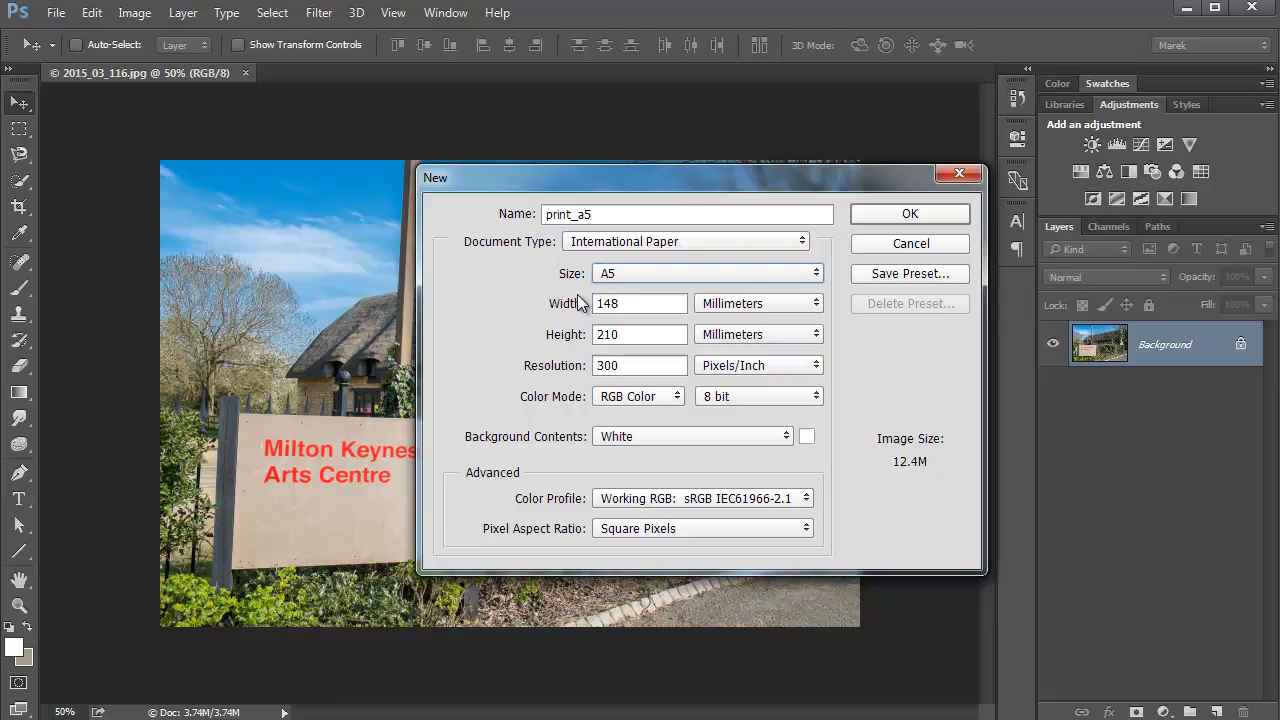
{"action": "mouse_move", "coordinate": [590, 304]}
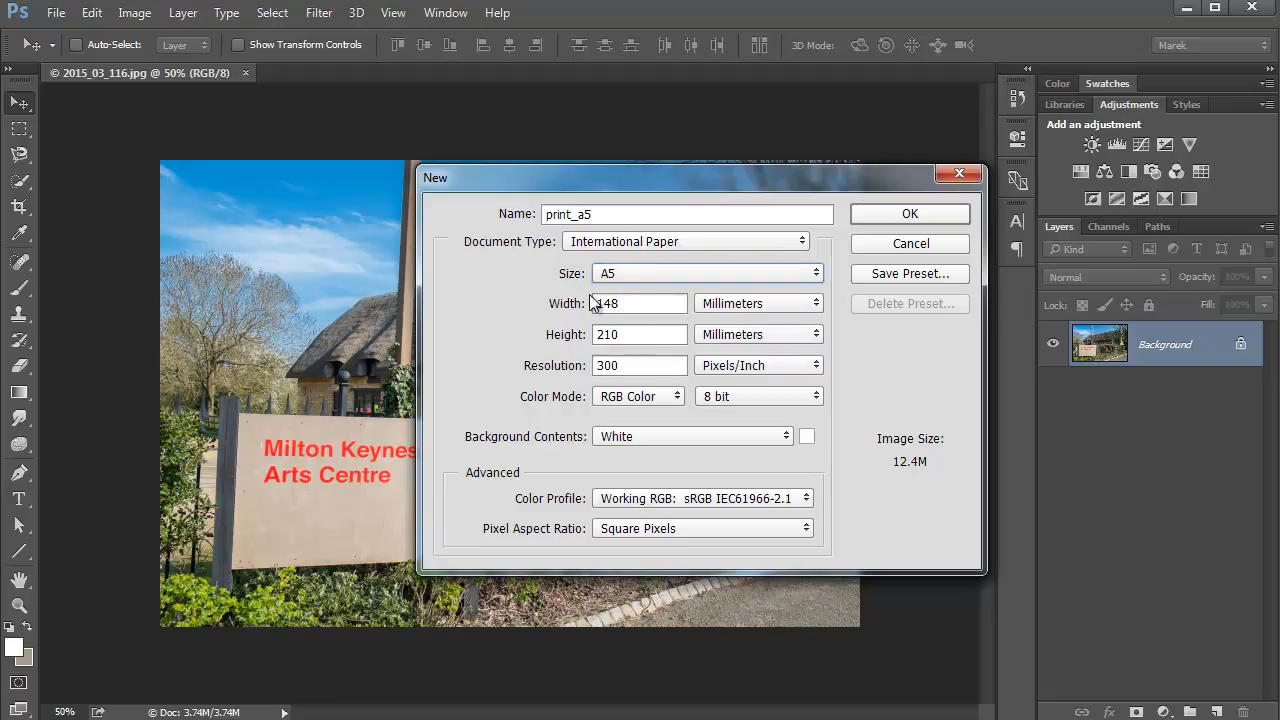
{"action": "left_click", "coordinate": [756, 304]}
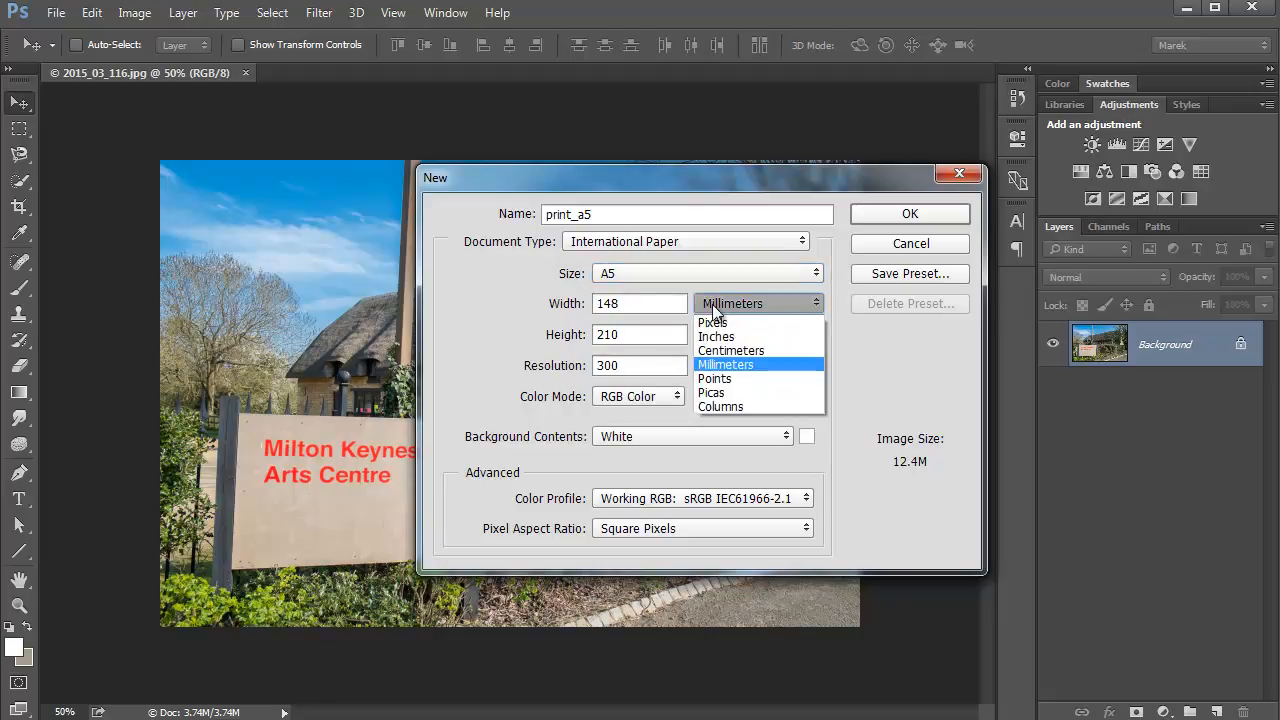
{"action": "mouse_move", "coordinate": [716, 336]}
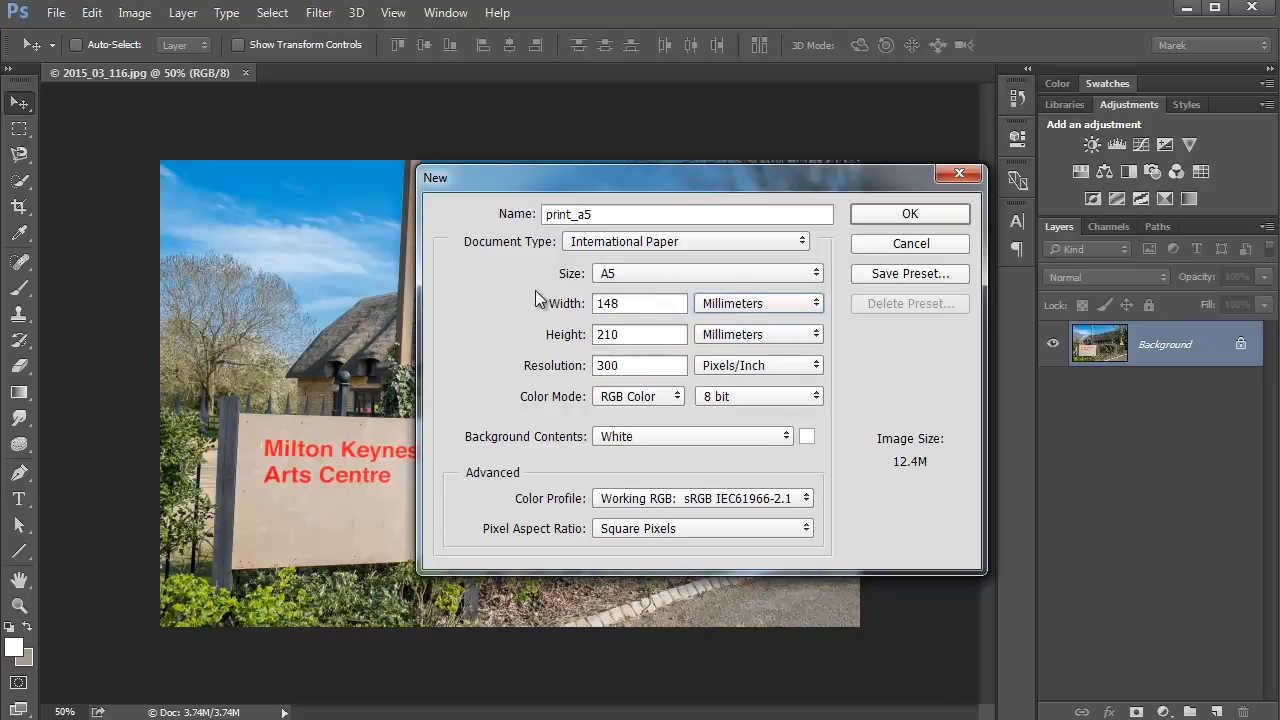
{"action": "mouse_move", "coordinate": [678, 248]}
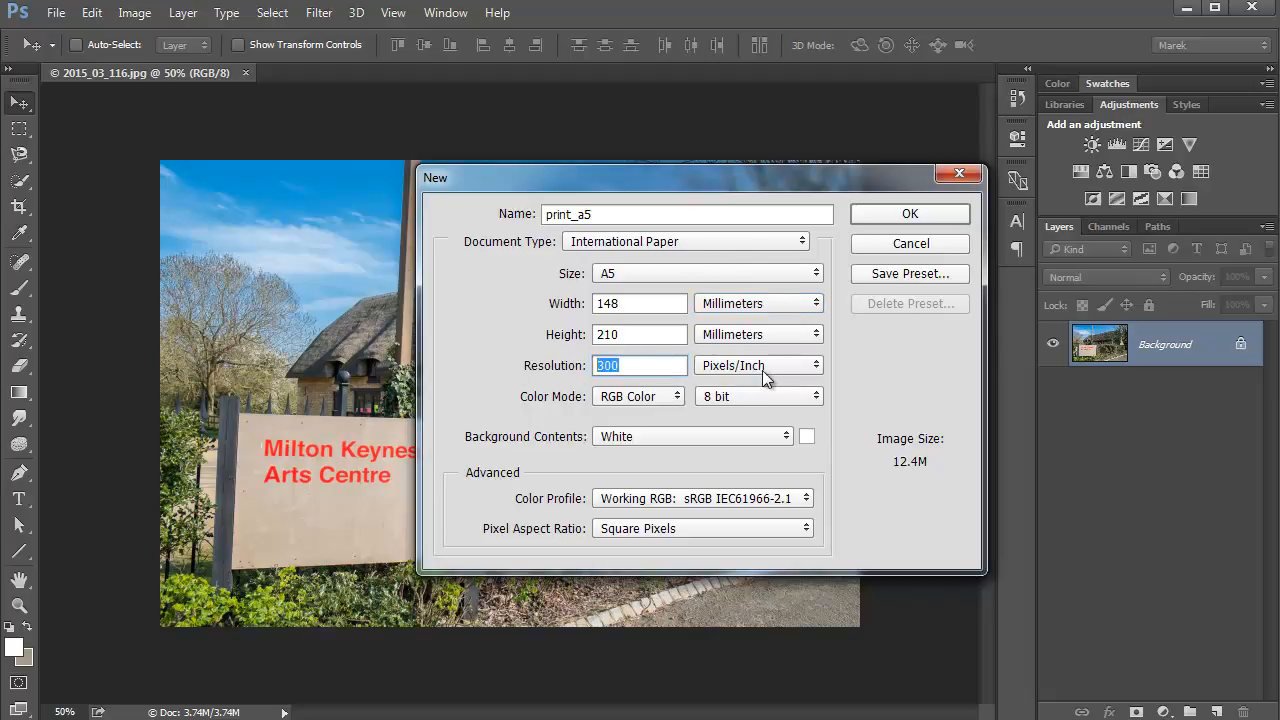
{"action": "mouse_move", "coordinate": [760, 364]}
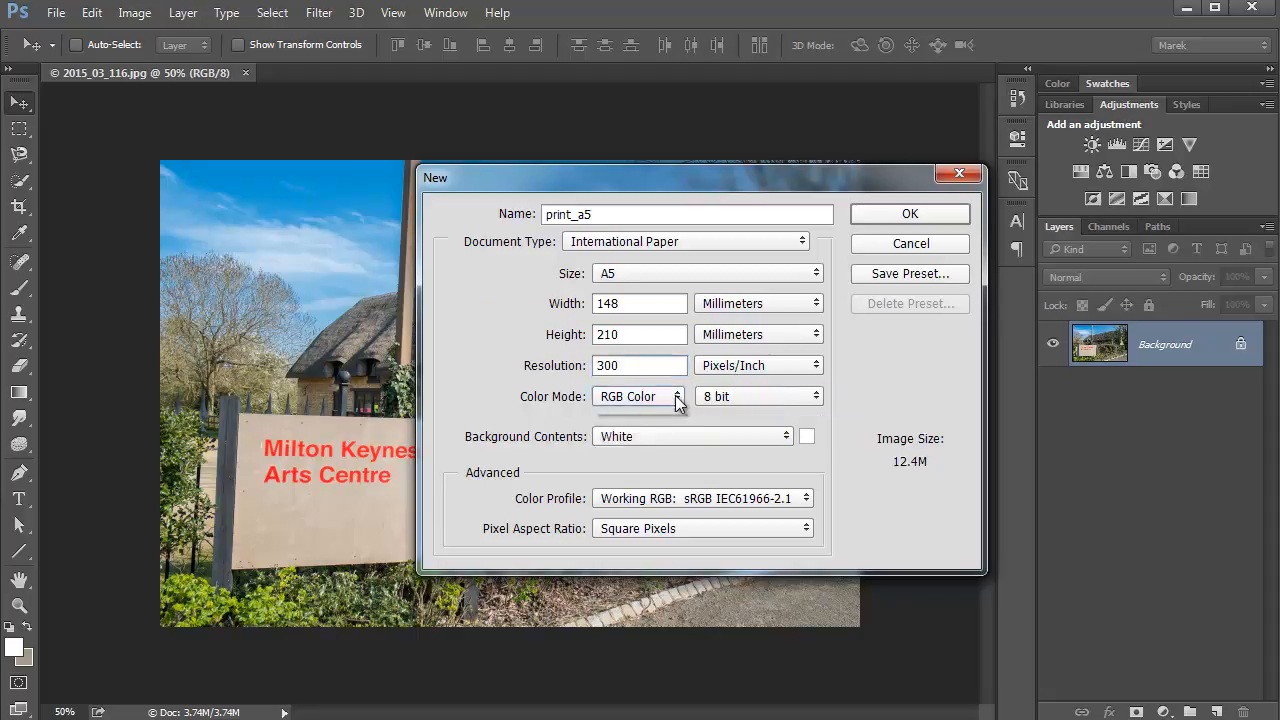
Set colour mode to CMYK 8-bit with white background contents and confirm the new document
{"action": "left_click", "coordinate": [638, 396]}
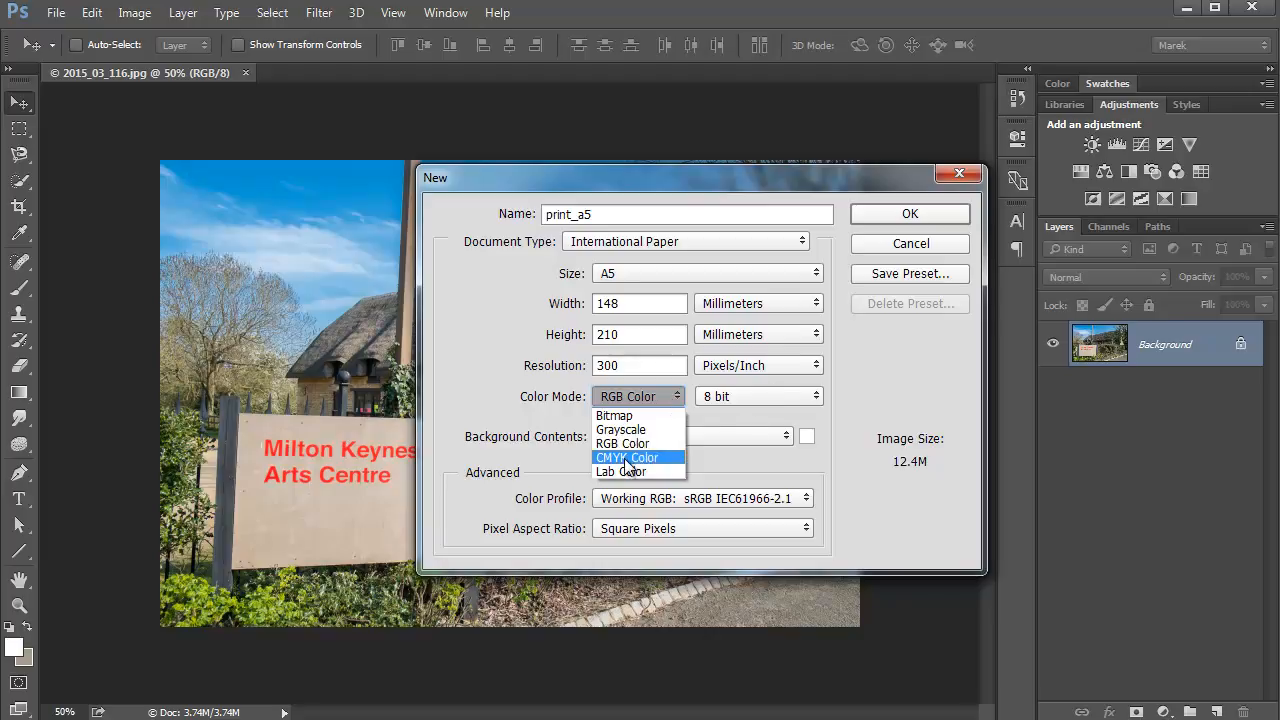
{"action": "left_click", "coordinate": [628, 456]}
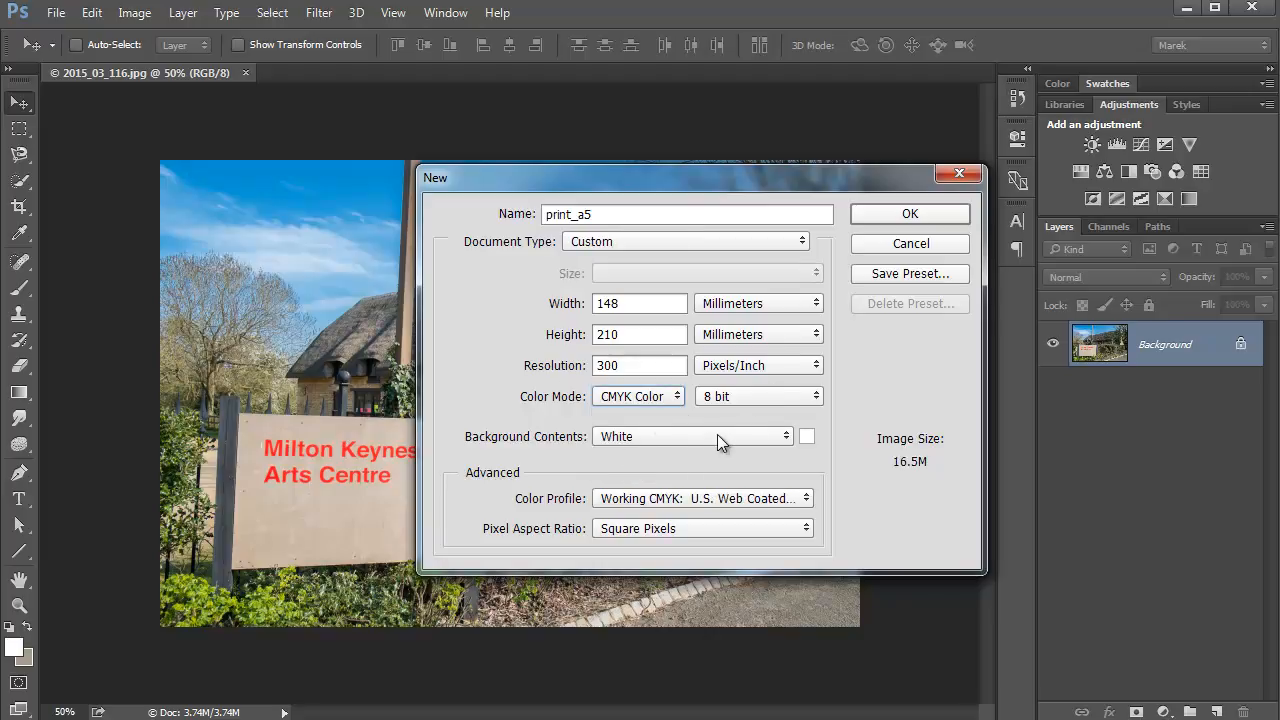
{"action": "left_click", "coordinate": [690, 436]}
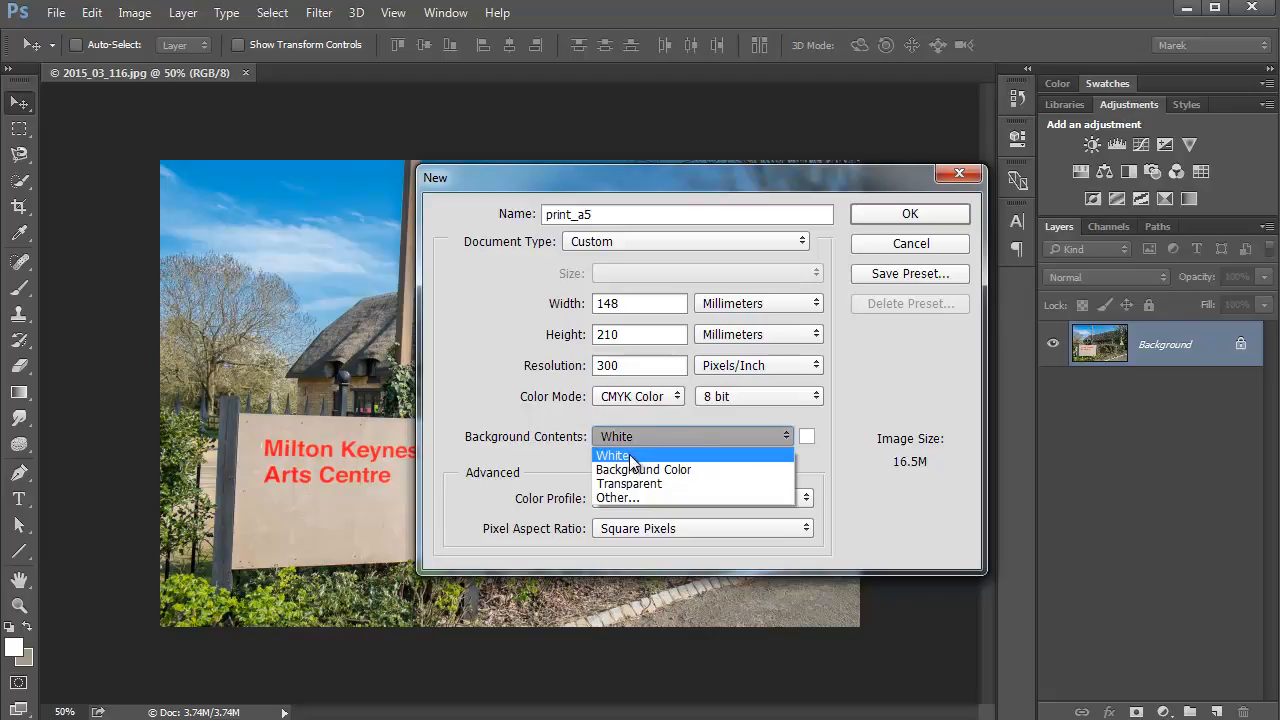
{"action": "mouse_move", "coordinate": [638, 458]}
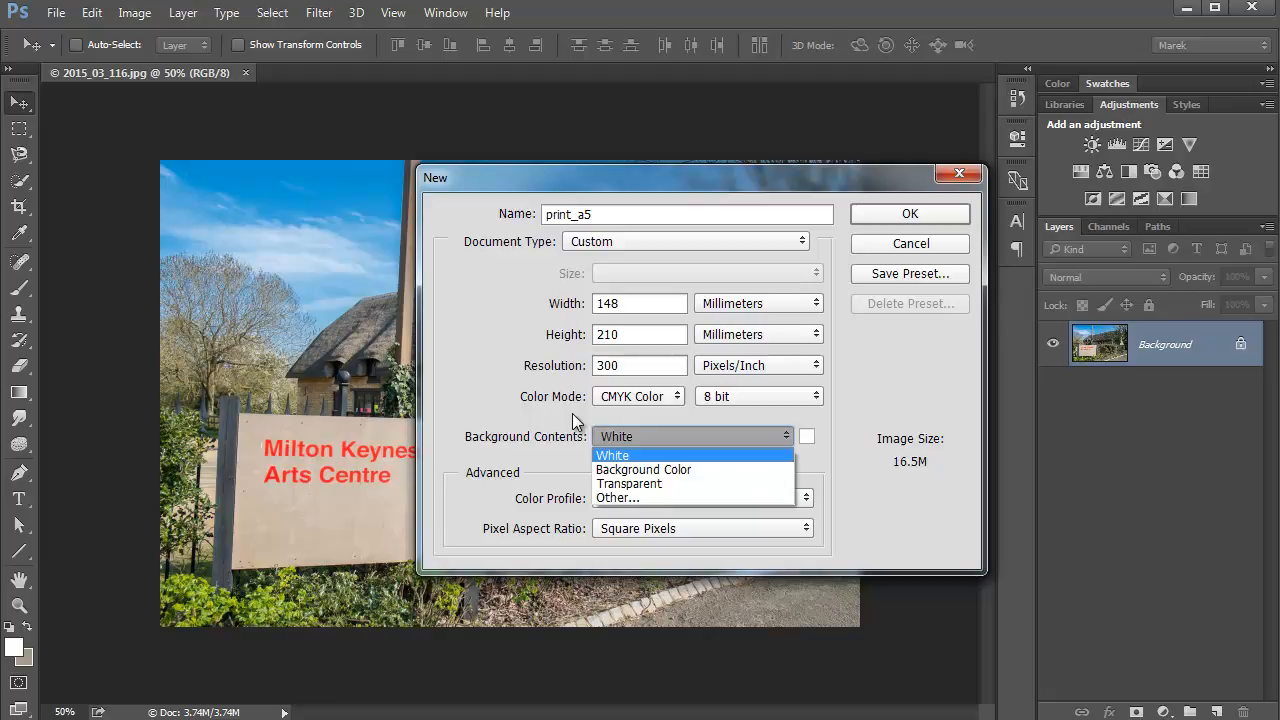
{"action": "left_click", "coordinate": [612, 456]}
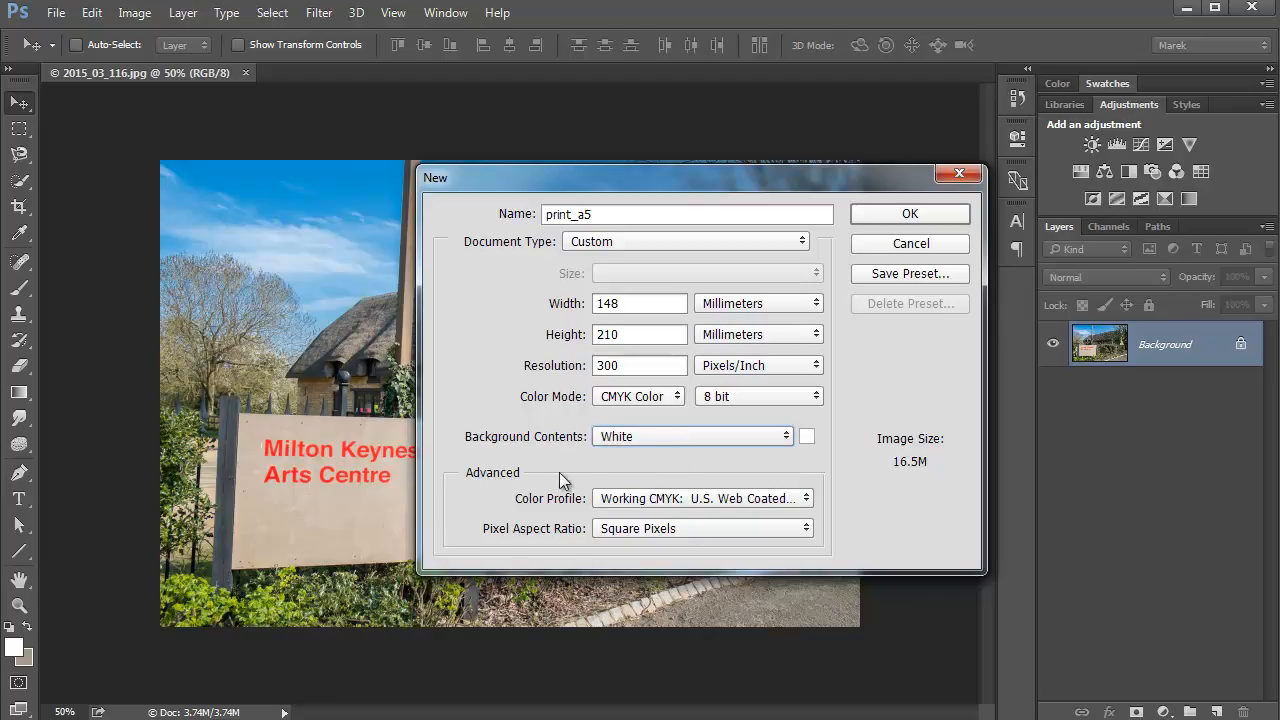
{"action": "left_click", "coordinate": [908, 244]}
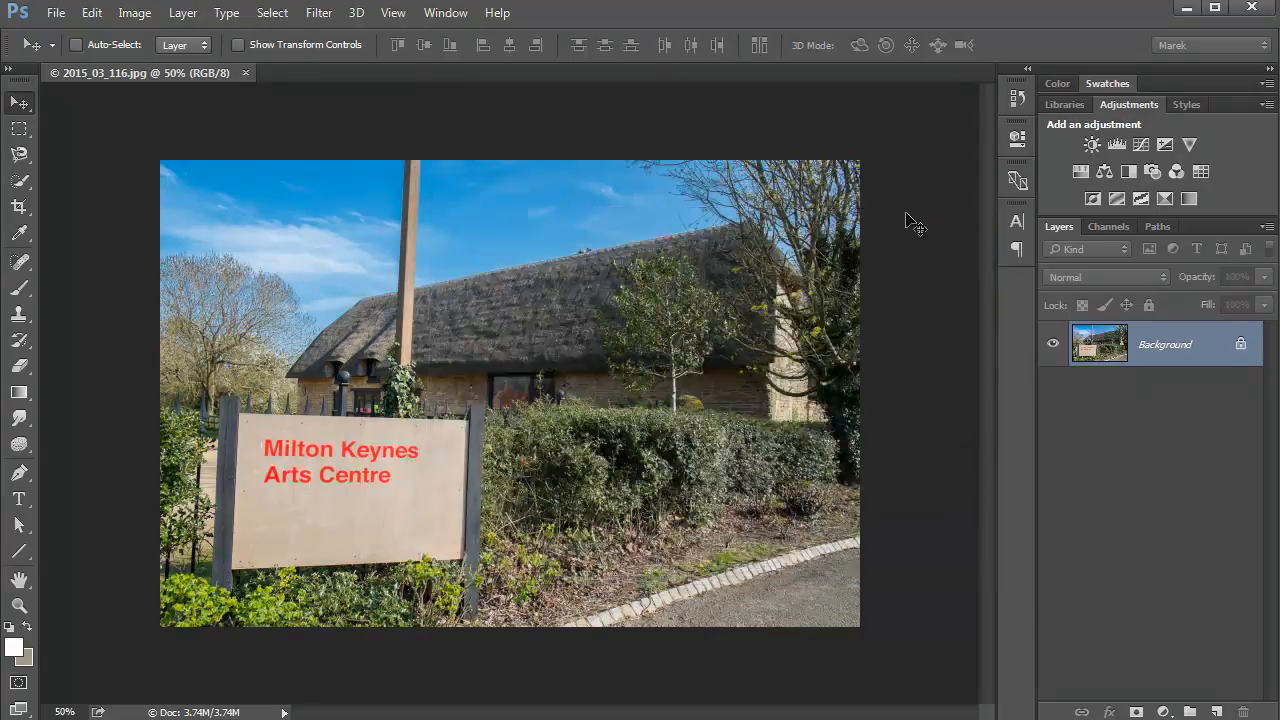
Rotate the blank print_a5 page 90° counter clockwise to landscape and zoom in
{"action": "left_click", "coordinate": [336, 72]}
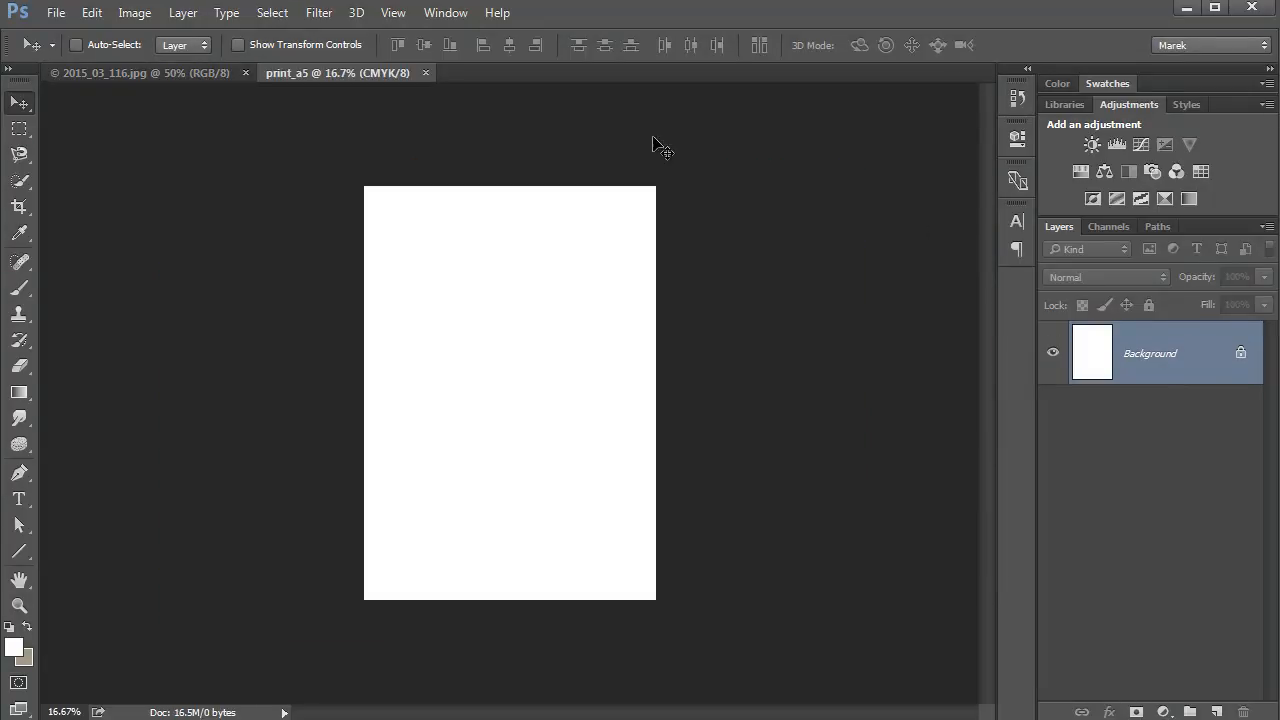
{"action": "mouse_move", "coordinate": [528, 412]}
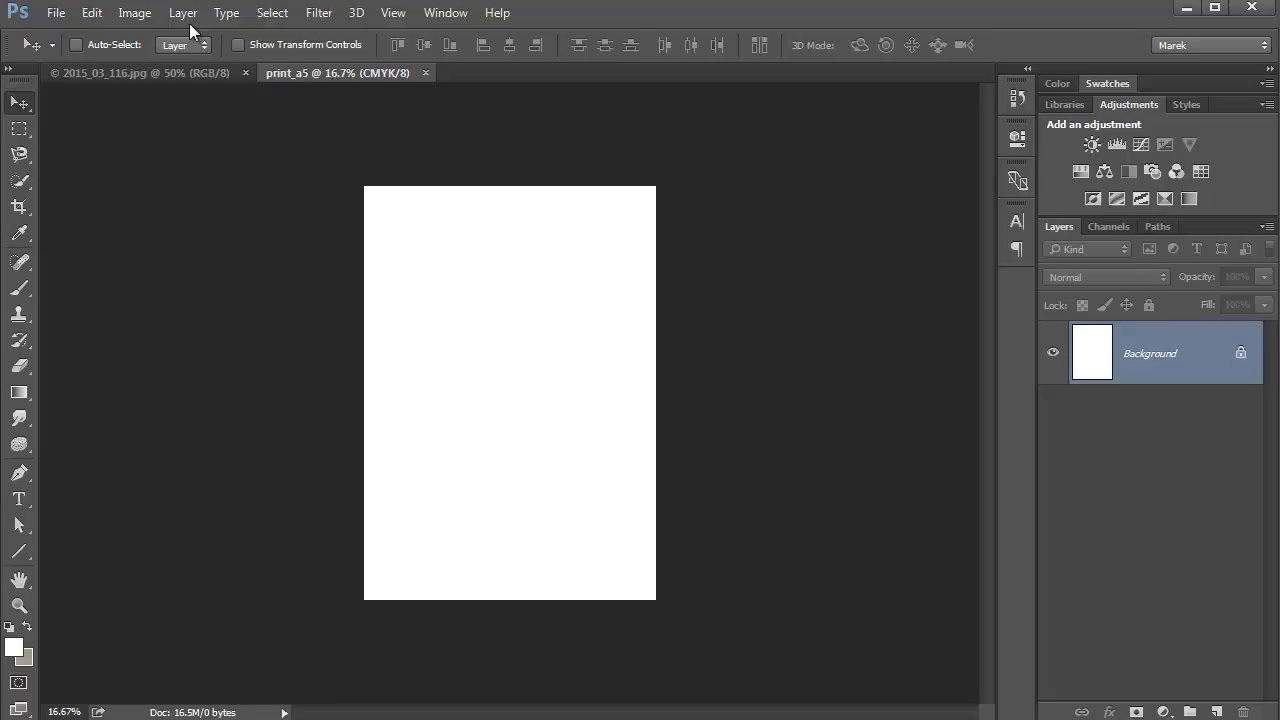
{"action": "left_click", "coordinate": [136, 12]}
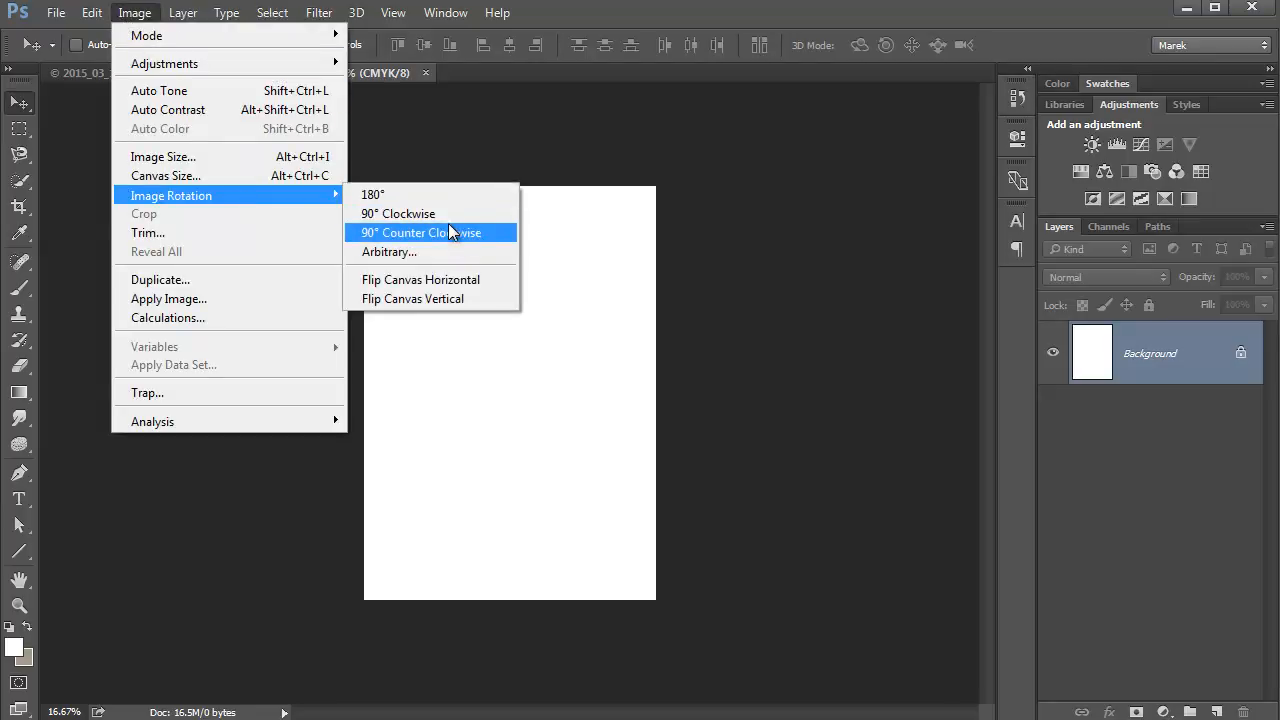
{"action": "left_click", "coordinate": [420, 232]}
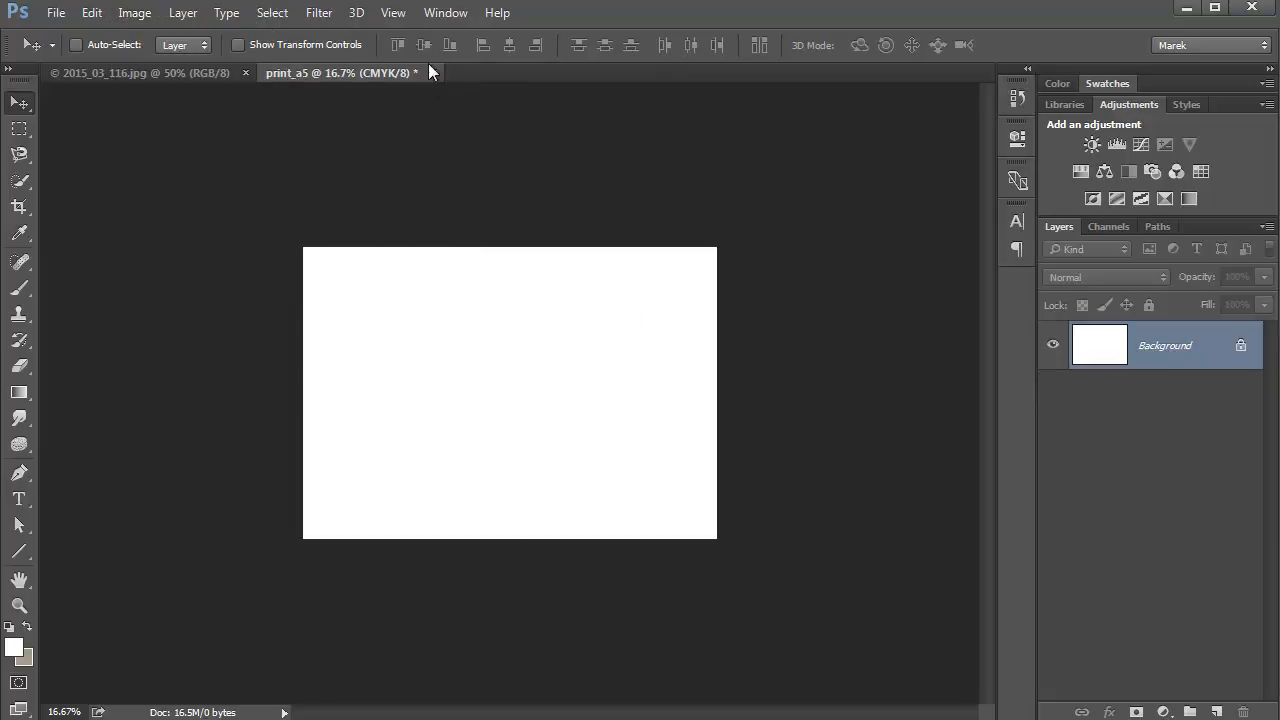
{"action": "left_click", "coordinate": [392, 12]}
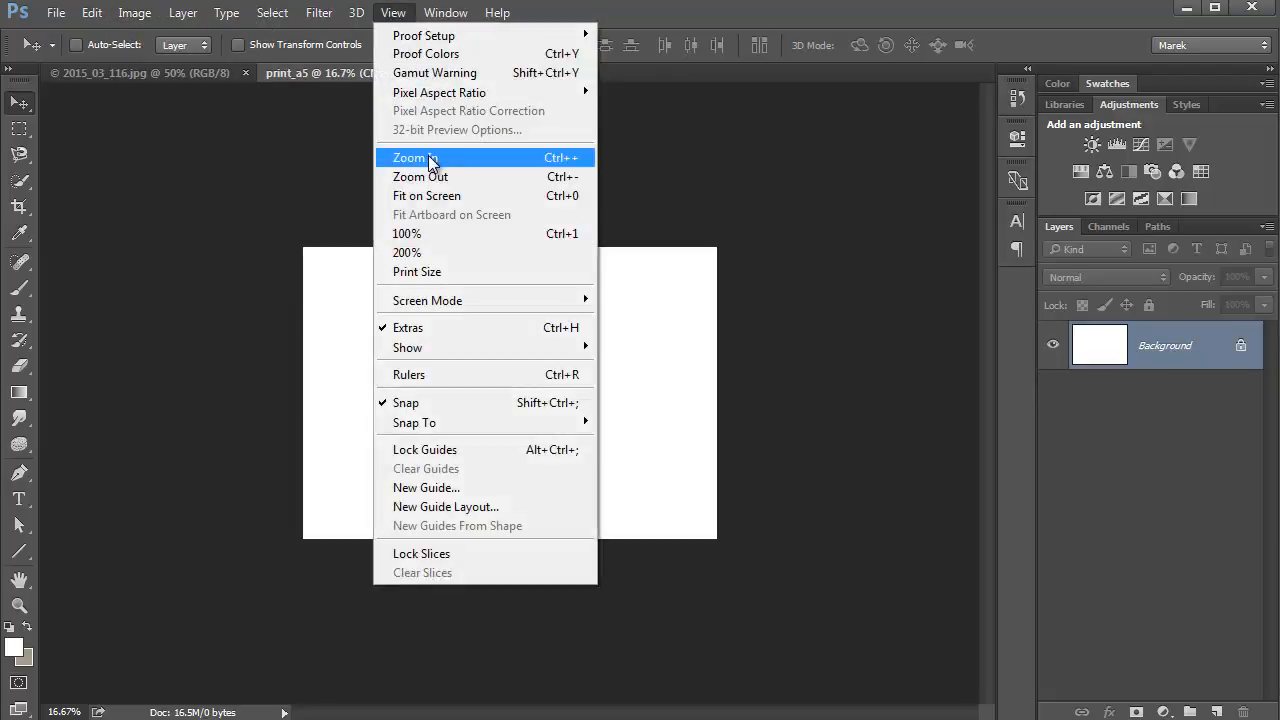
{"action": "left_click", "coordinate": [408, 156]}
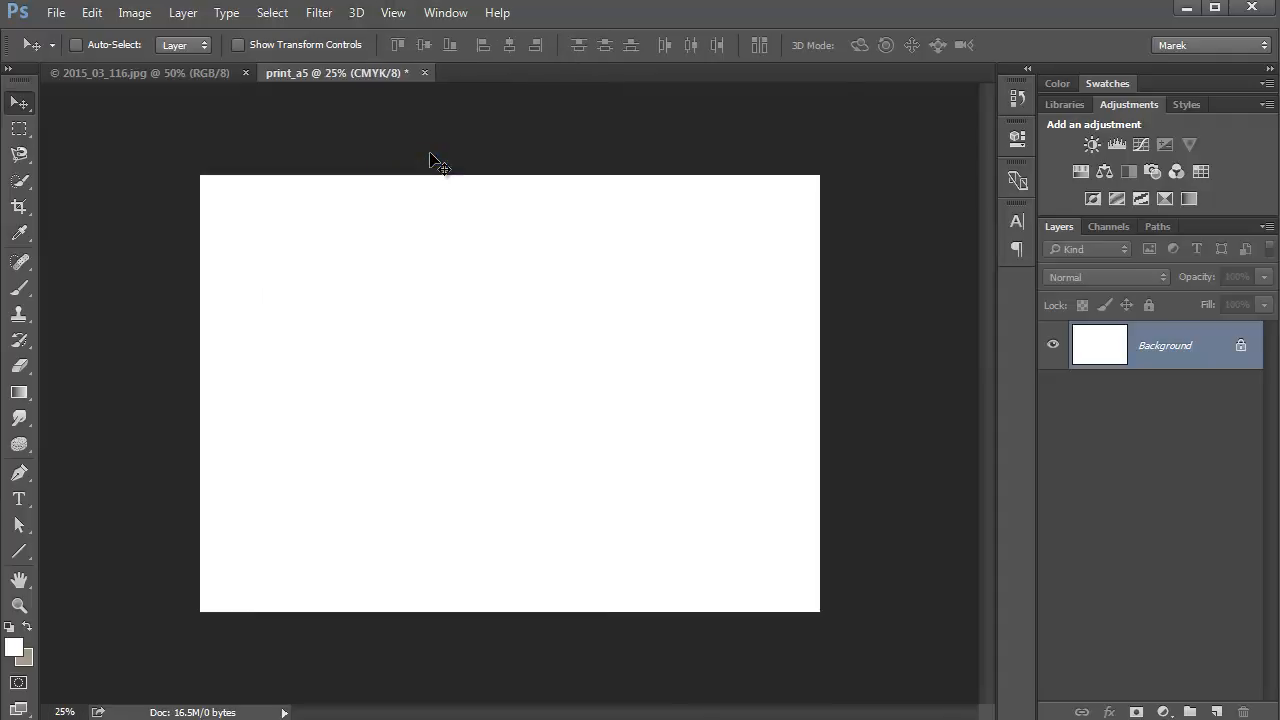
{"action": "mouse_move", "coordinate": [112, 62]}
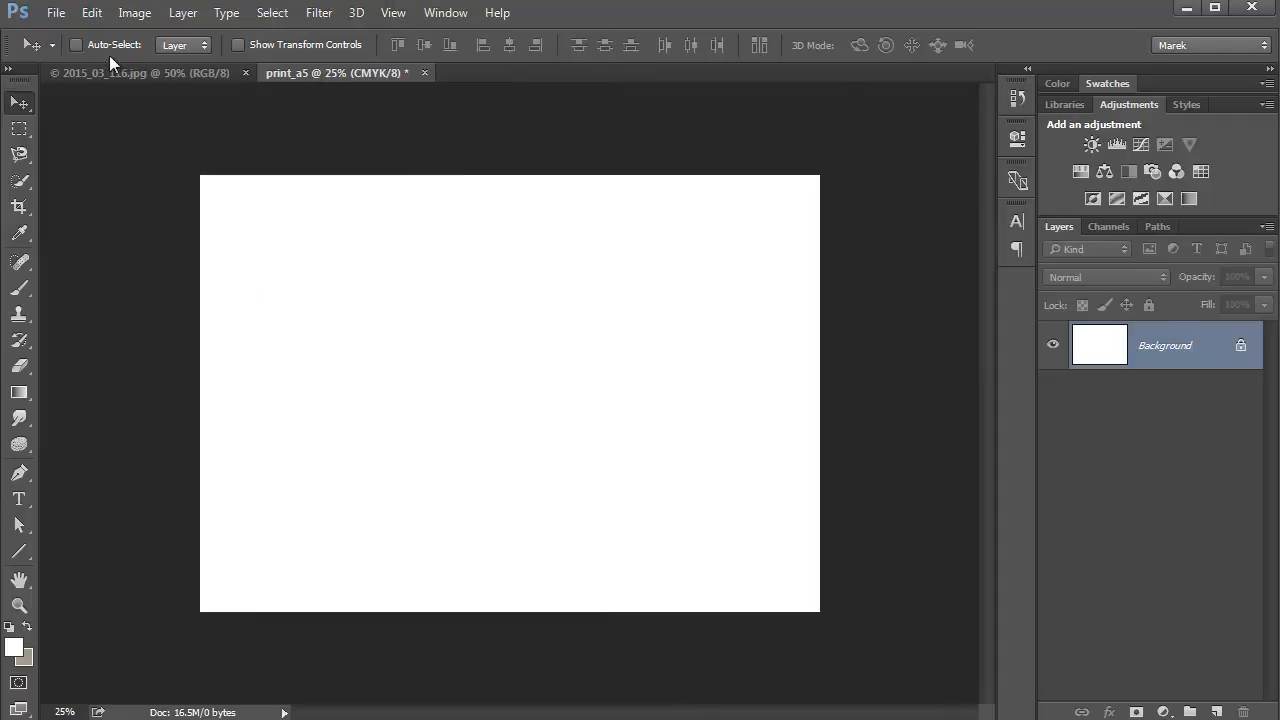
Drag the Arts Centre photo into print_a5 as a layer and centre it on the page
{"action": "left_click", "coordinate": [140, 72]}
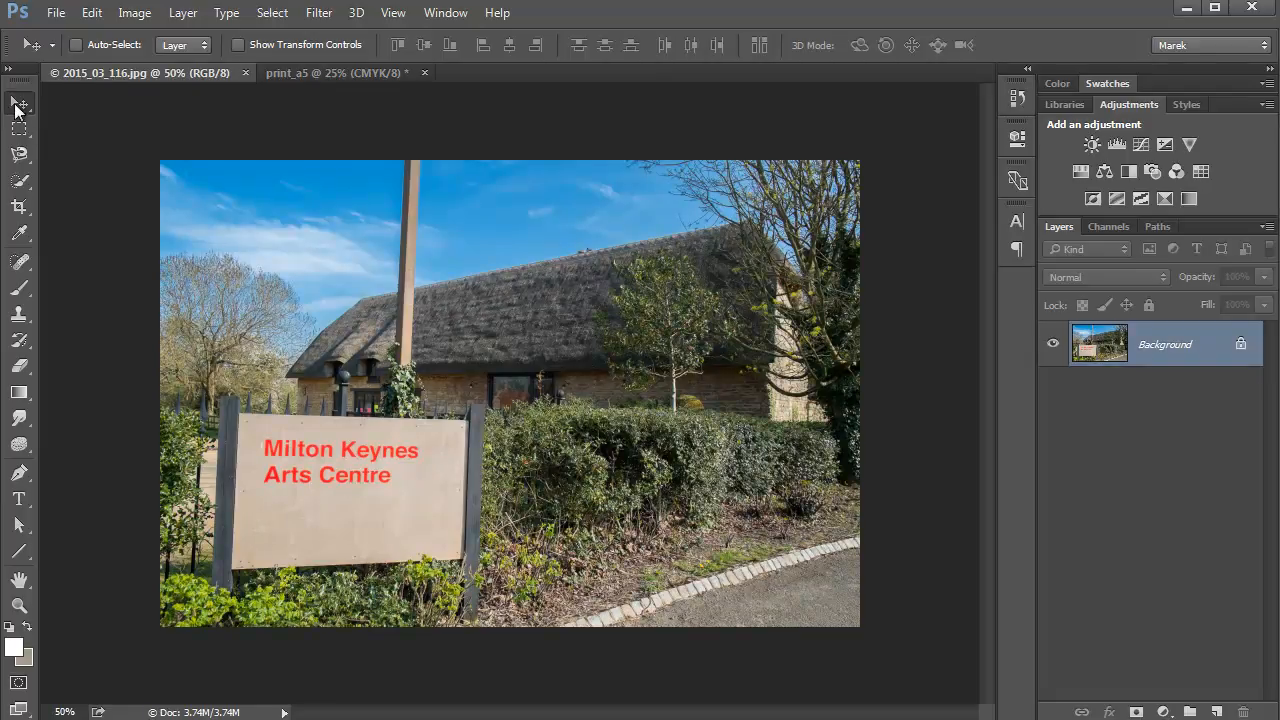
{"action": "mouse_move", "coordinate": [510, 398]}
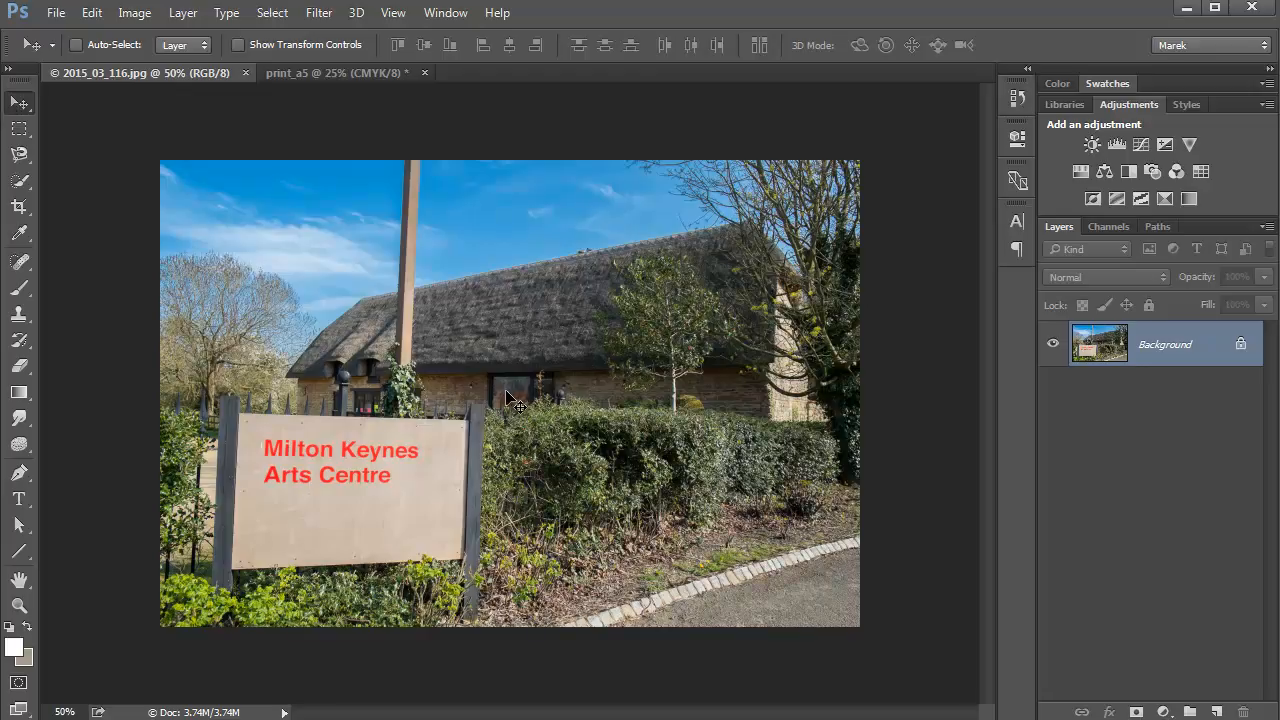
{"action": "mouse_move", "coordinate": [512, 404]}
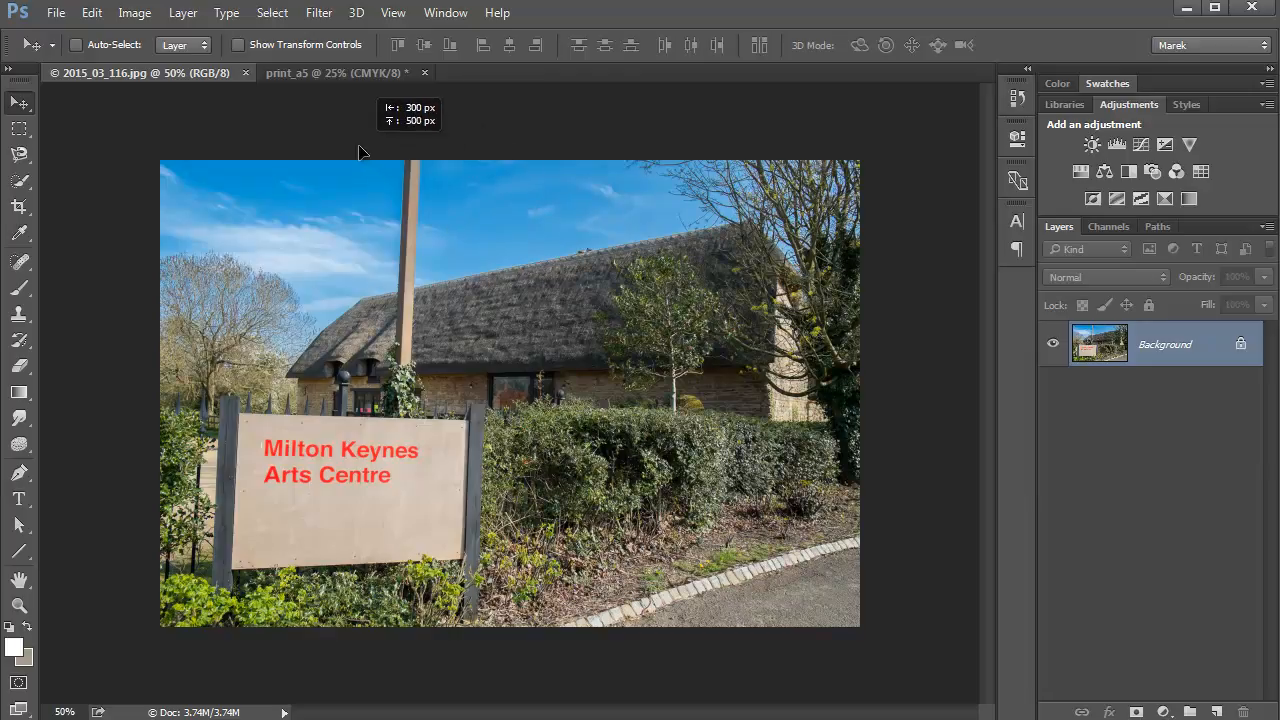
{"action": "mouse_move", "coordinate": [330, 88]}
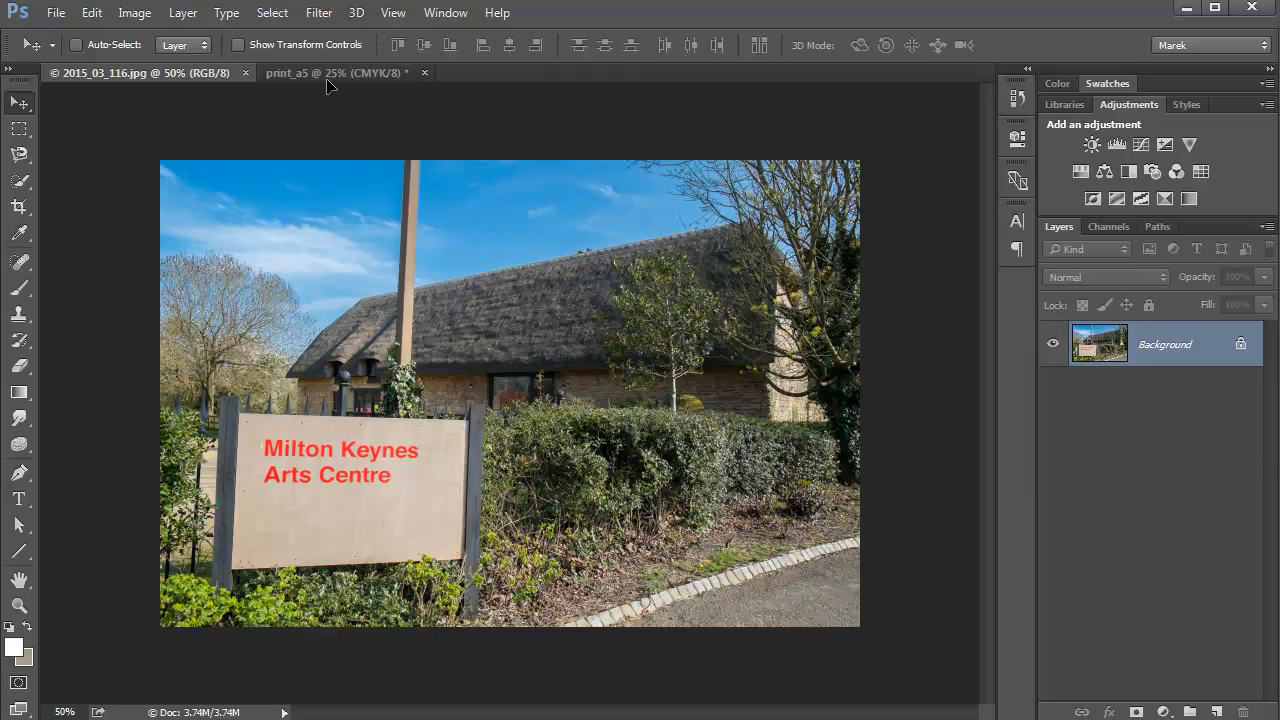
{"action": "left_click", "coordinate": [334, 72]}
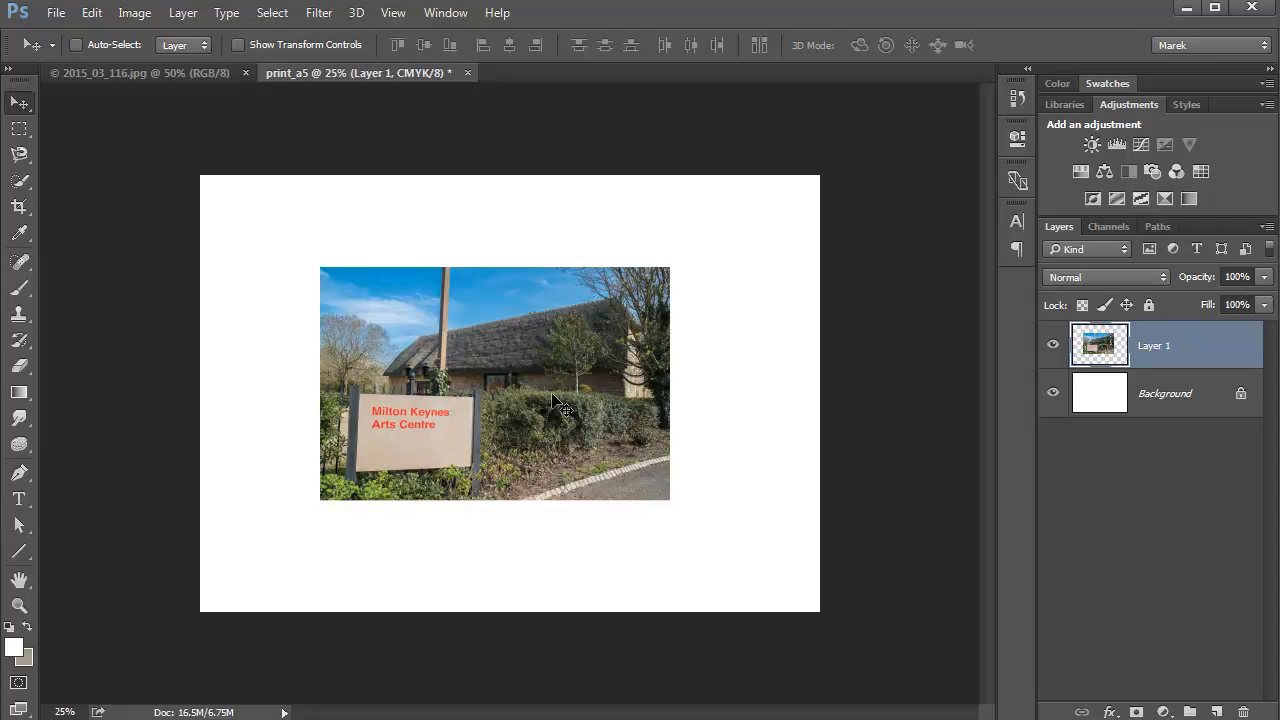
{"action": "mouse_move", "coordinate": [464, 376]}
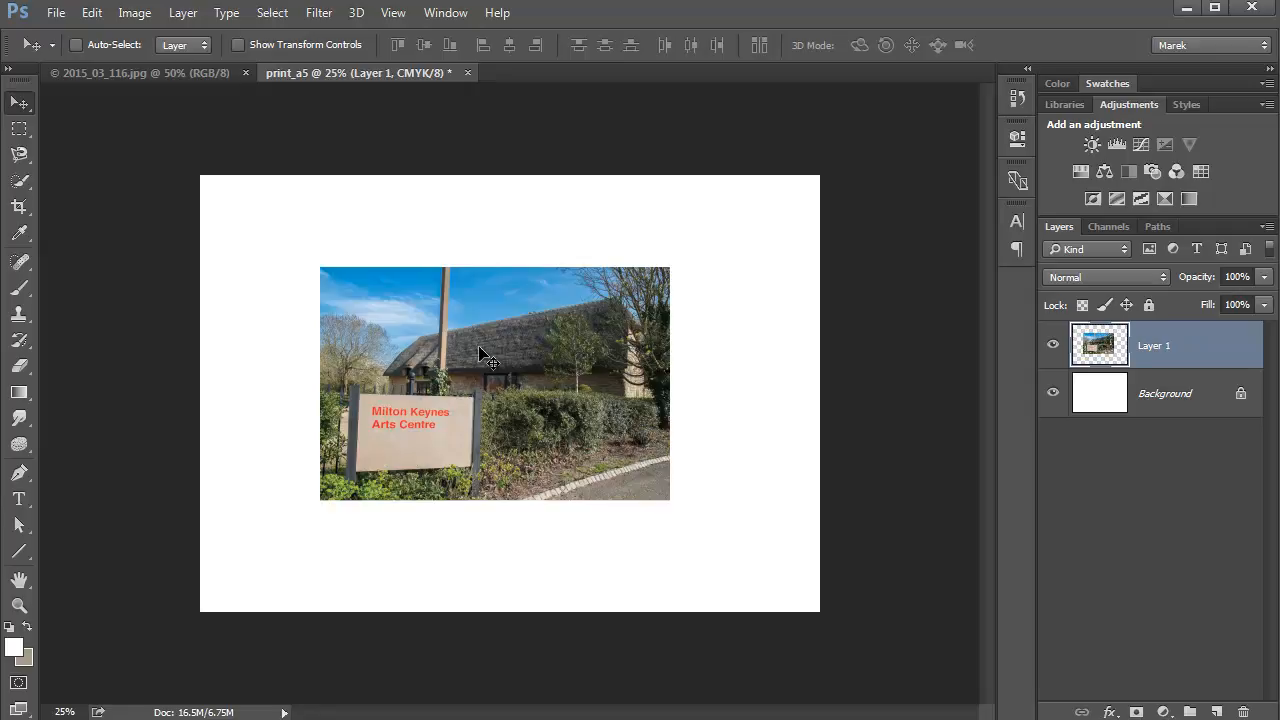
{"action": "mouse_move", "coordinate": [480, 368]}
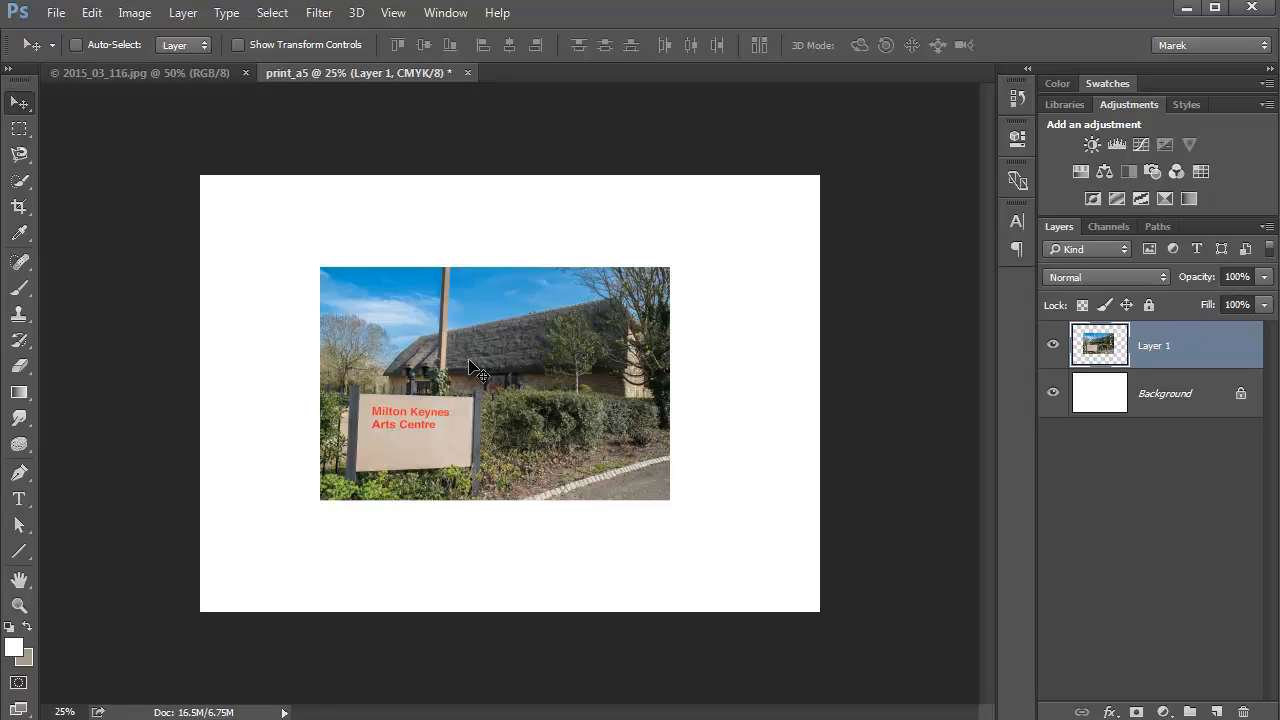
{"action": "left_click_drag", "start_coordinate": [470, 368], "coordinate": [484, 376]}
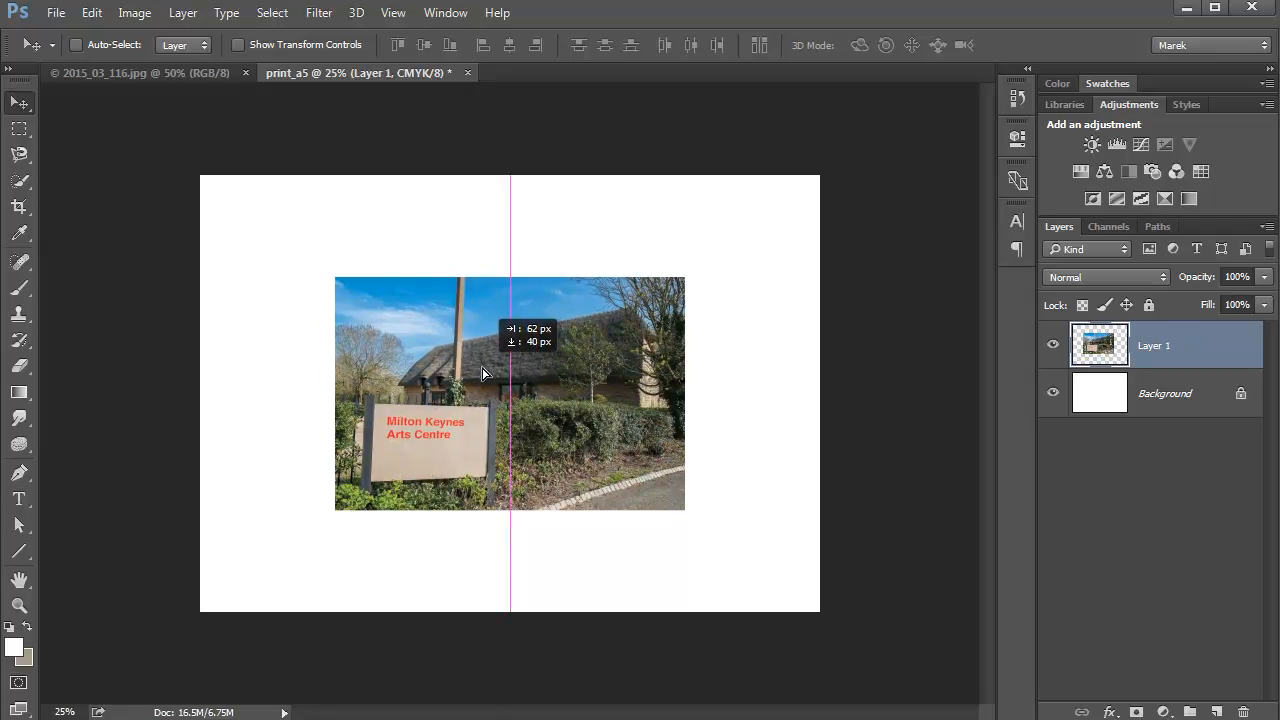
{"action": "left_click_drag", "start_coordinate": [484, 392], "coordinate": [484, 360]}
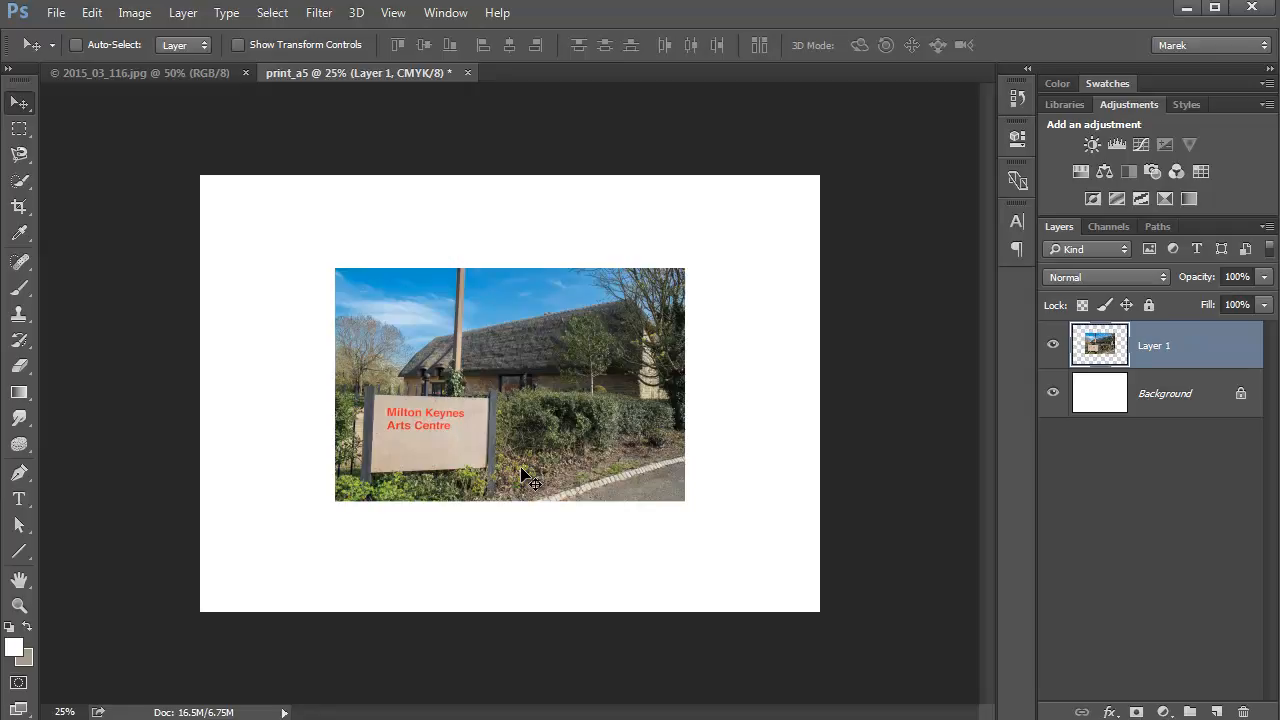
{"action": "mouse_move", "coordinate": [548, 422]}
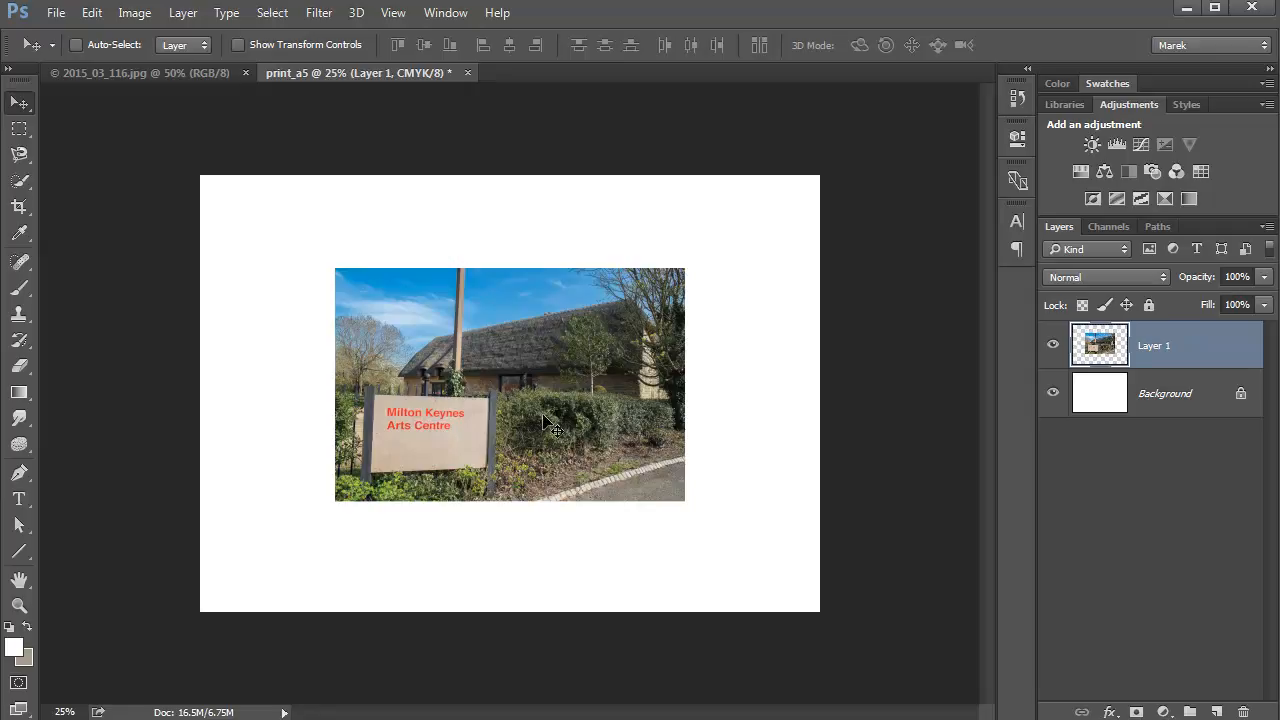
Scale the photo layer up proportionally with Edit > Transform > Scale, keeping it centred
{"action": "left_click", "coordinate": [92, 12]}
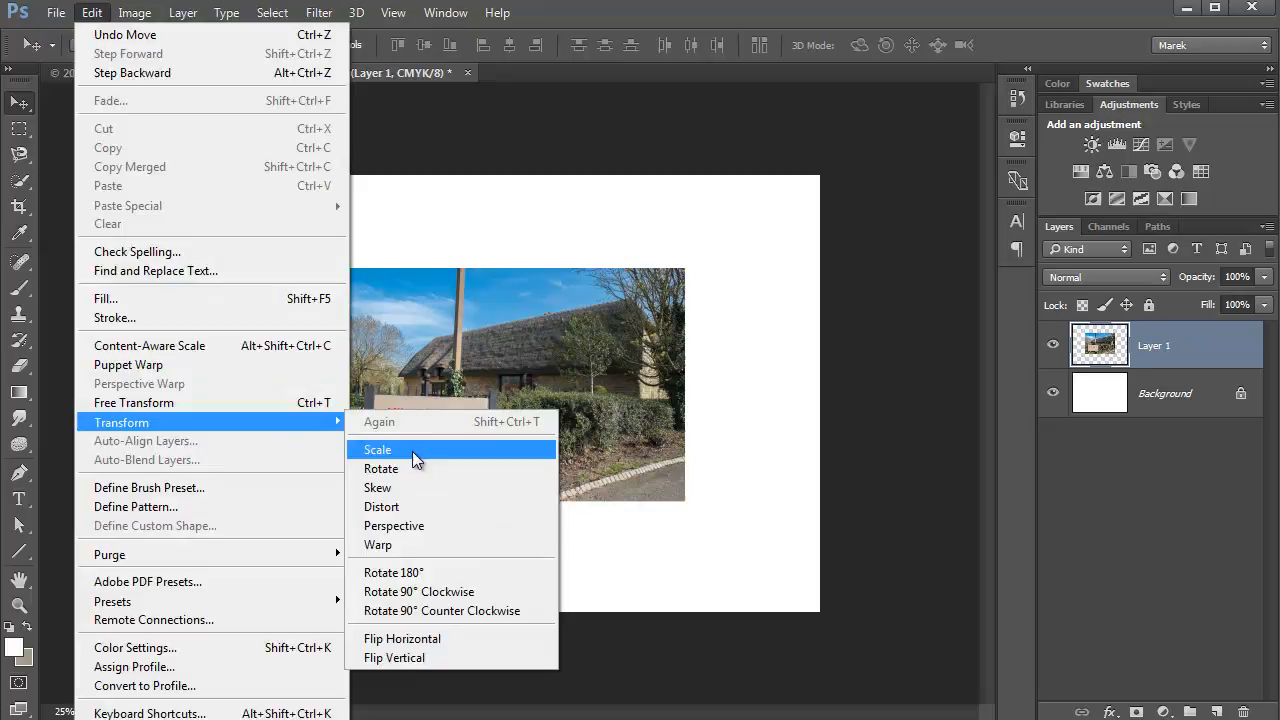
{"action": "left_click", "coordinate": [378, 448]}
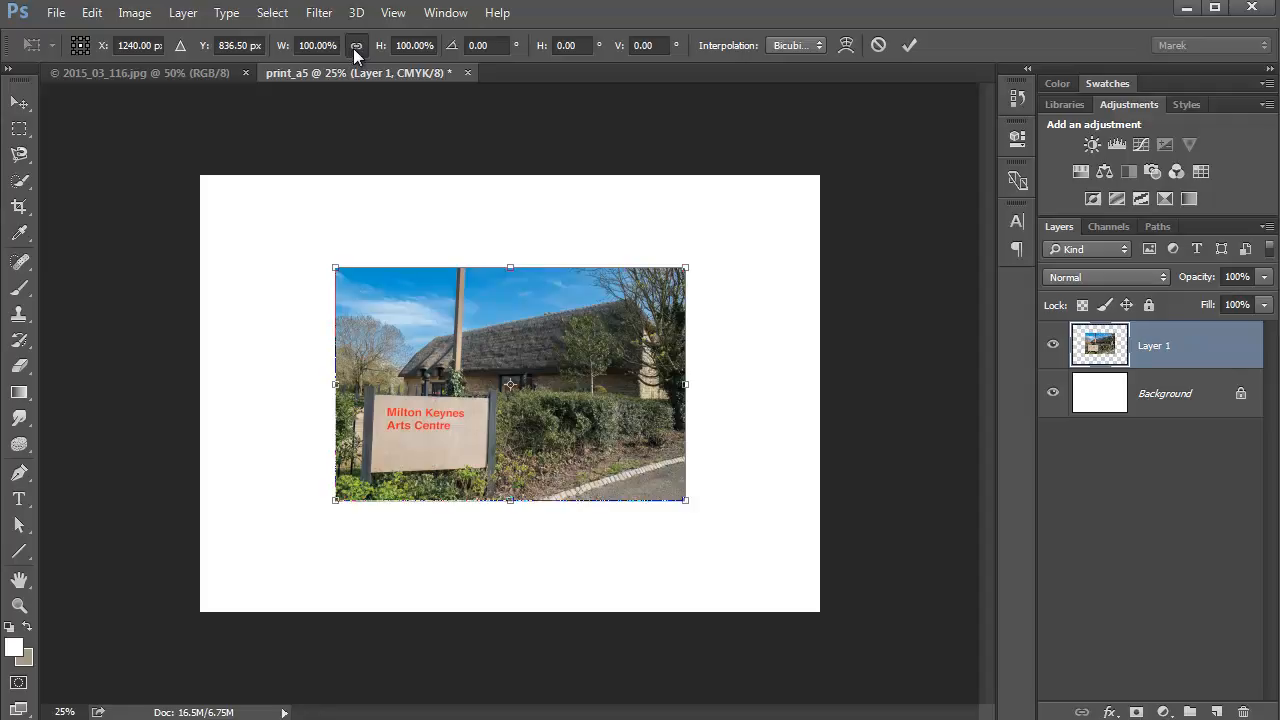
{"action": "mouse_move", "coordinate": [684, 504]}
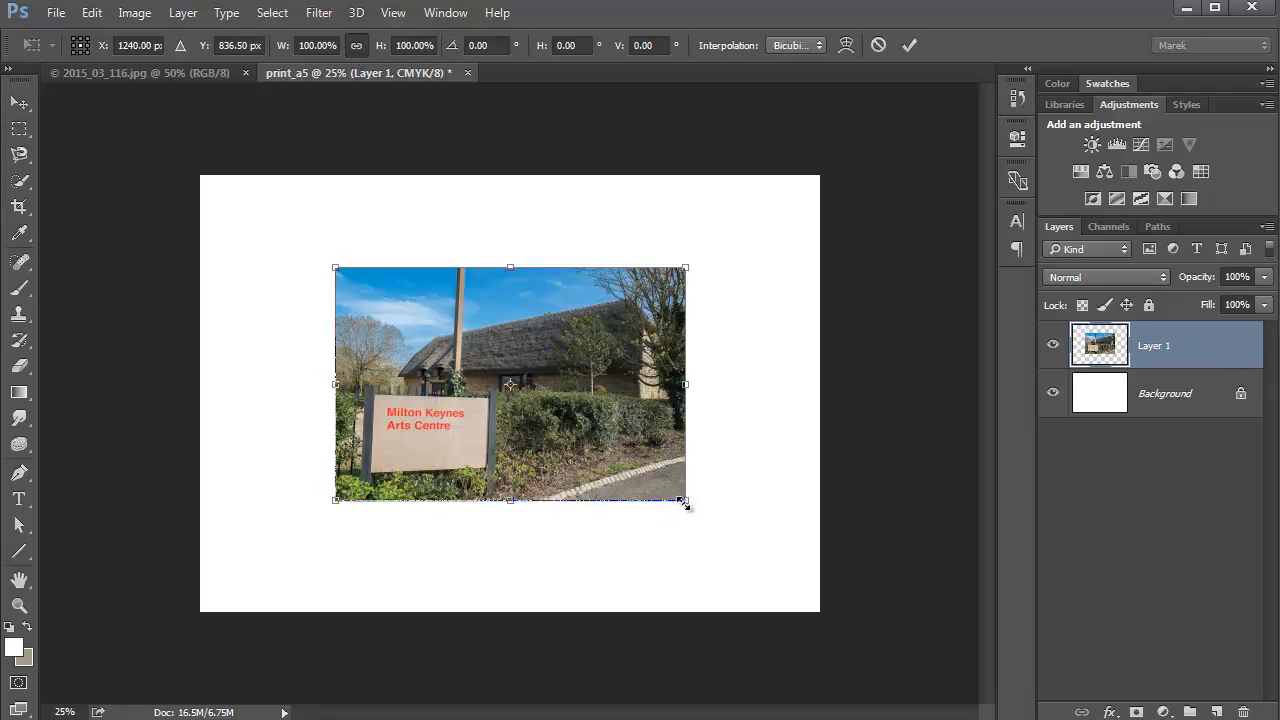
{"action": "left_click_drag", "start_coordinate": [684, 500], "coordinate": [728, 530]}
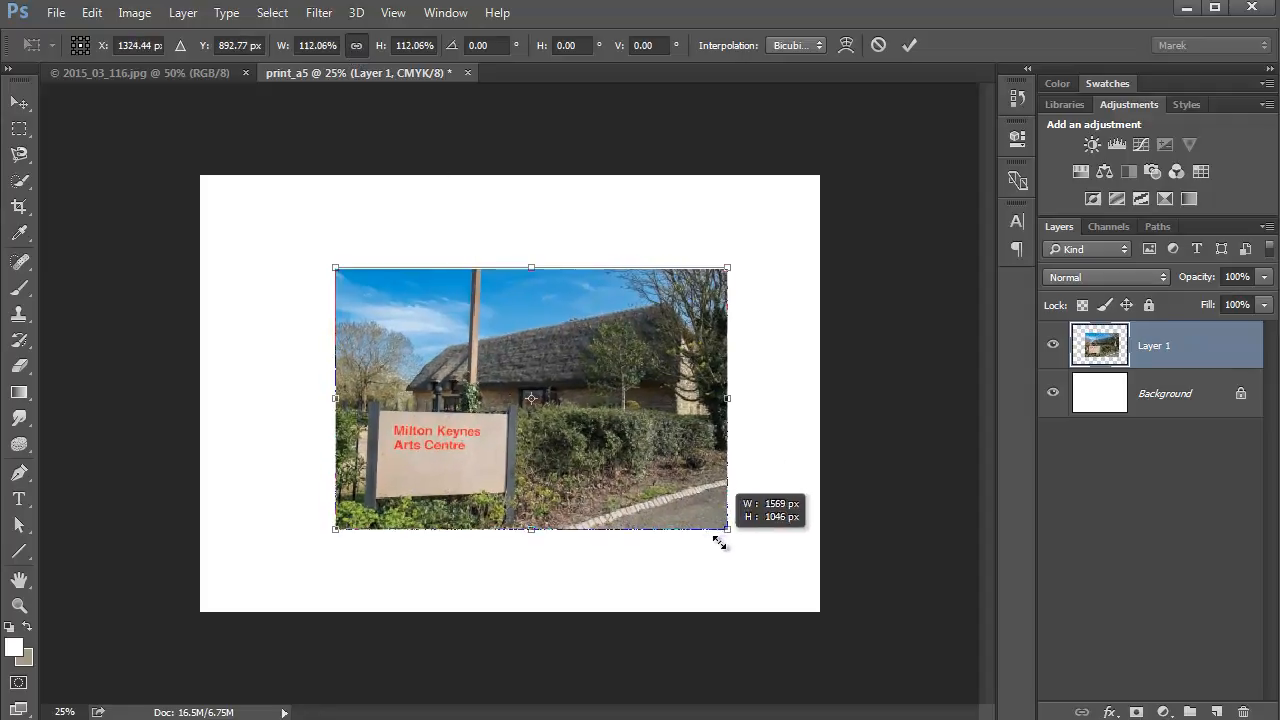
{"action": "left_click_drag", "start_coordinate": [336, 268], "coordinate": [296, 242]}
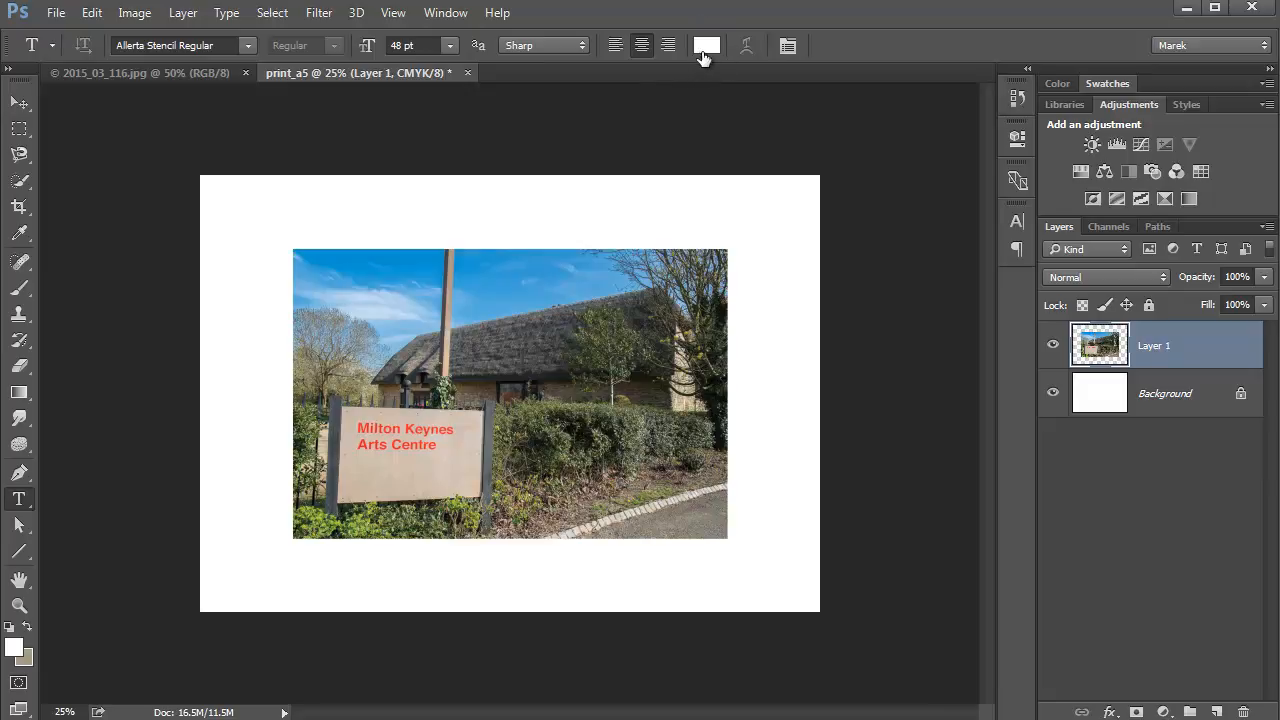
Add the dark green caption 'Milton Keynes Arts Centre' beneath the photo and commit it
{"action": "left_click", "coordinate": [708, 44]}
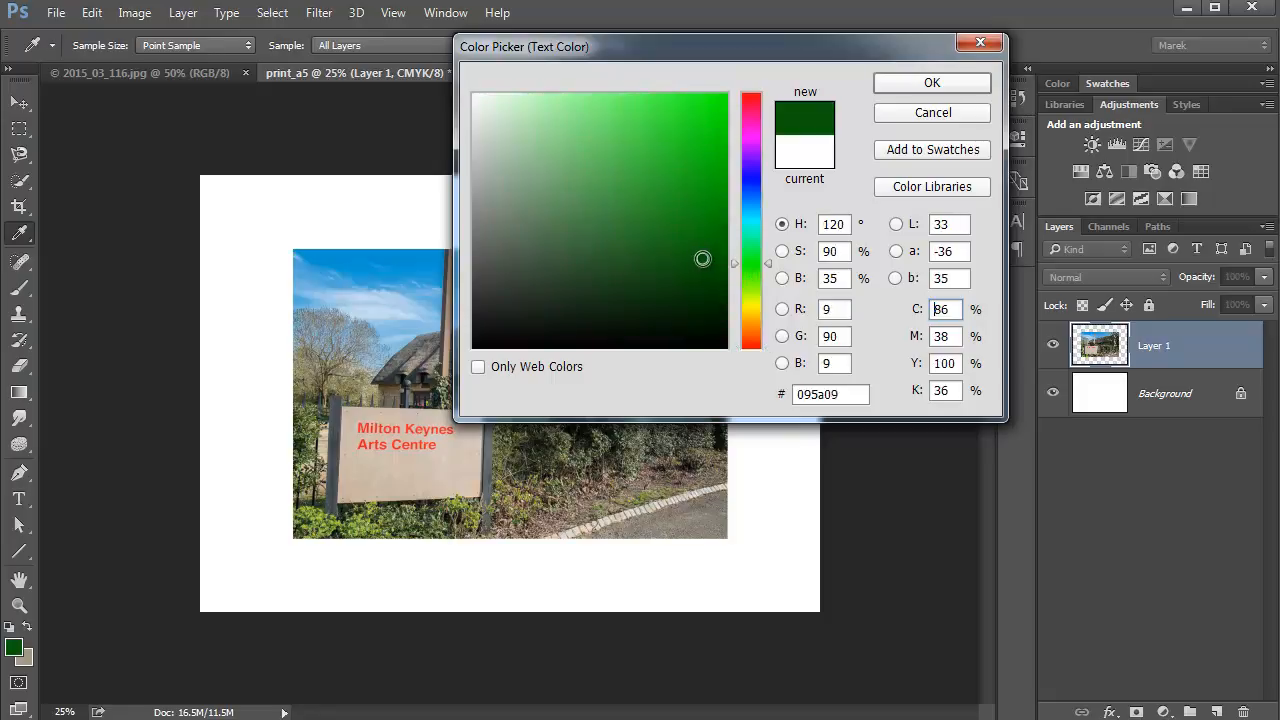
{"action": "left_click", "coordinate": [932, 82]}
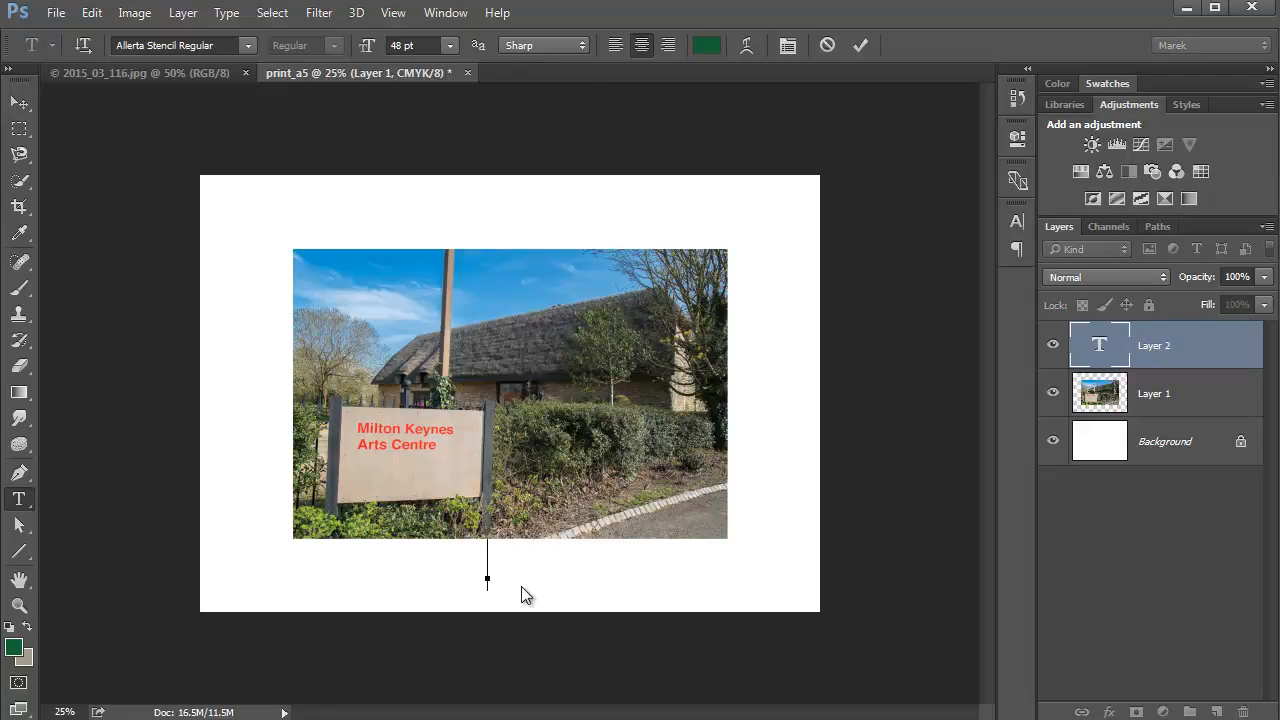
{"action": "type", "text": "Milton"}
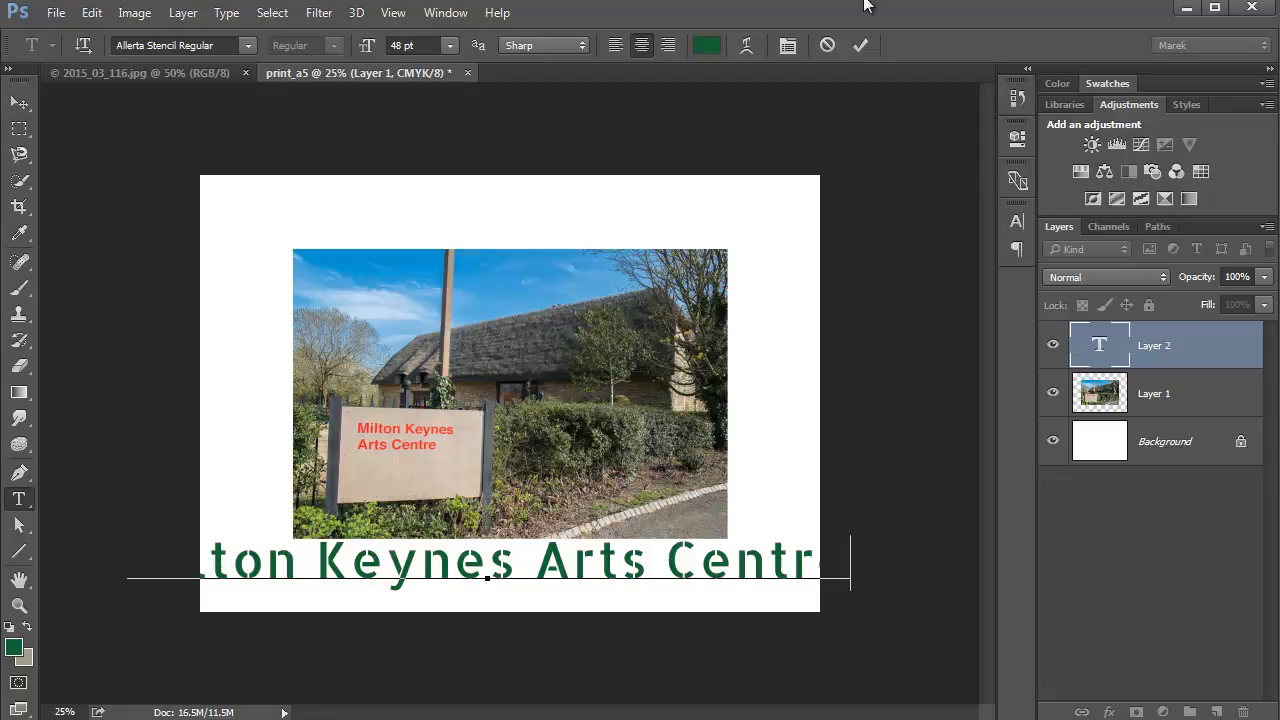
{"action": "left_click", "coordinate": [860, 44]}
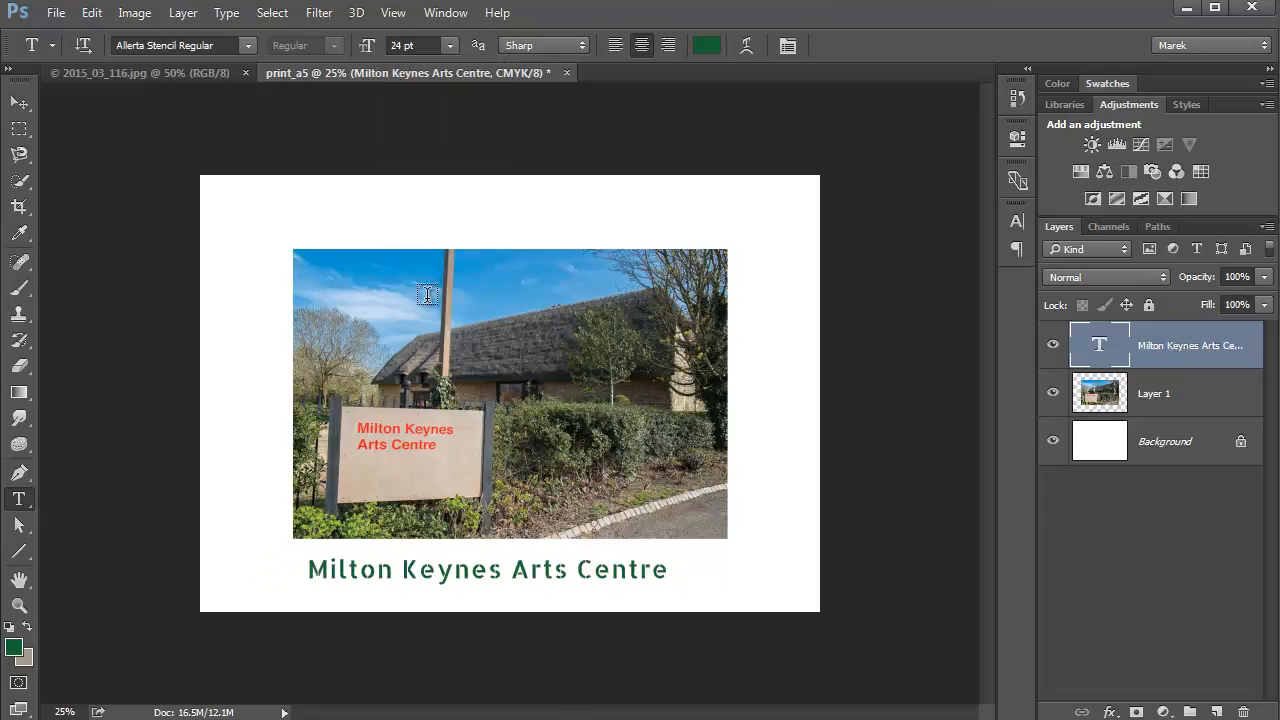
{"action": "left_click", "coordinate": [18, 104]}
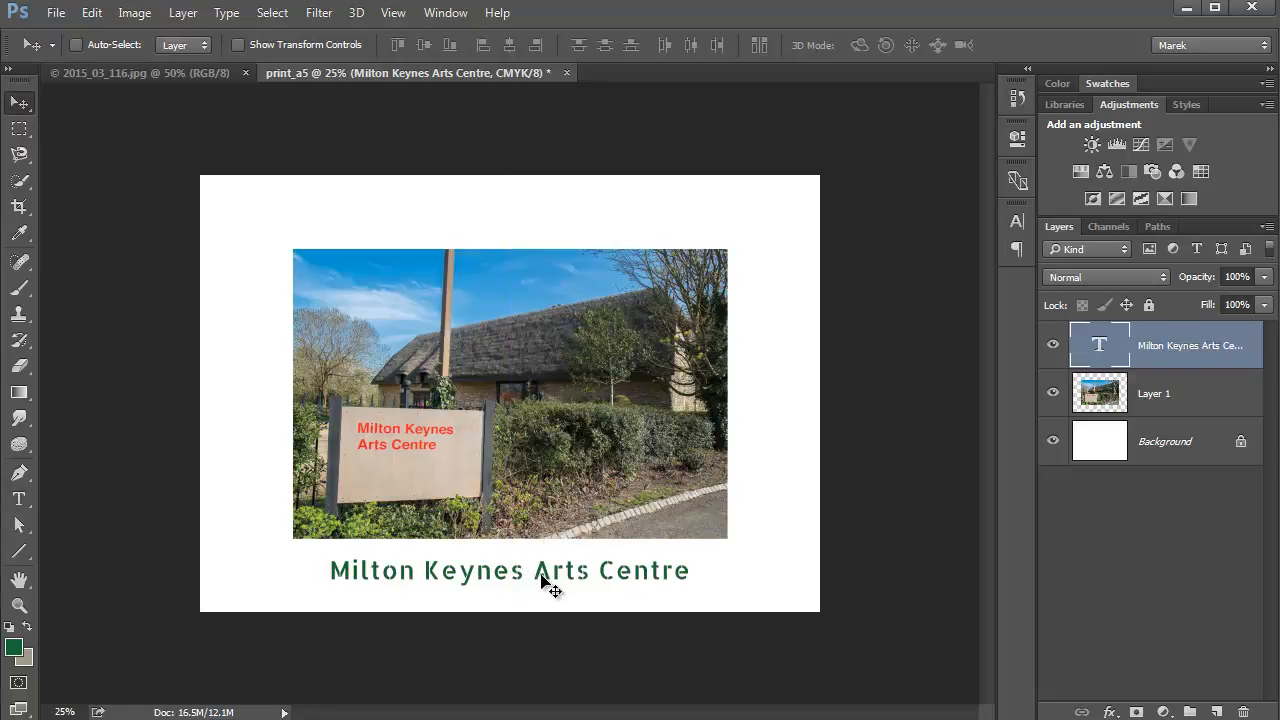
{"action": "mouse_move", "coordinate": [660, 300]}
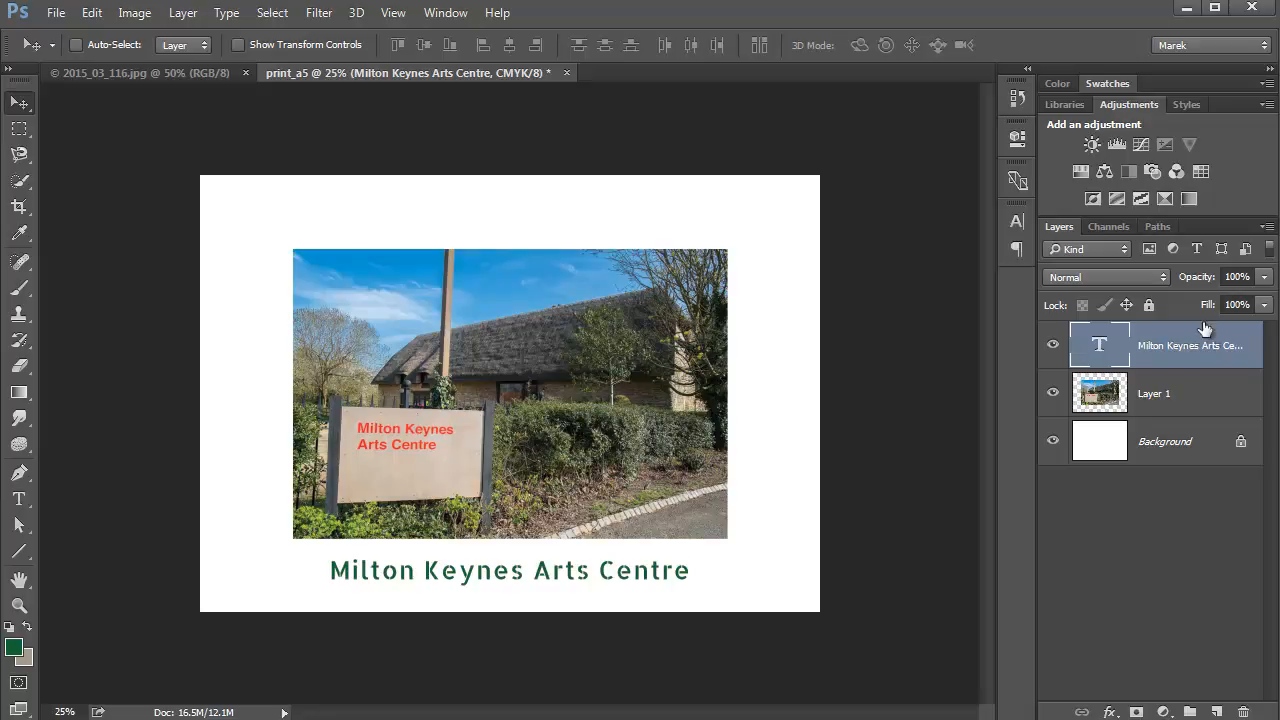
Rename the photo layer to image and add a Drop Shadow layer style
{"action": "left_click", "coordinate": [1152, 392]}
{"action": "type", "text": "image"}
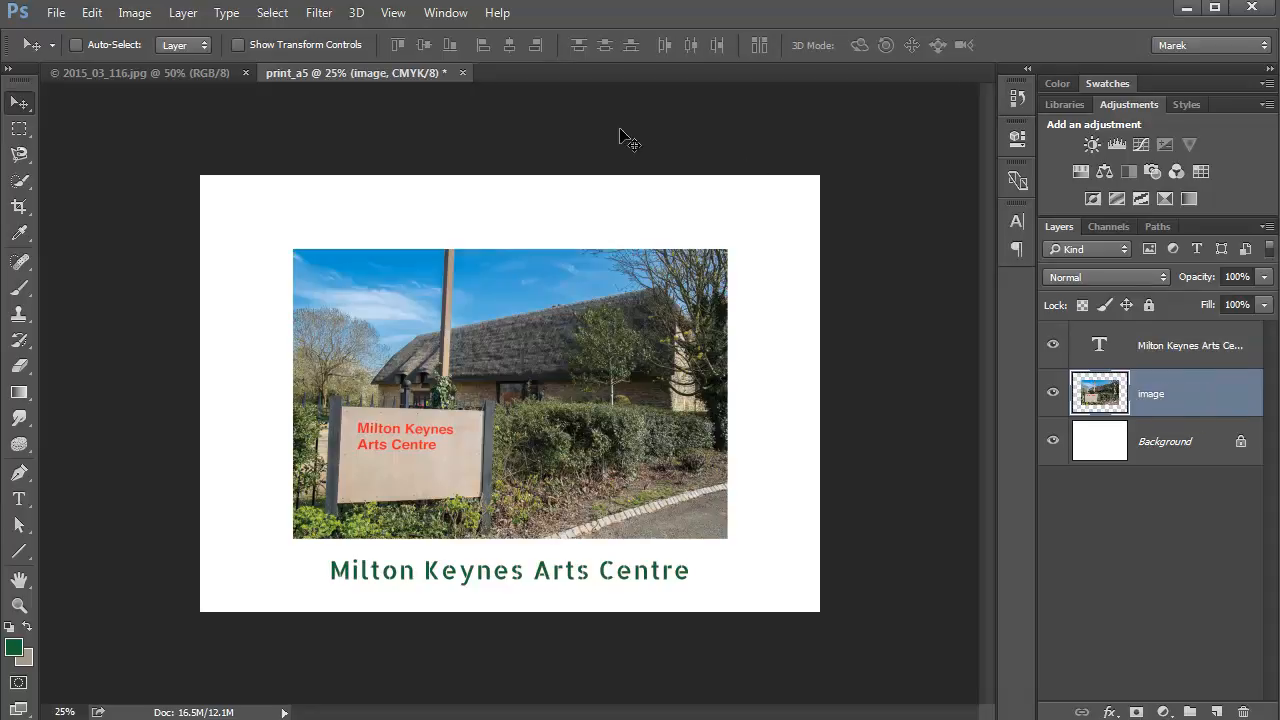
{"action": "left_click", "coordinate": [184, 12]}
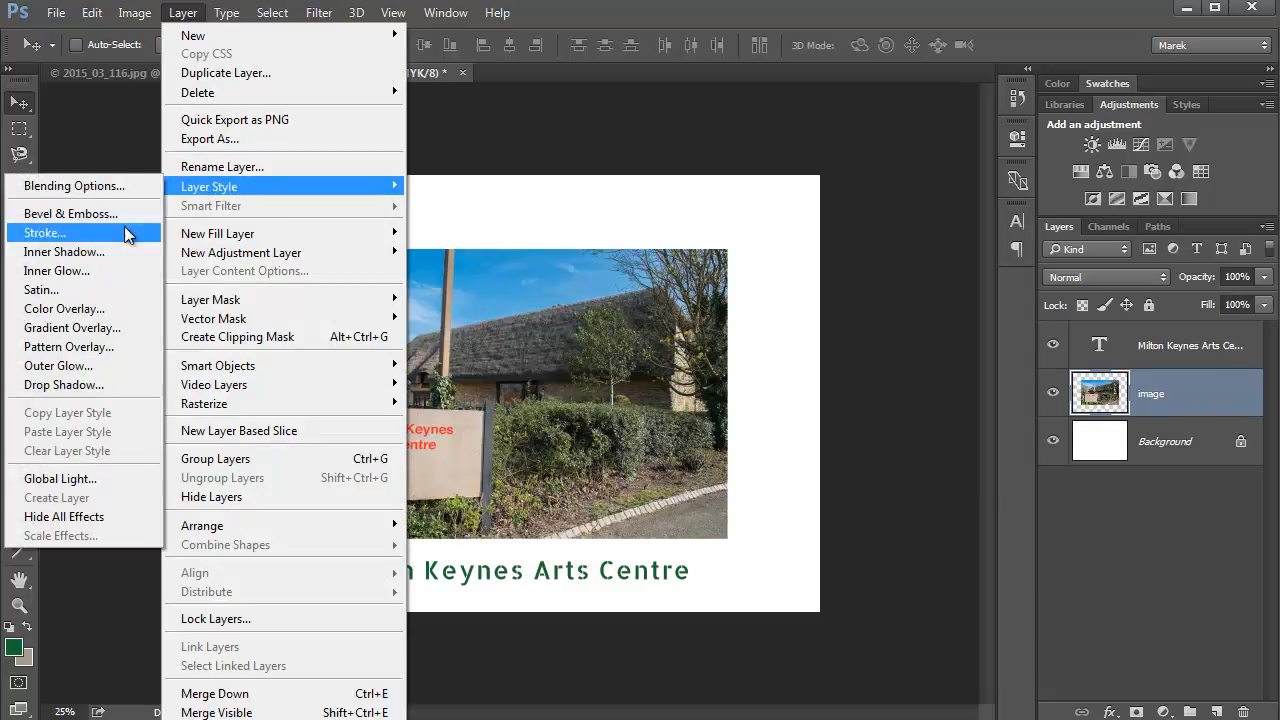
{"action": "mouse_move", "coordinate": [90, 384]}
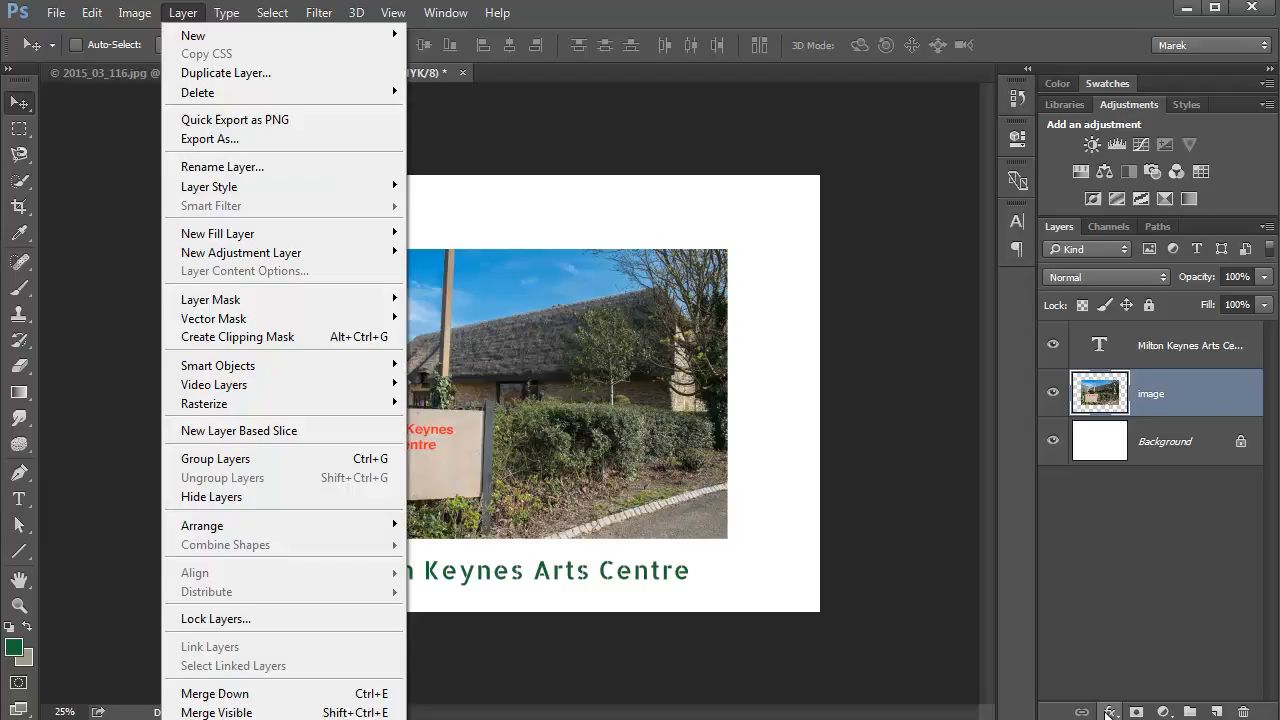
{"action": "mouse_move", "coordinate": [584, 374]}
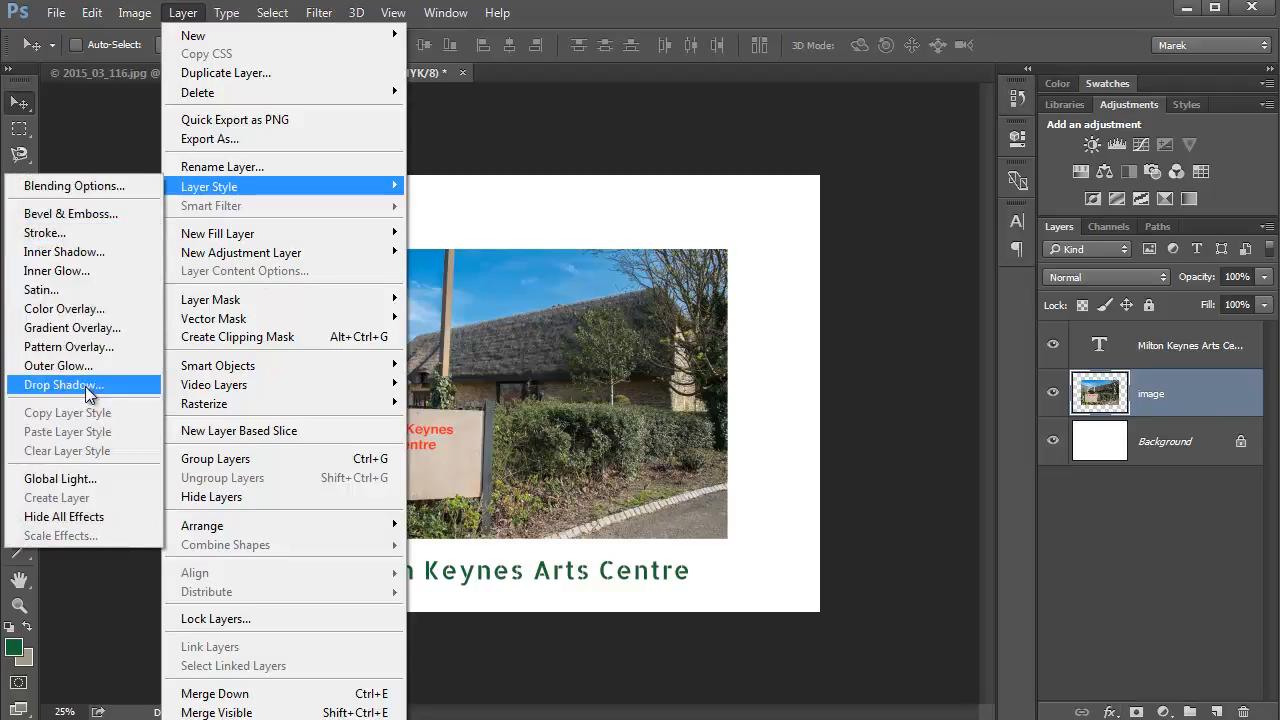
{"action": "left_click", "coordinate": [64, 384]}
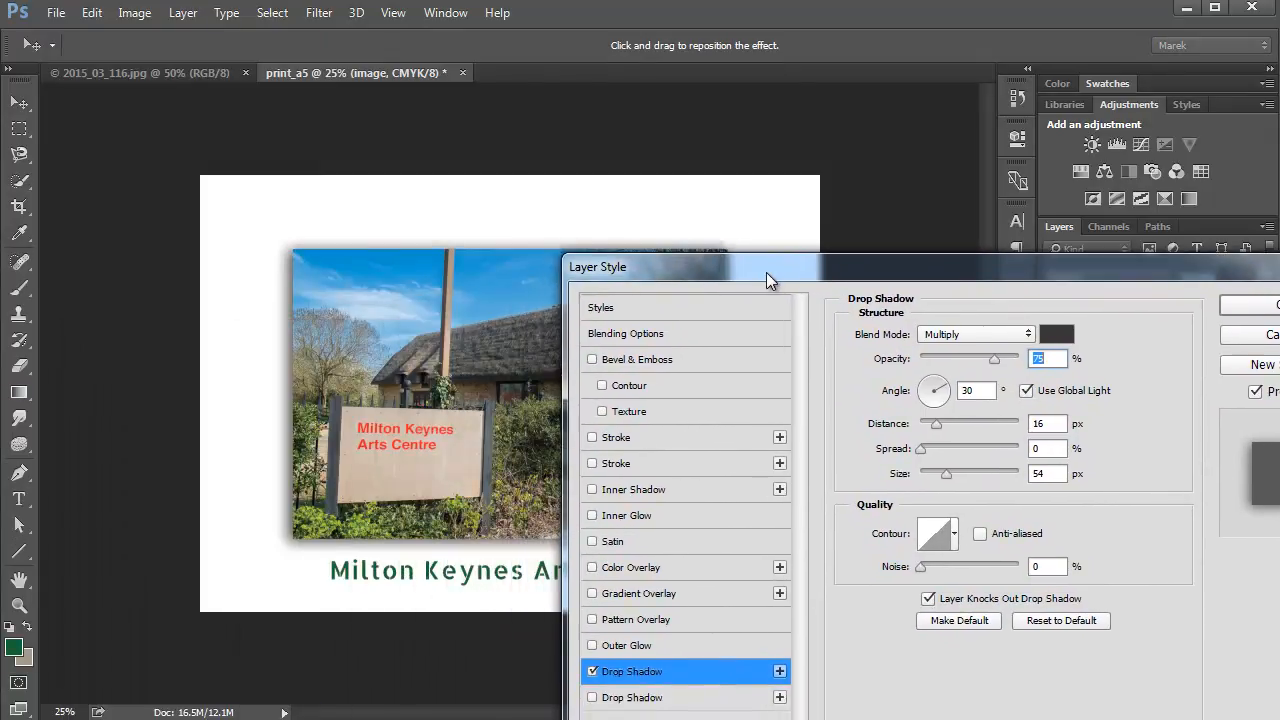
Adjust the drop shadow to 75% opacity, 21 px distance and 29 px size
{"action": "left_click_drag", "start_coordinate": [770, 278], "coordinate": [716, 324]}
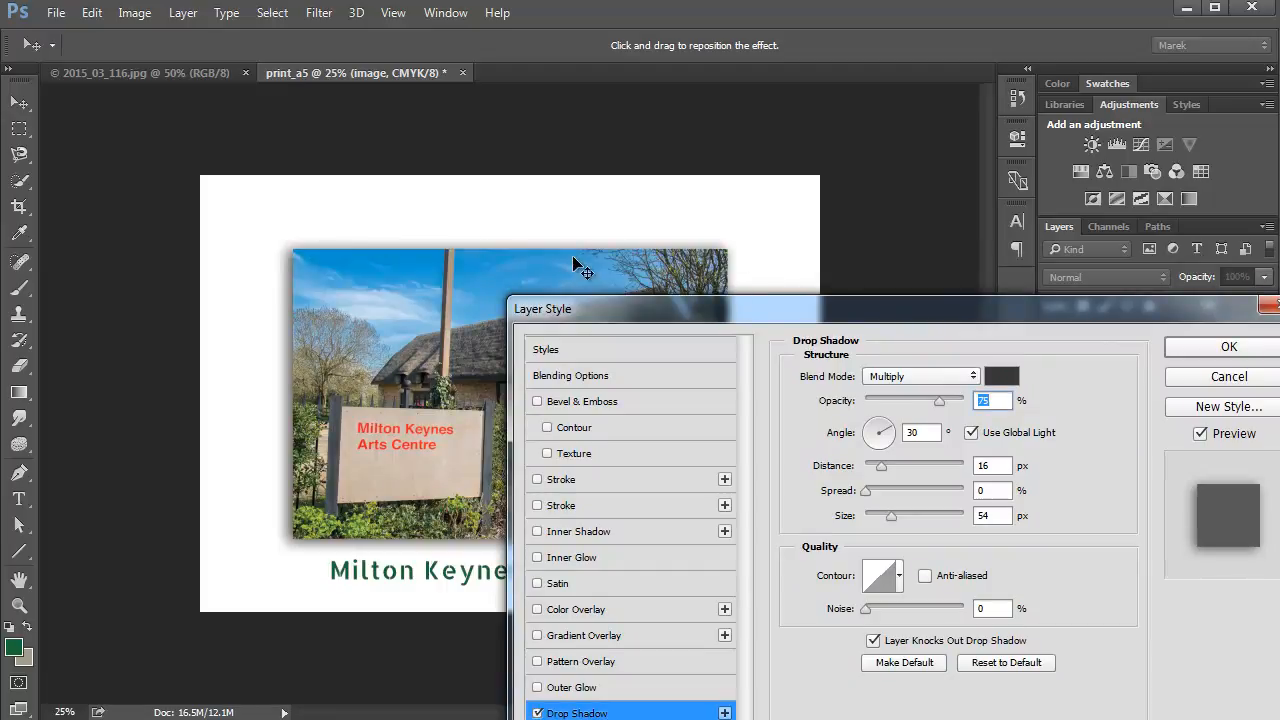
{"action": "mouse_move", "coordinate": [892, 478]}
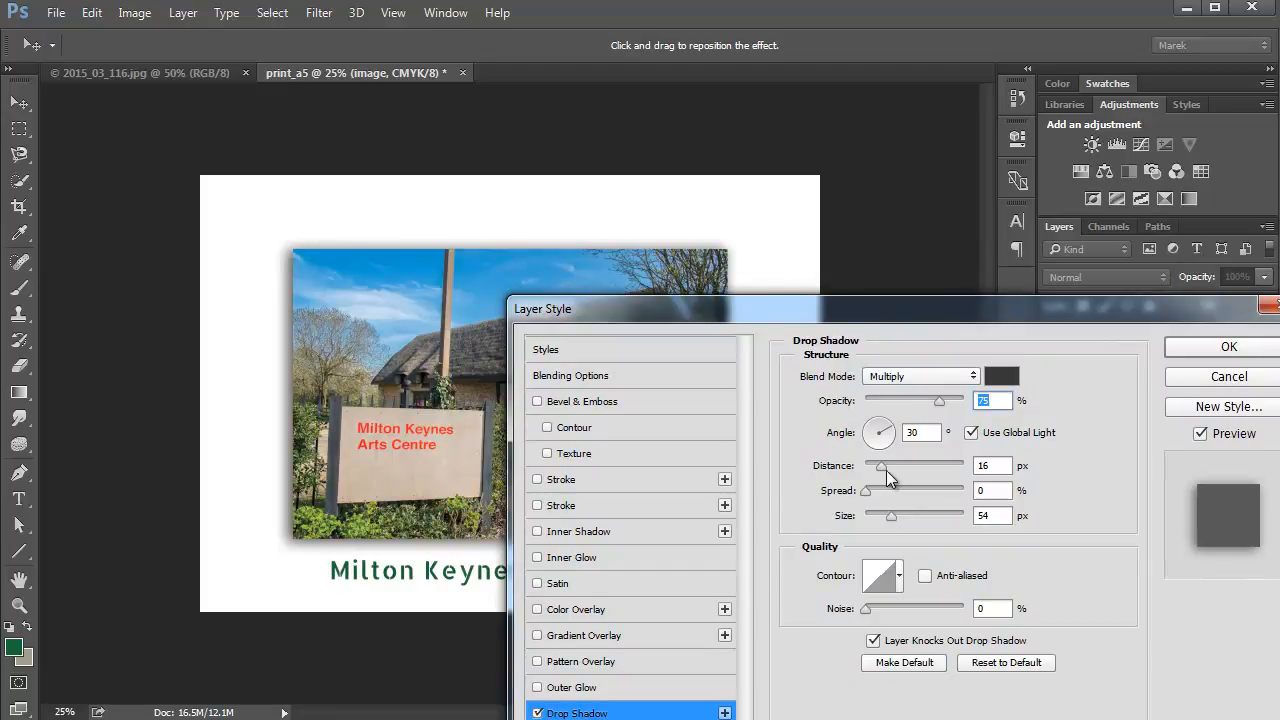
{"action": "left_click_drag", "start_coordinate": [884, 464], "coordinate": [870, 464]}
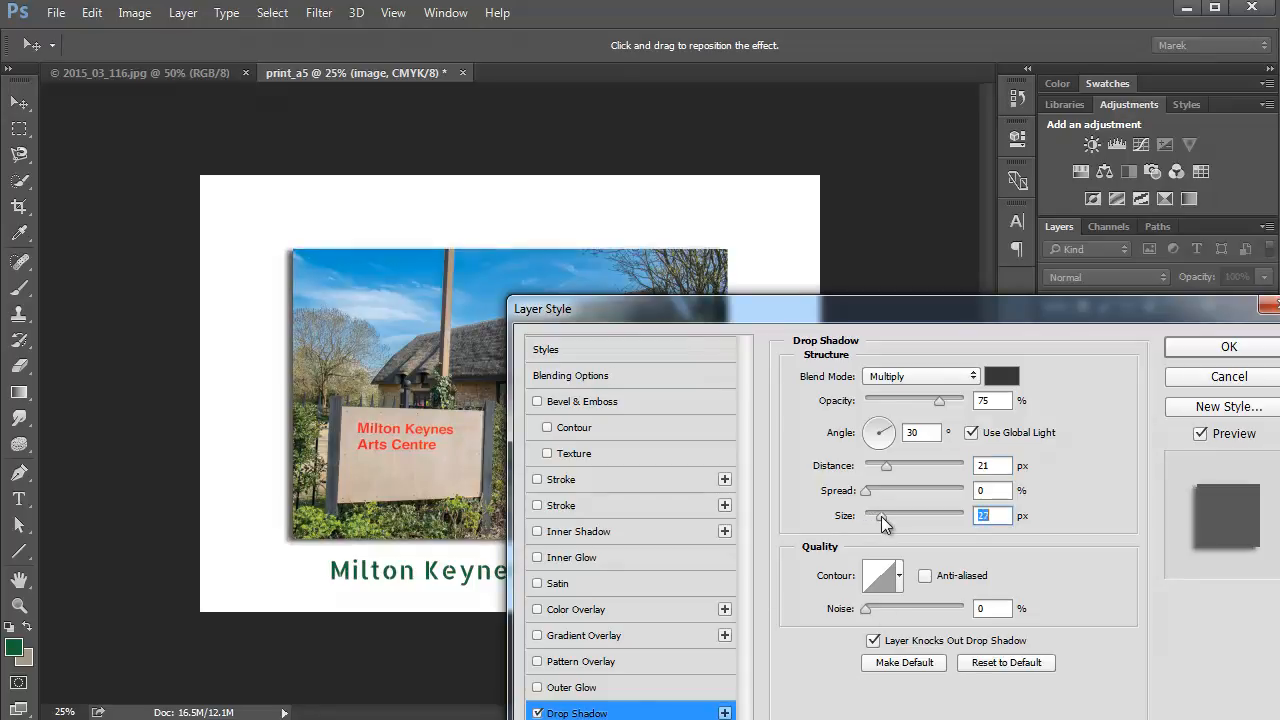
{"action": "left_click_drag", "start_coordinate": [884, 424], "coordinate": [878, 432]}
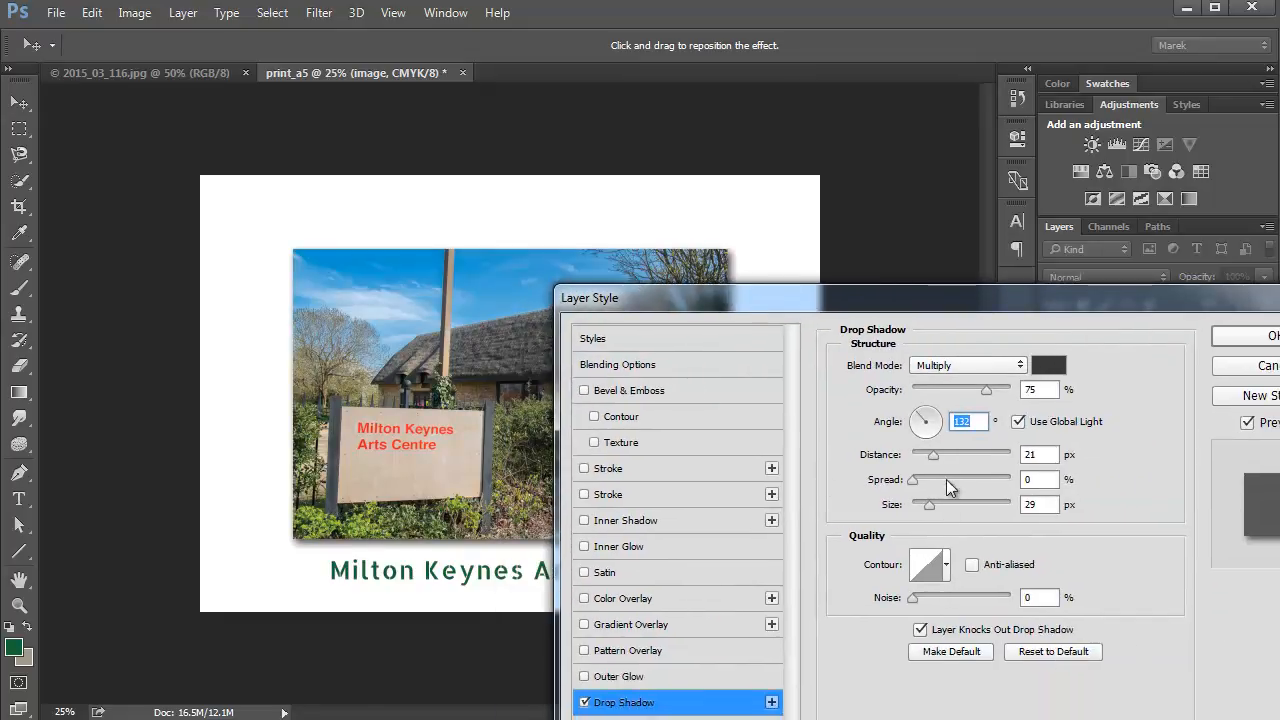
{"action": "left_click_drag", "start_coordinate": [932, 454], "coordinate": [918, 454]}
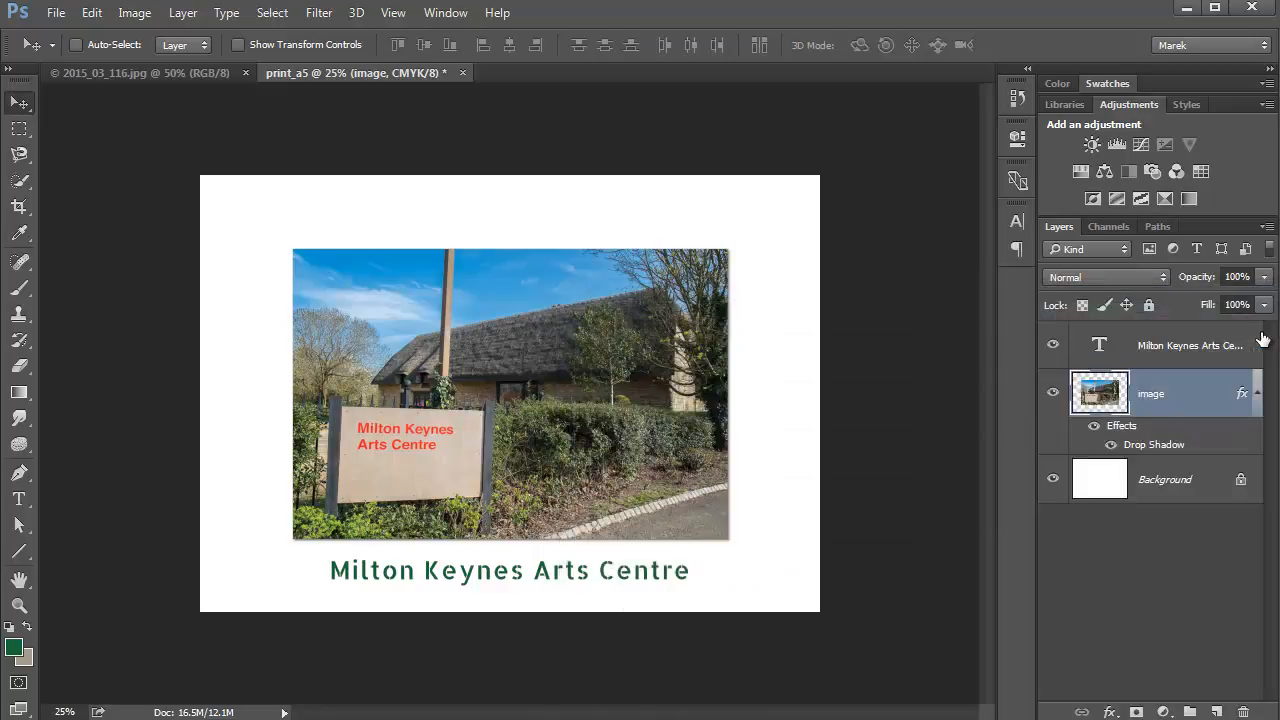
{"action": "mouse_move", "coordinate": [770, 496]}
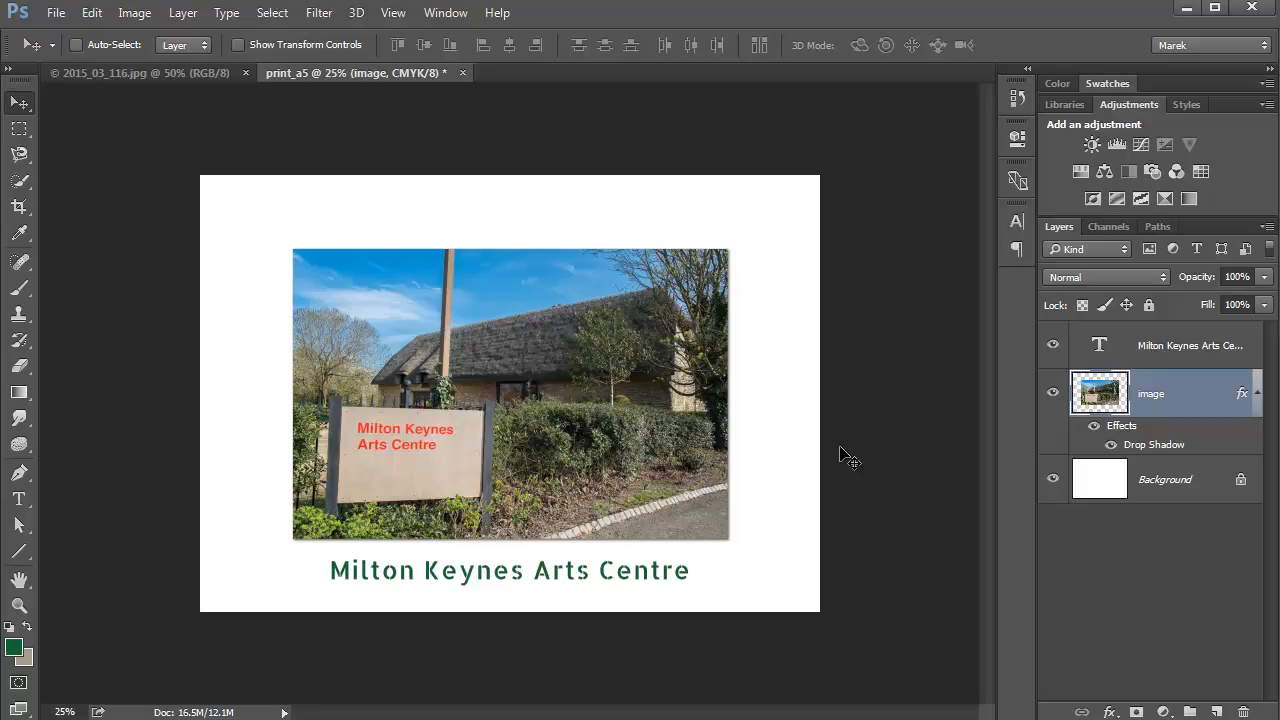
{"action": "mouse_move", "coordinate": [88, 56]}
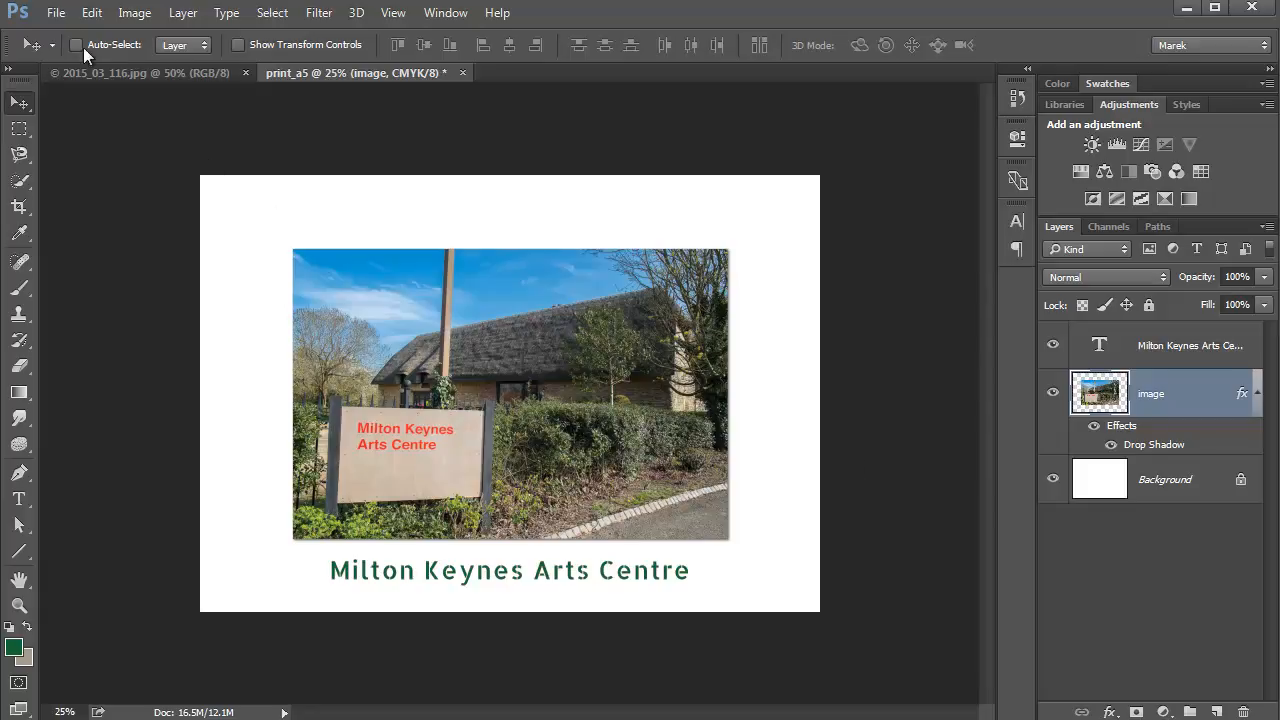
Save print_a5 as a Photoshop PDF to the Desktop via Save As
{"action": "left_click", "coordinate": [56, 12]}
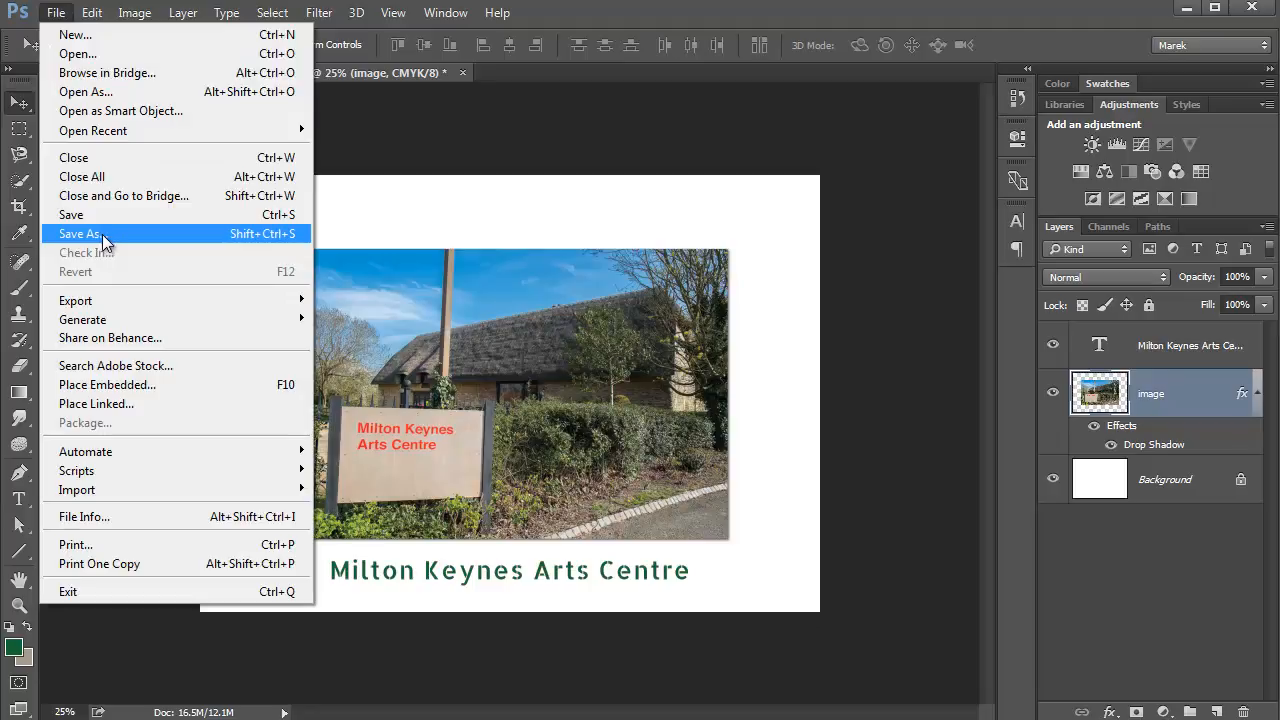
{"action": "left_click", "coordinate": [82, 232]}
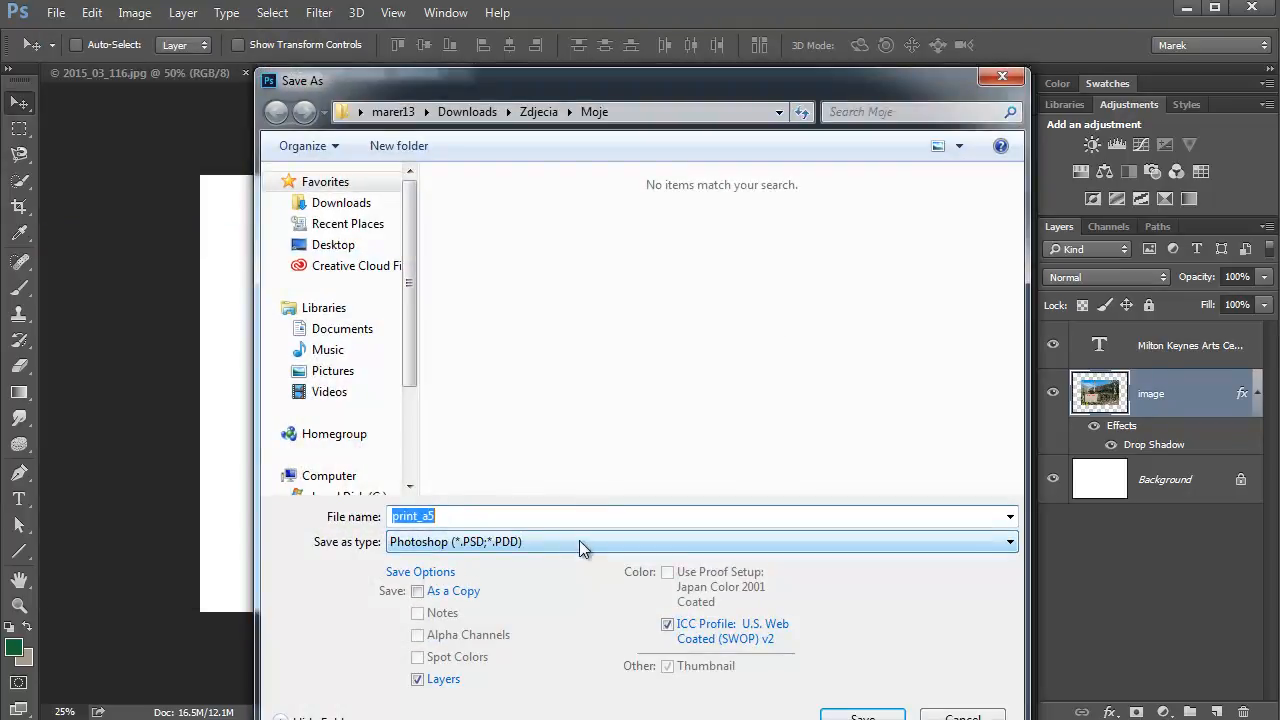
{"action": "left_click", "coordinate": [700, 540]}
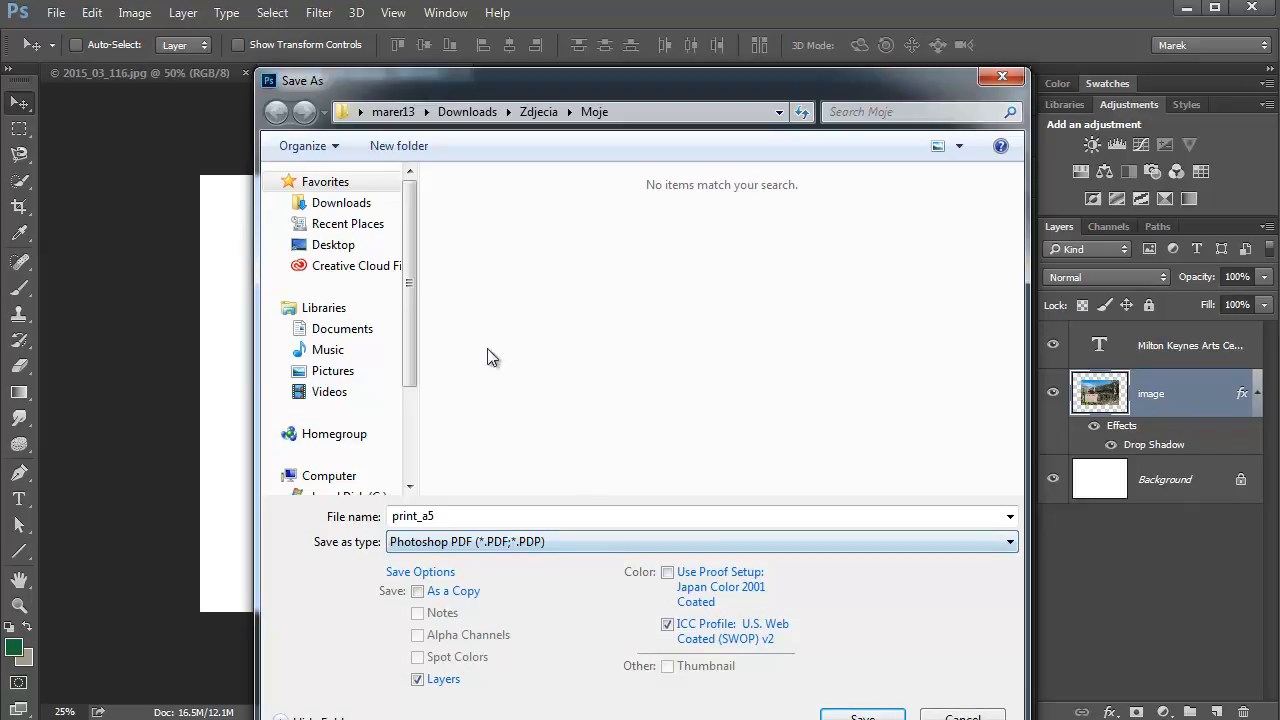
{"action": "left_click", "coordinate": [332, 244]}
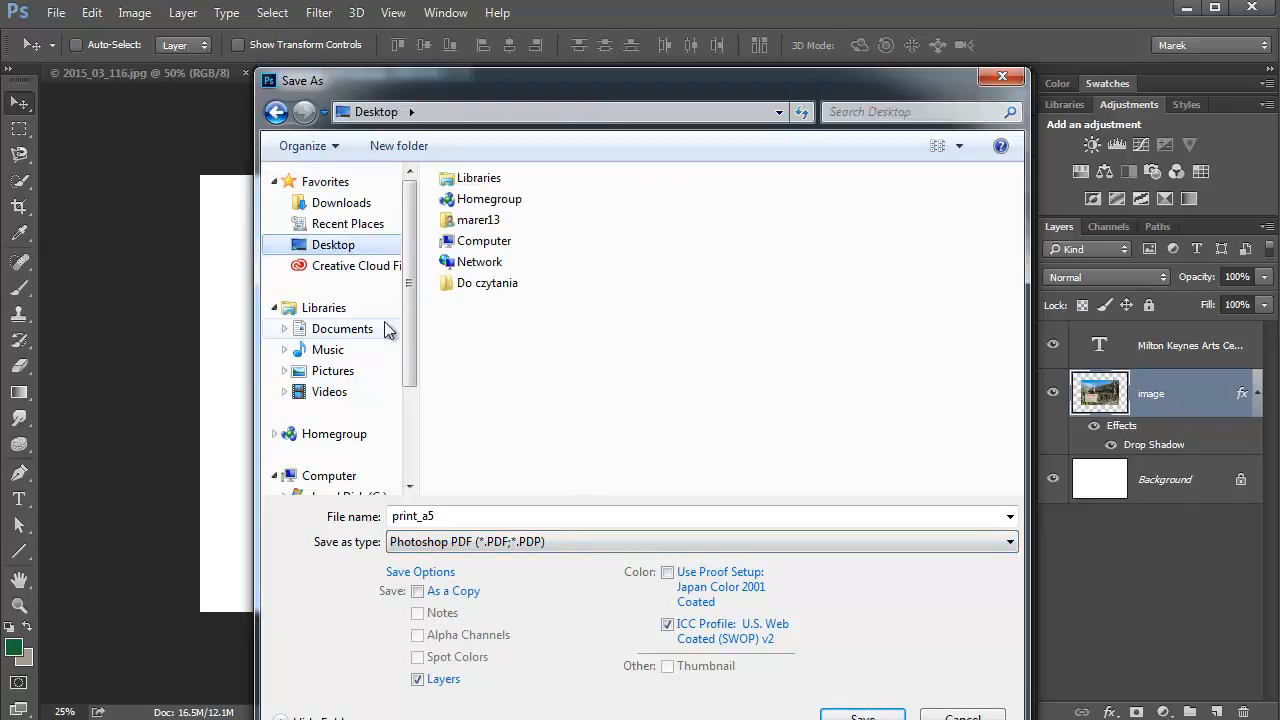
{"action": "left_click", "coordinate": [450, 516]}
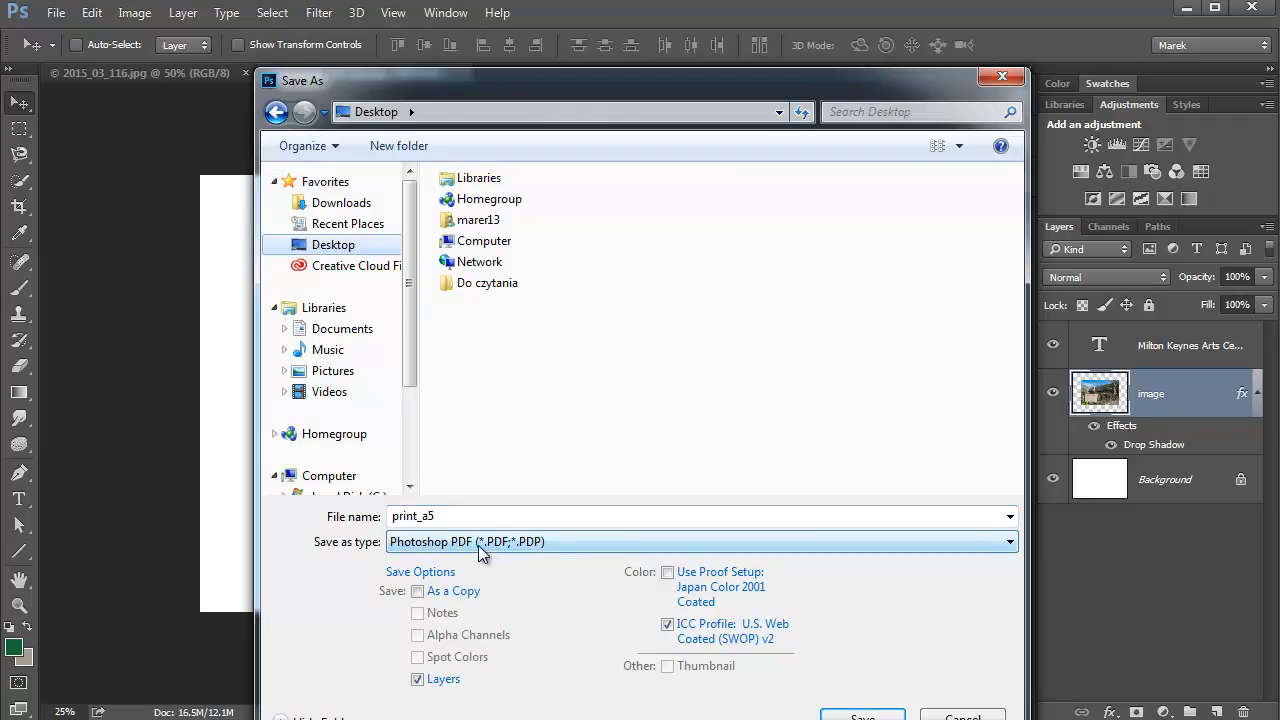
{"action": "left_click", "coordinate": [860, 716]}
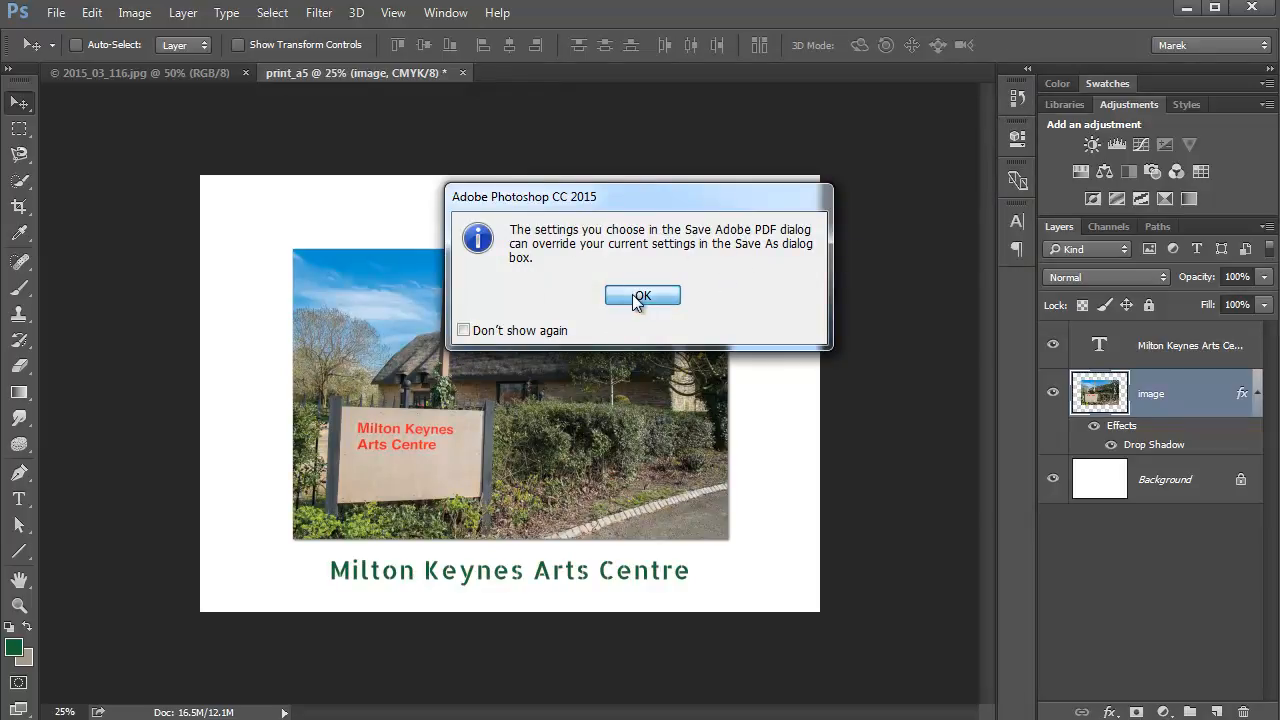
Acknowledge the notice and save the PDF with the PDF/X-1a:2001 preset
{"action": "left_click", "coordinate": [642, 296]}
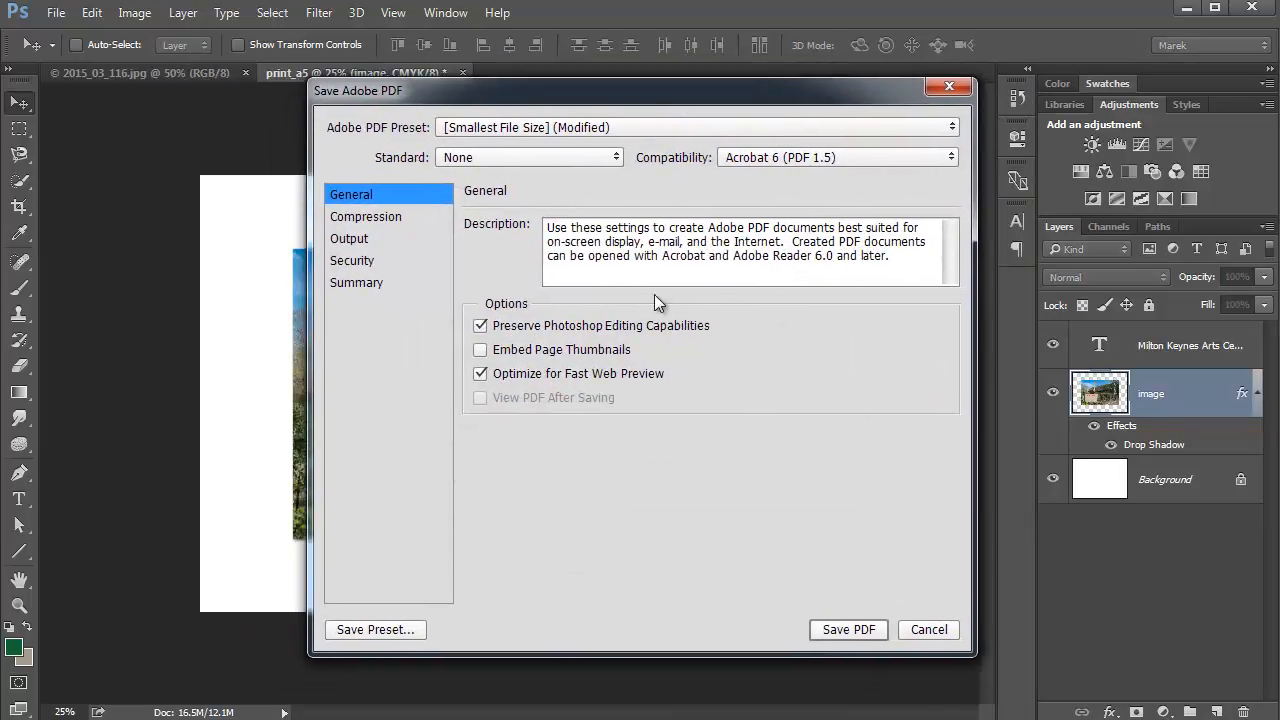
{"action": "left_click", "coordinate": [692, 128]}
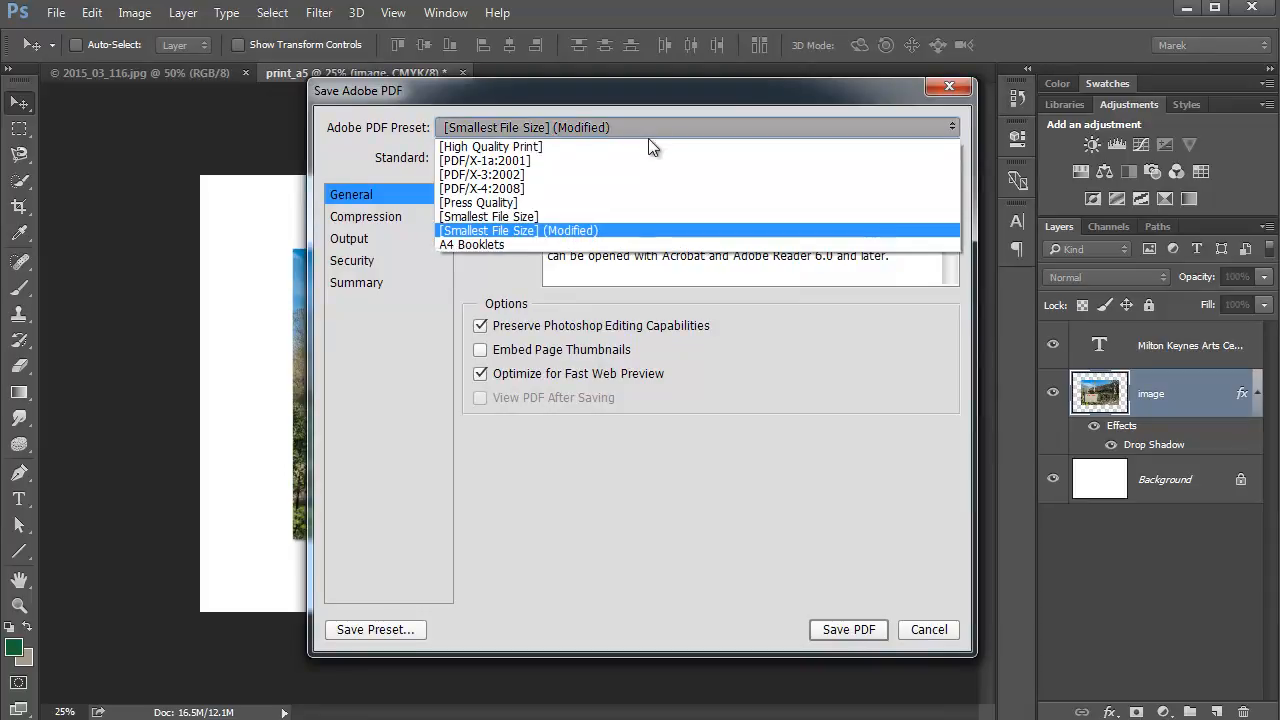
{"action": "mouse_move", "coordinate": [490, 146]}
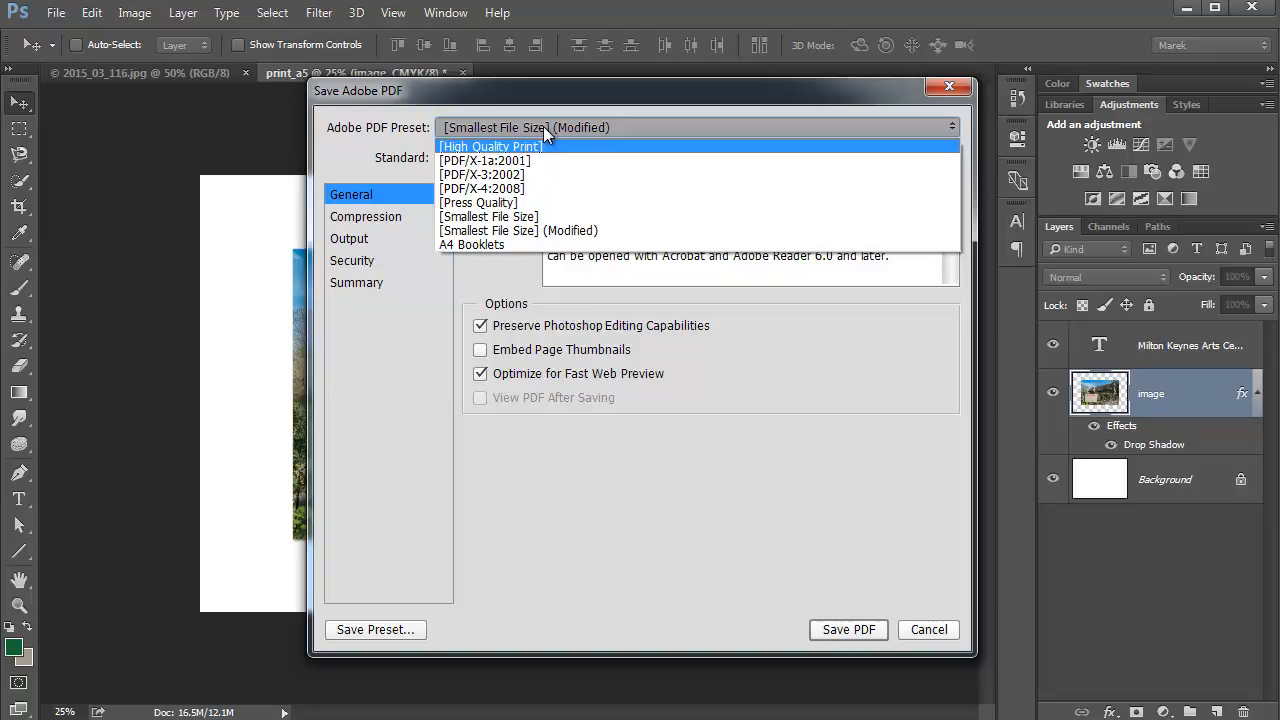
{"action": "mouse_move", "coordinate": [512, 160]}
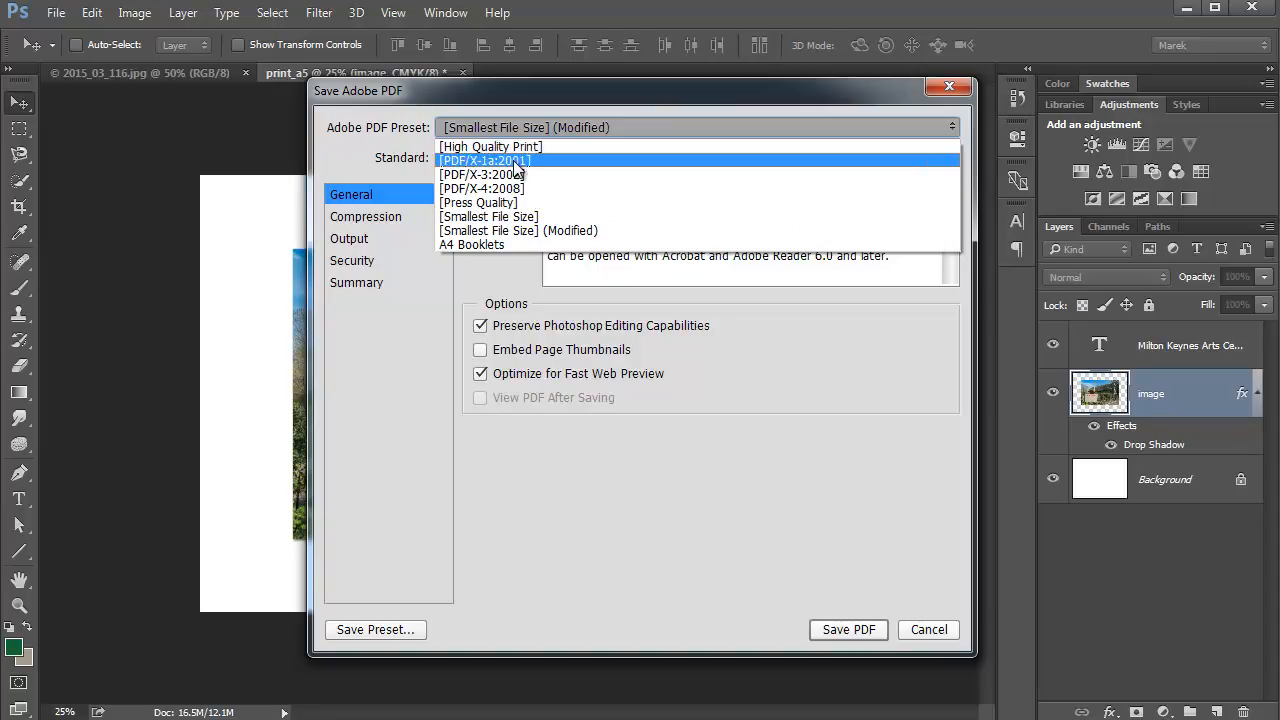
{"action": "left_click", "coordinate": [484, 160]}
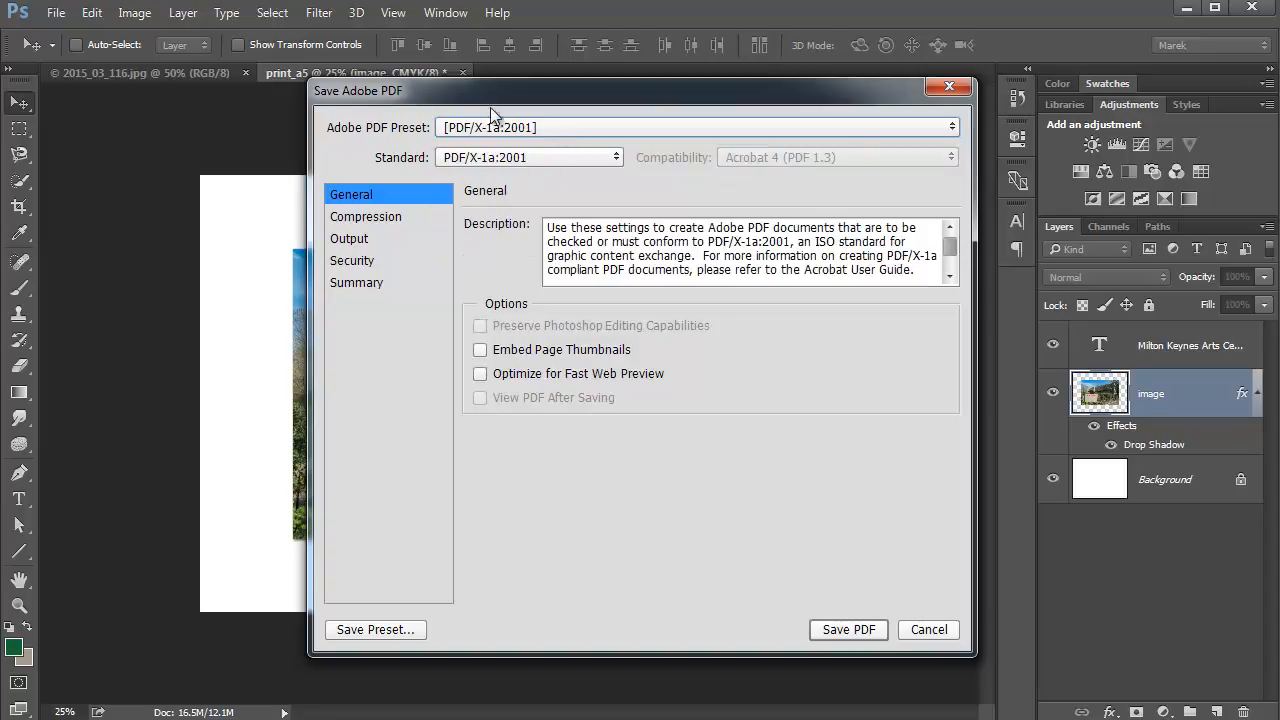
{"action": "mouse_move", "coordinate": [558, 136]}
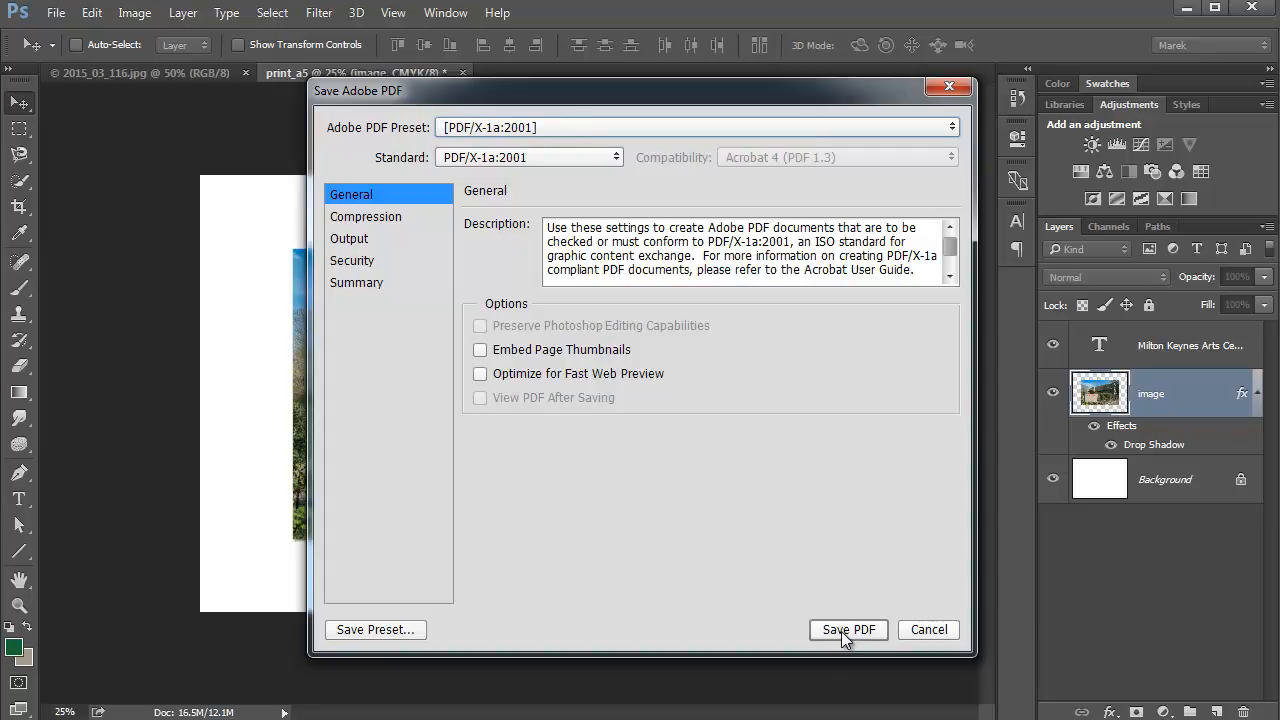
{"action": "left_click", "coordinate": [848, 628]}
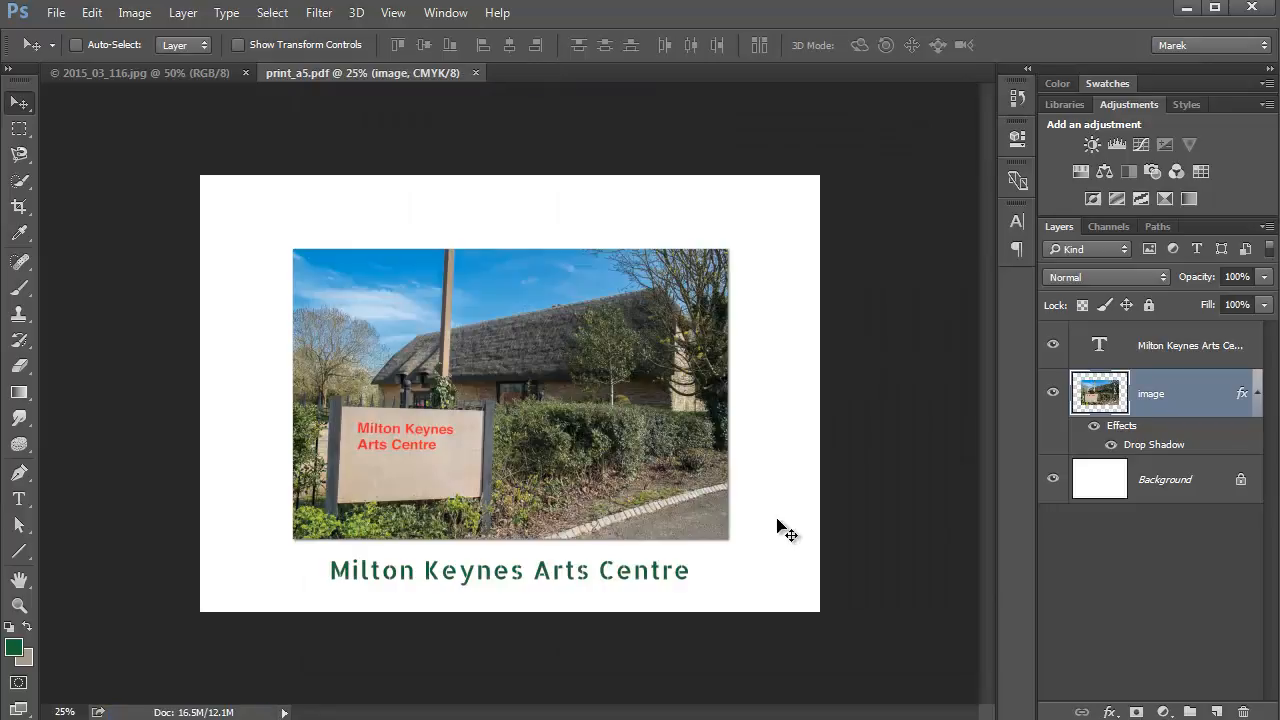
{"action": "mouse_move", "coordinate": [518, 304]}
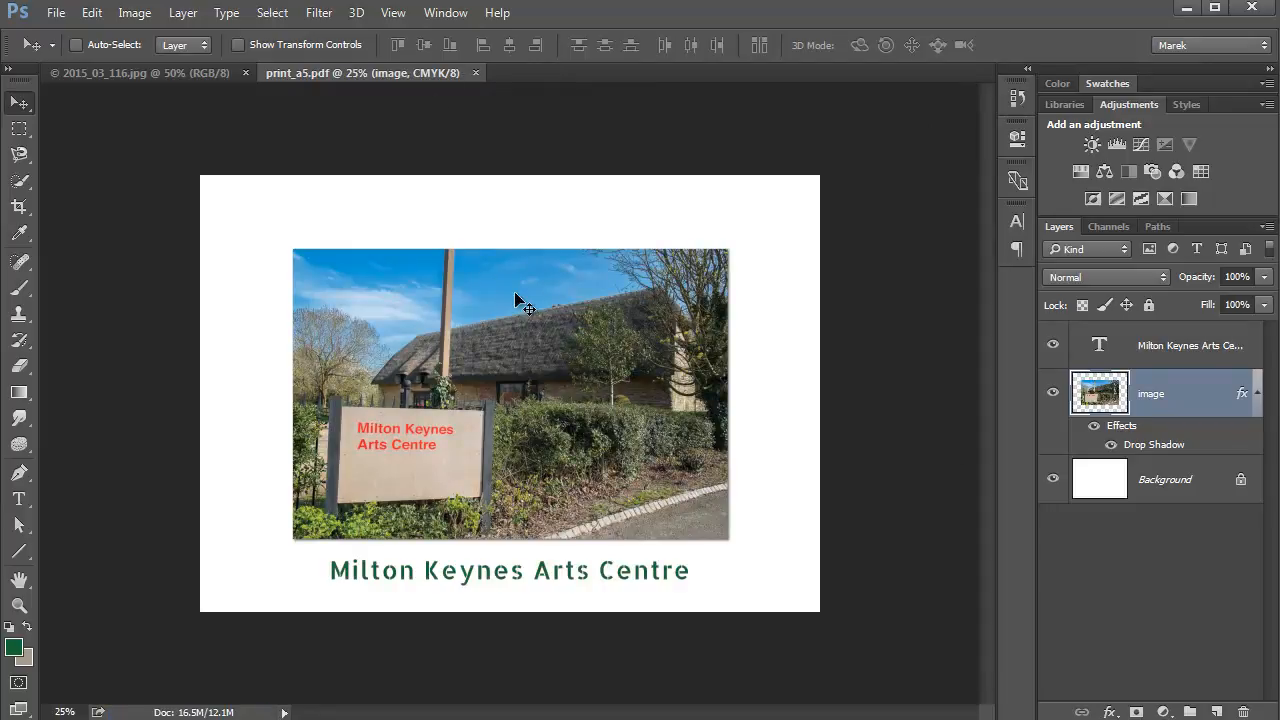